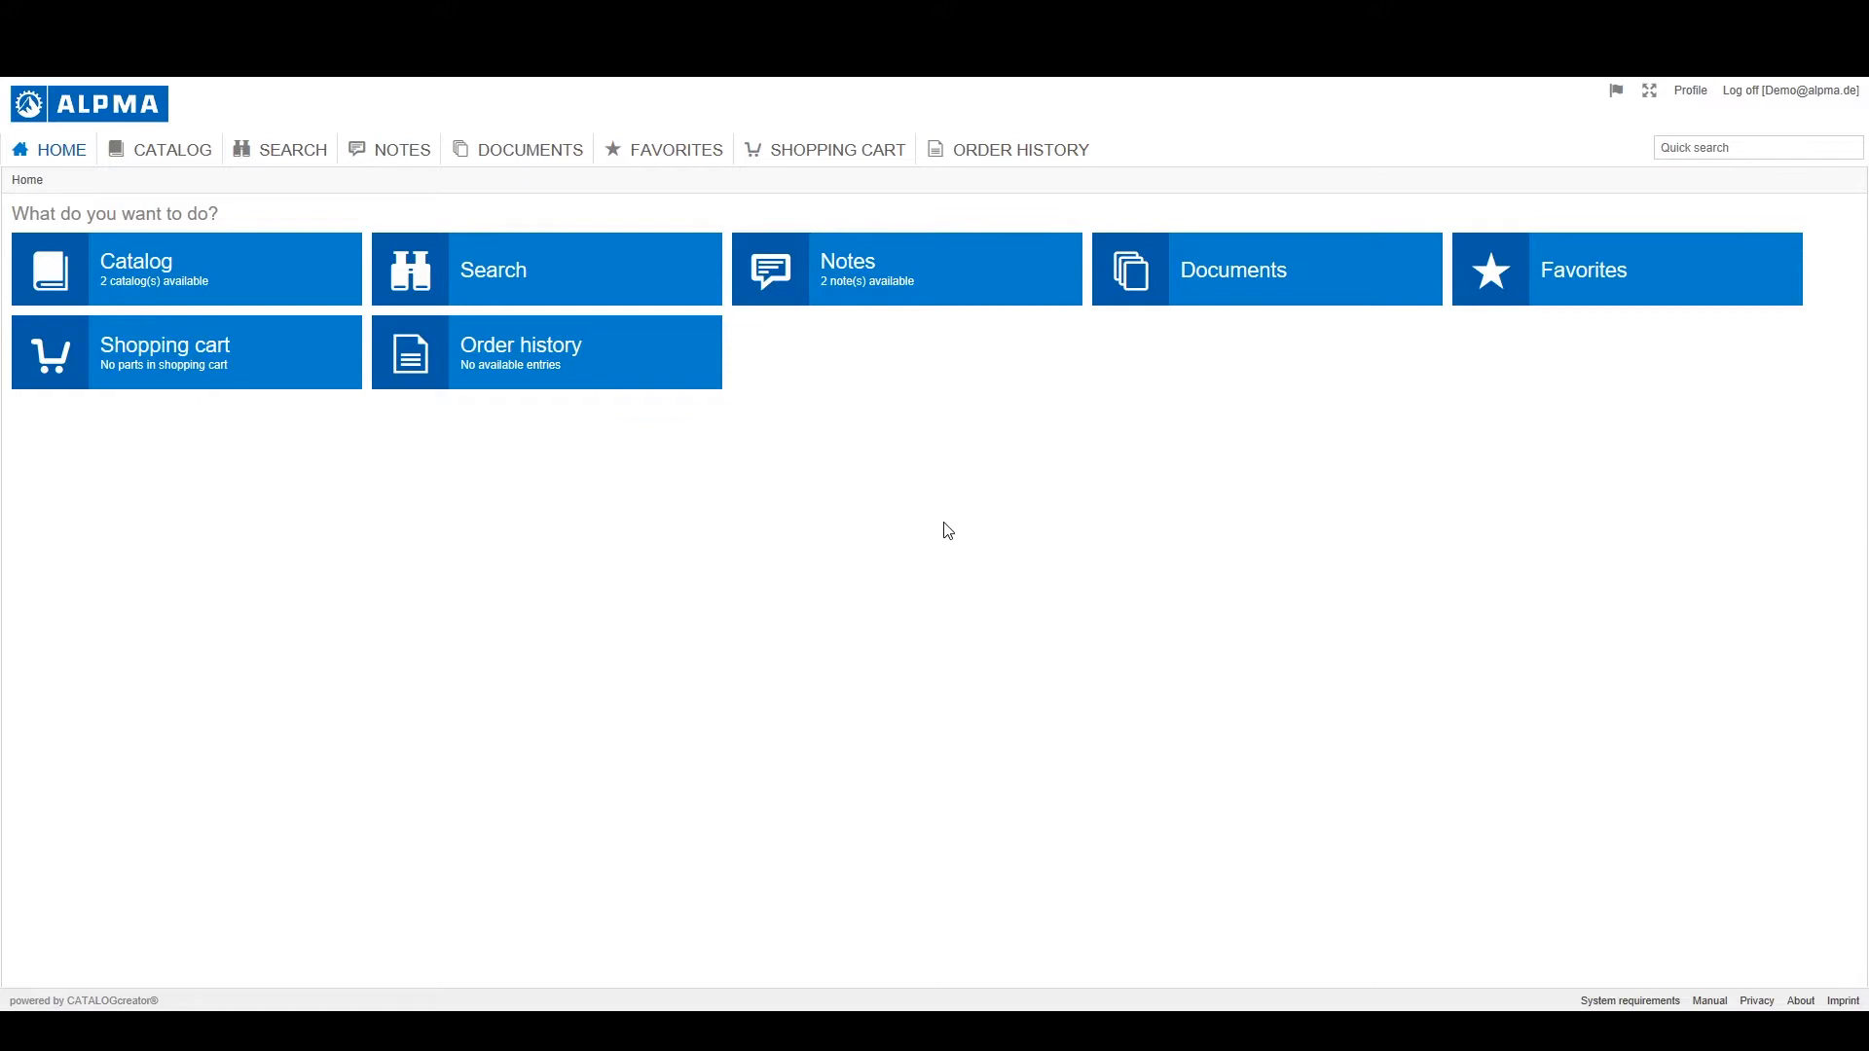
mouse_move(1698, 113)
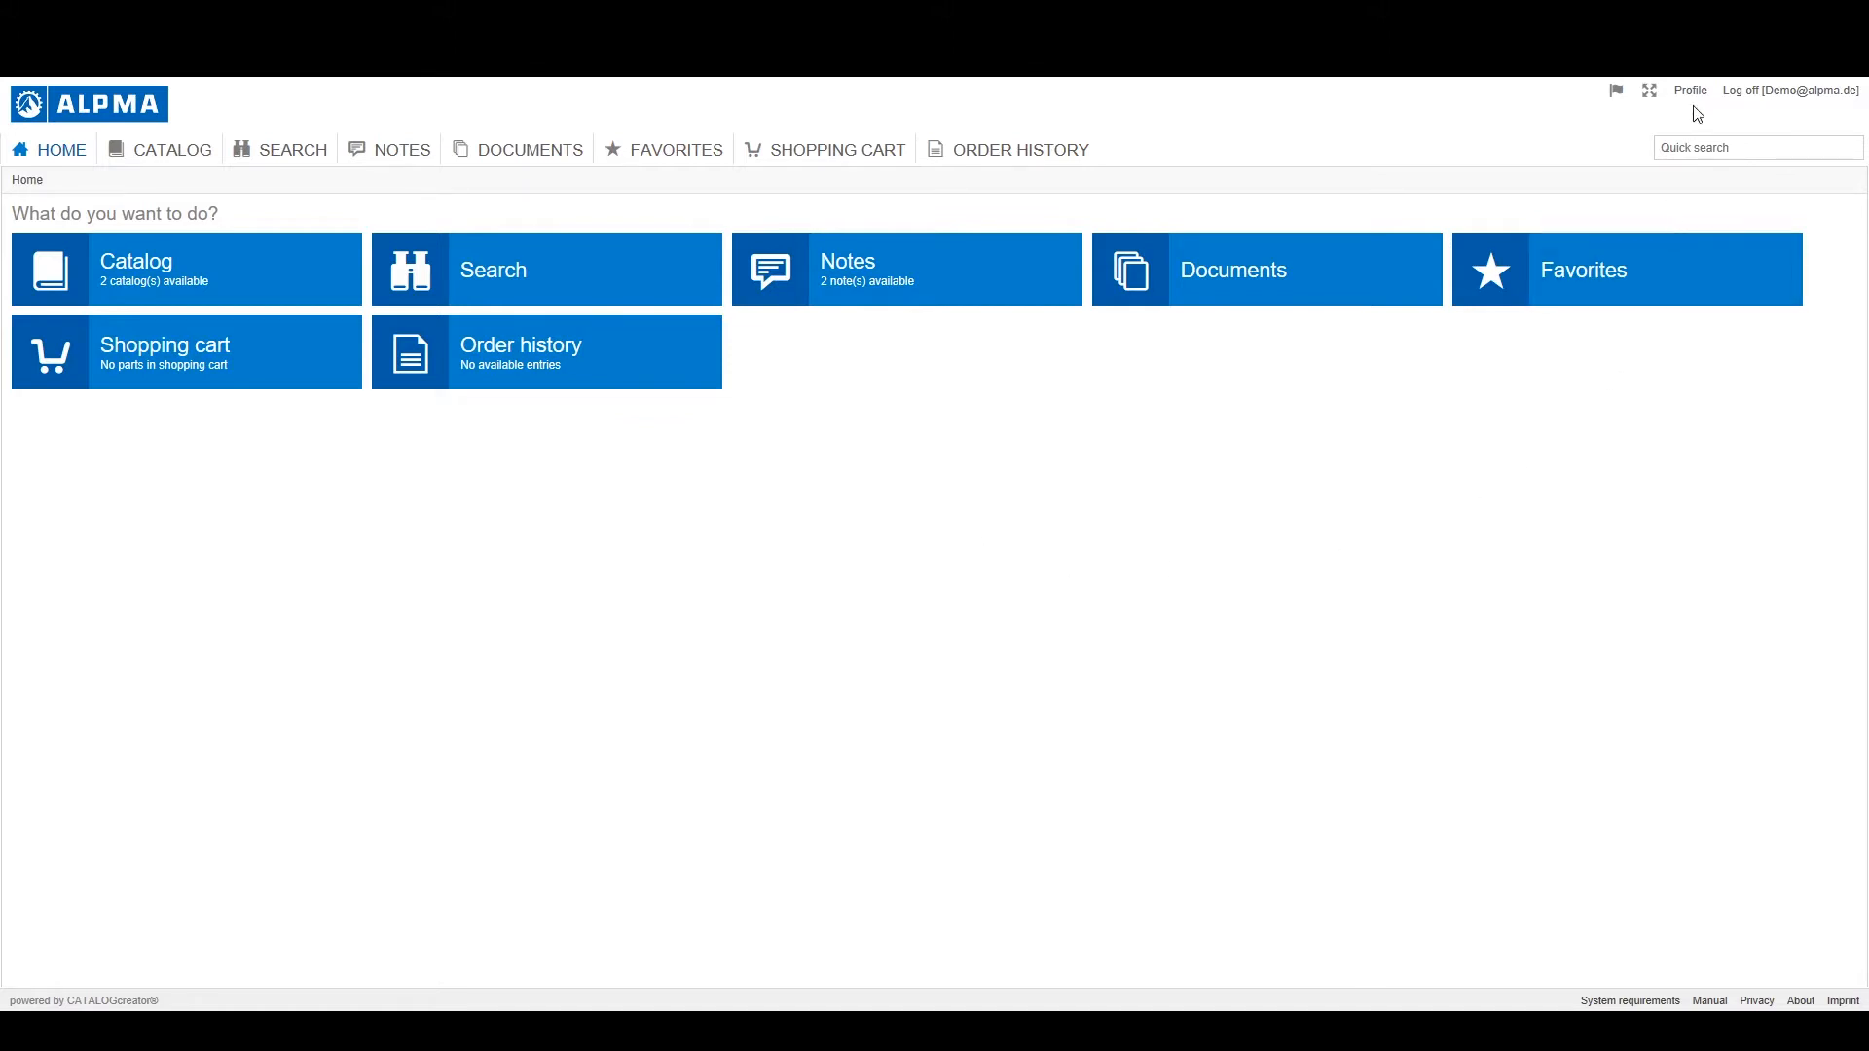
Review the profile's general settings, including the initial module and catalog choices
click(1688, 90)
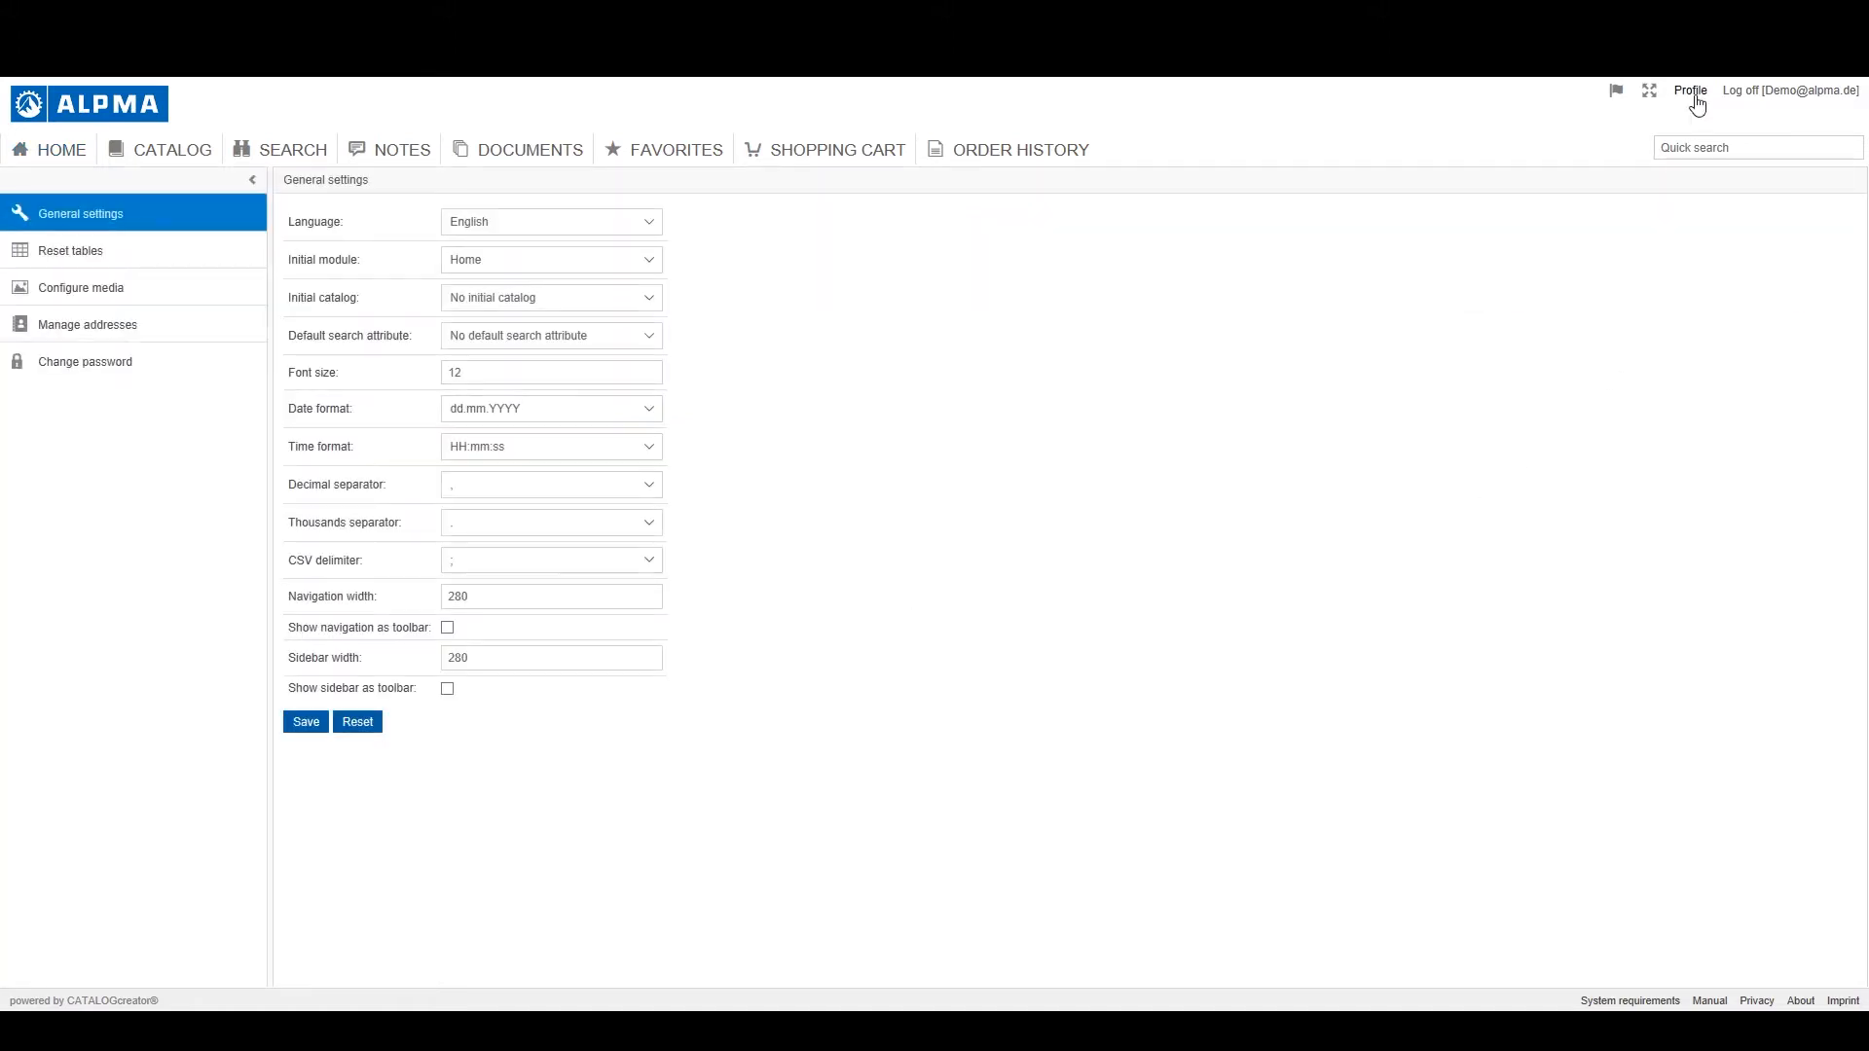
mouse_move(671, 259)
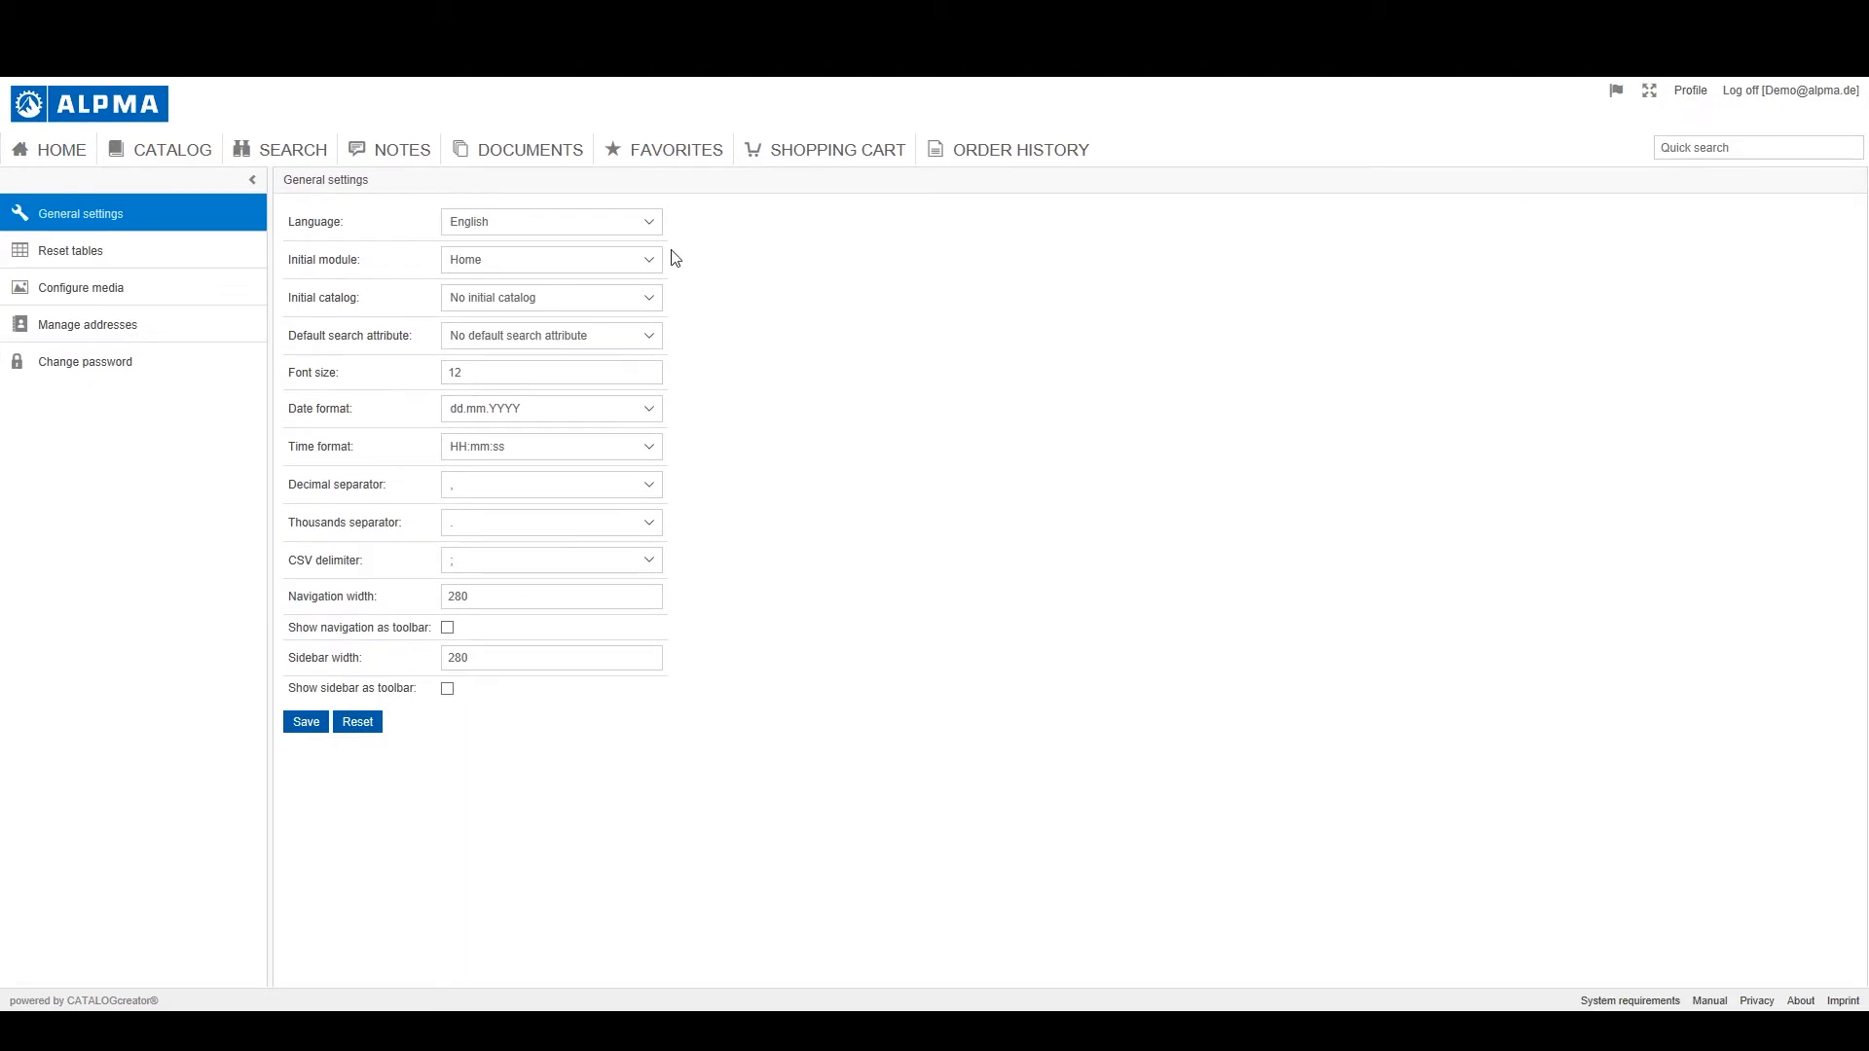
mouse_move(113, 214)
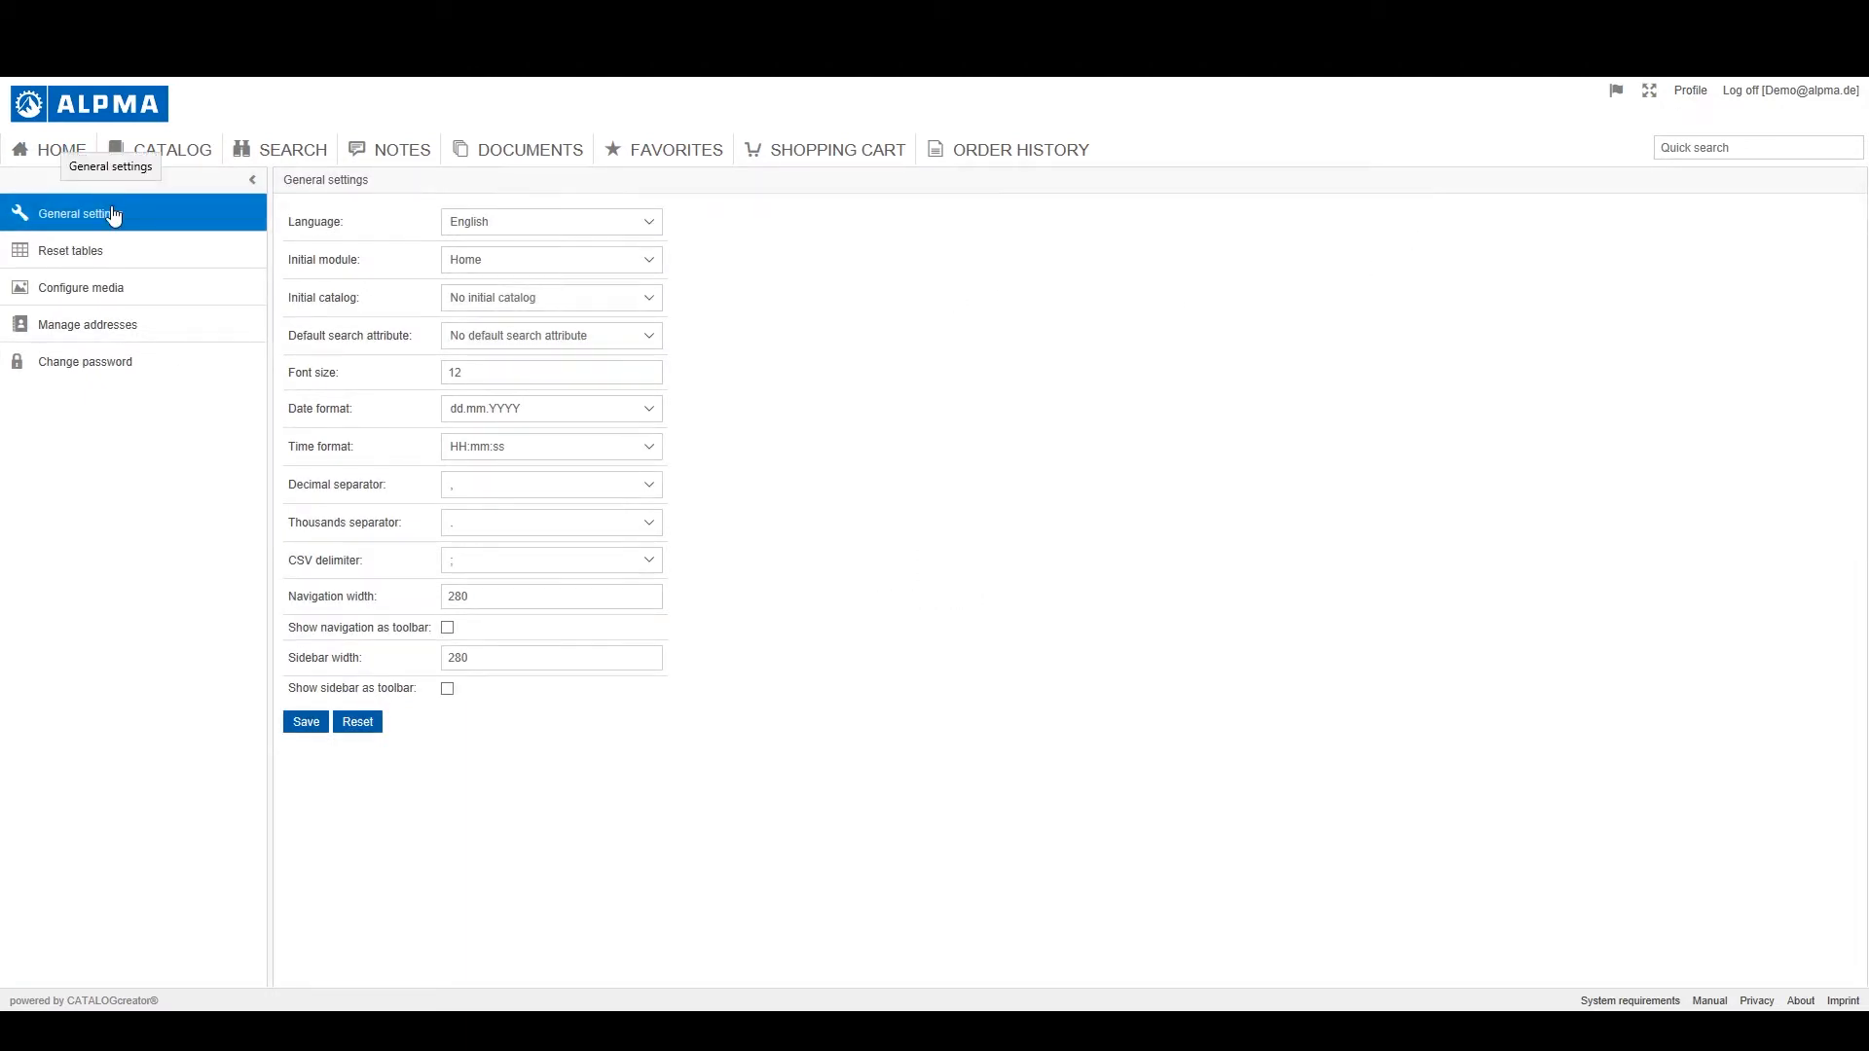
click(551, 220)
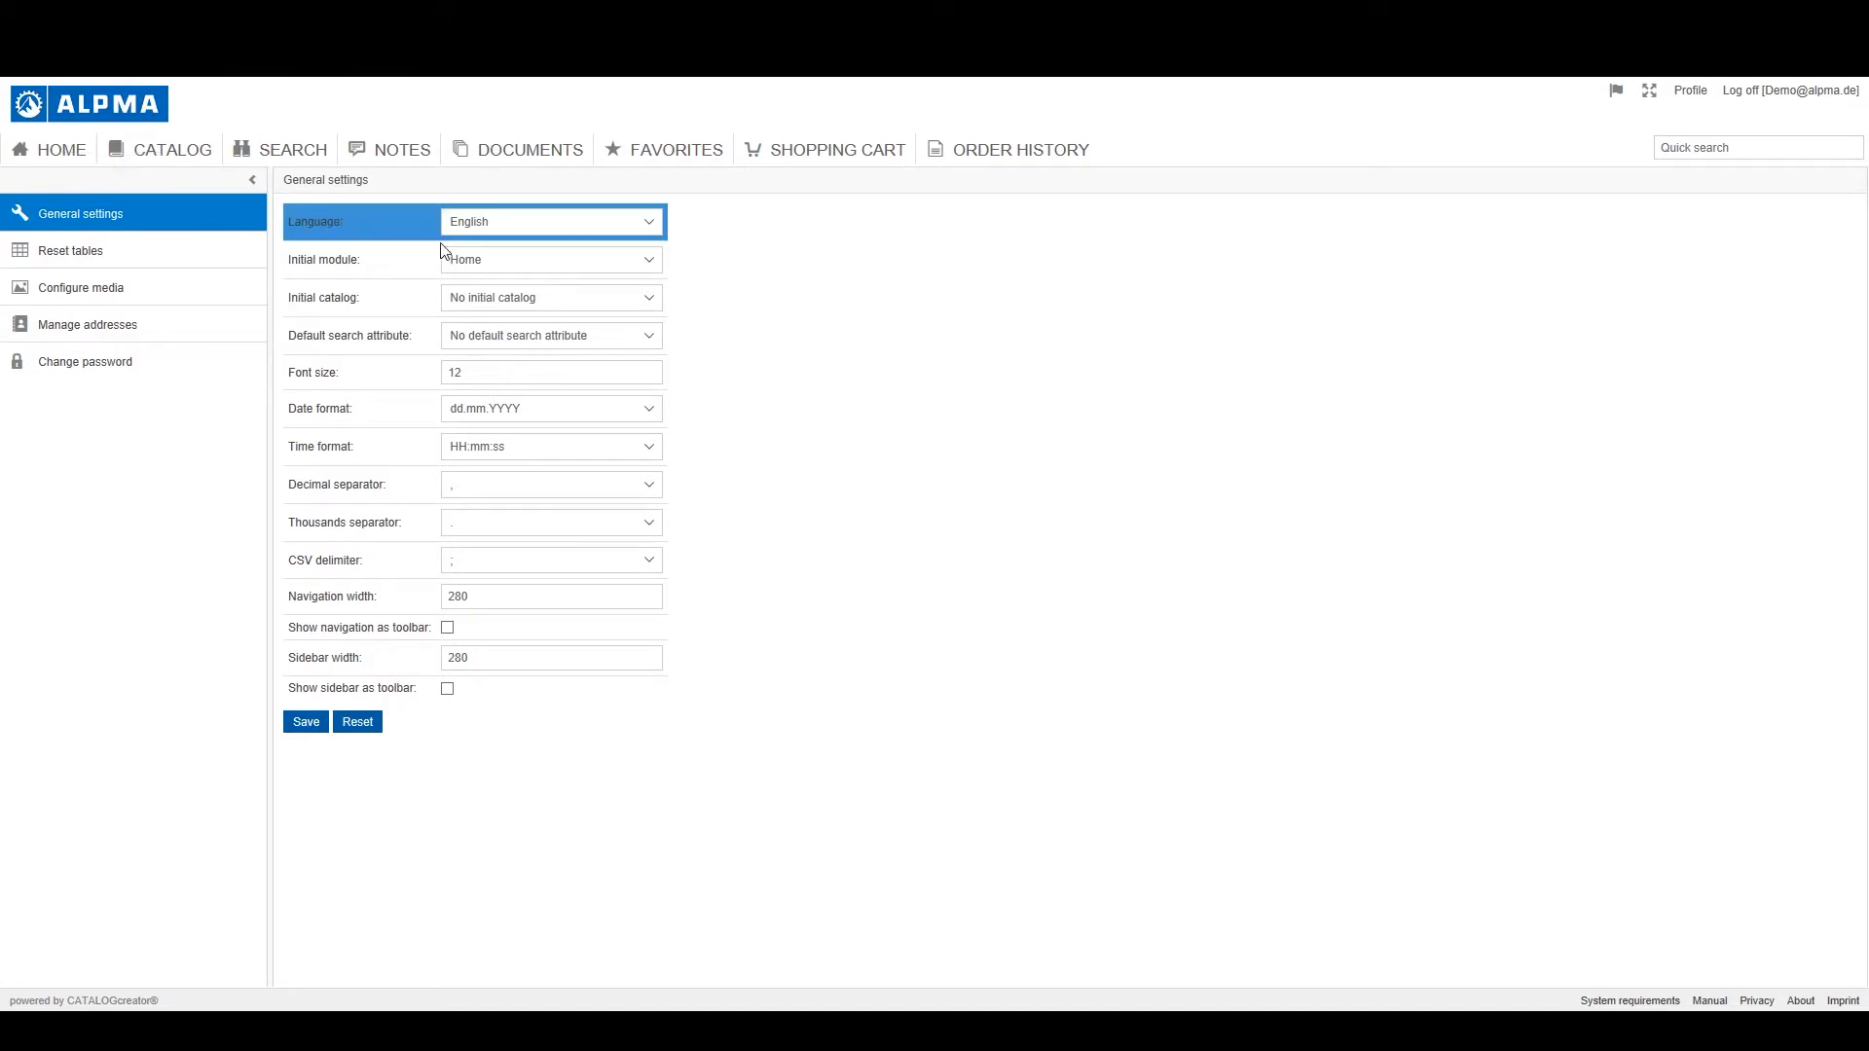
click(549, 259)
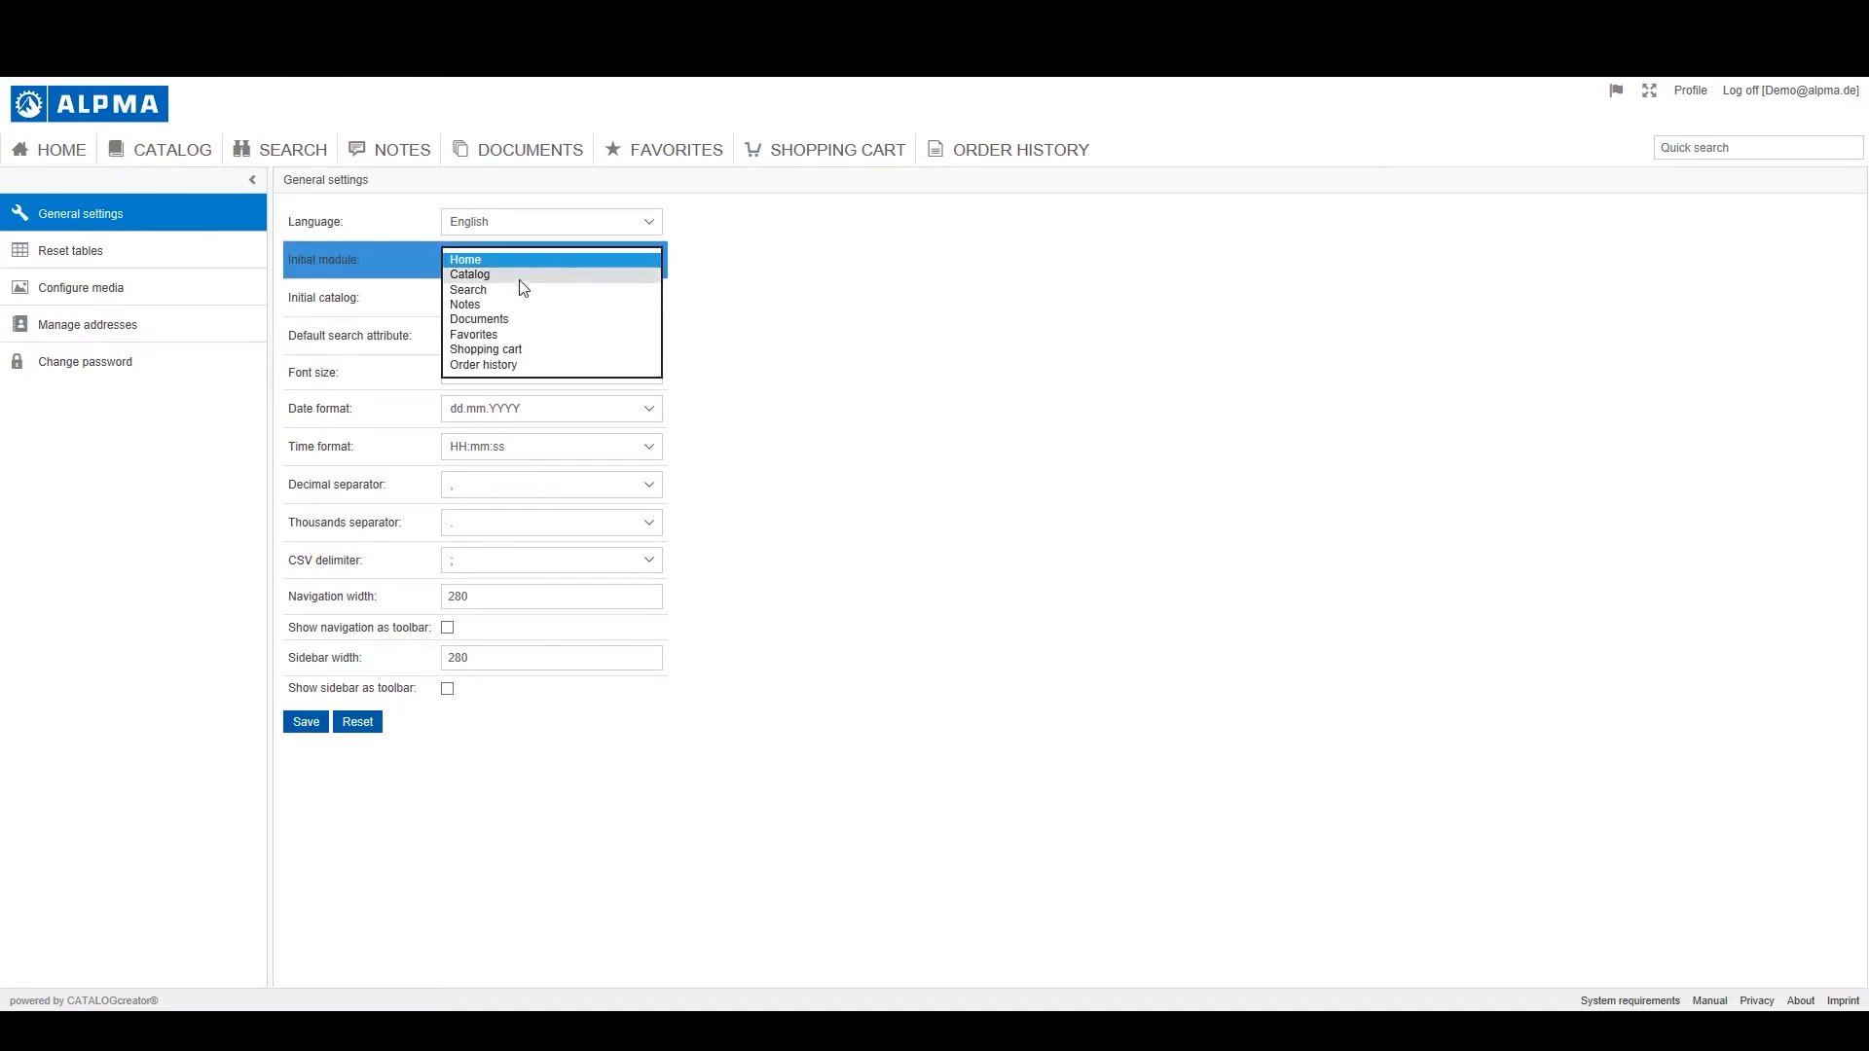
mouse_move(524, 259)
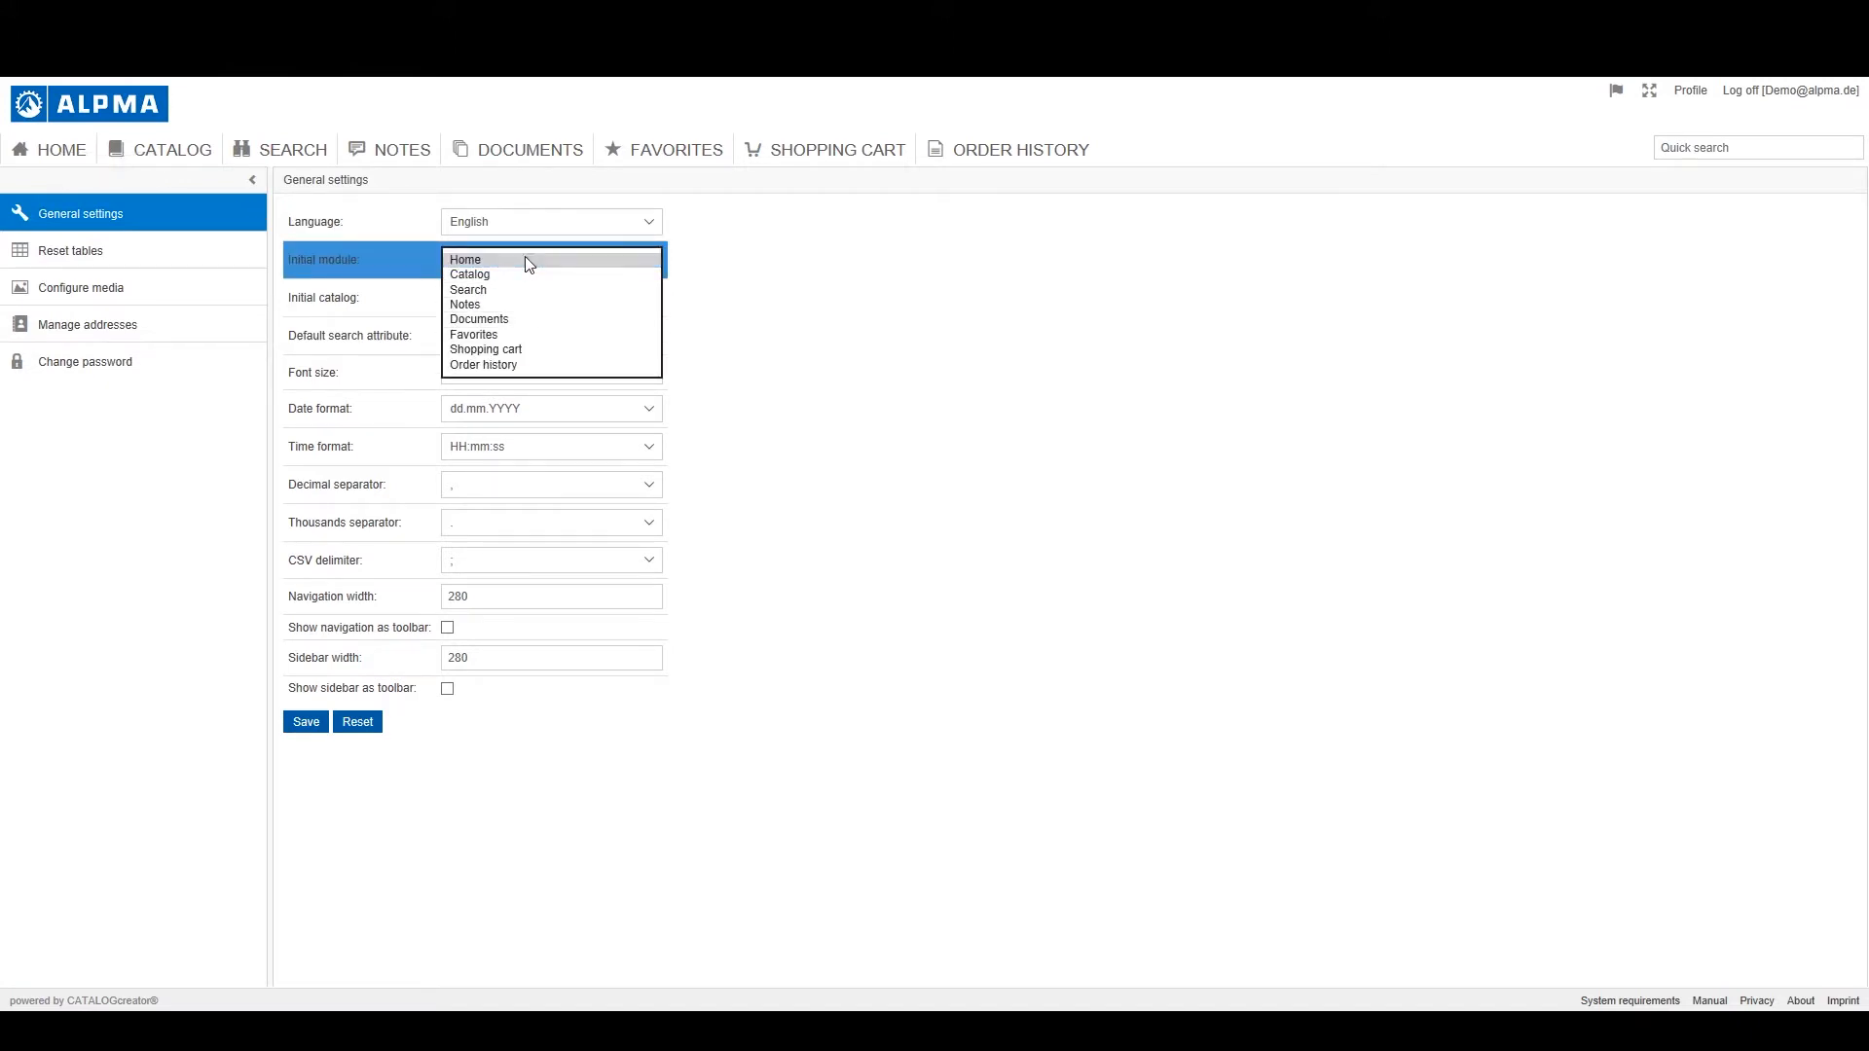
click(466, 259)
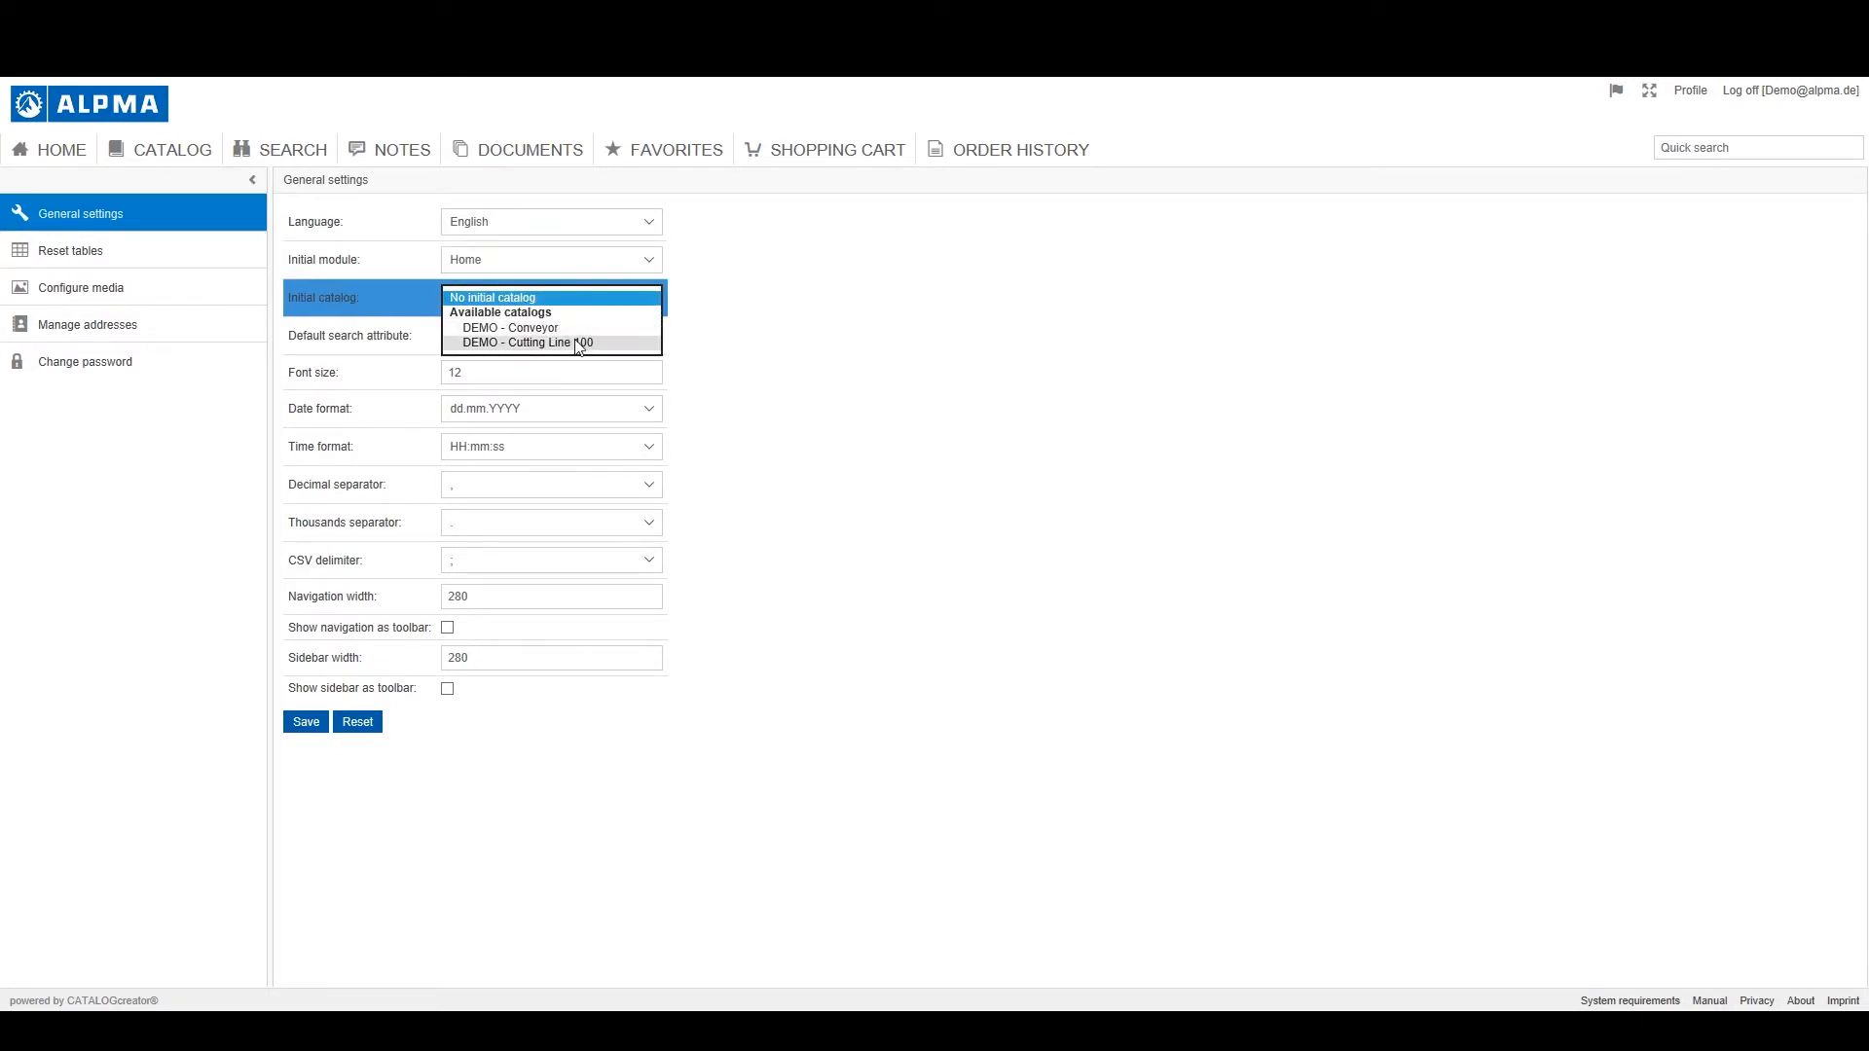
mouse_move(551, 297)
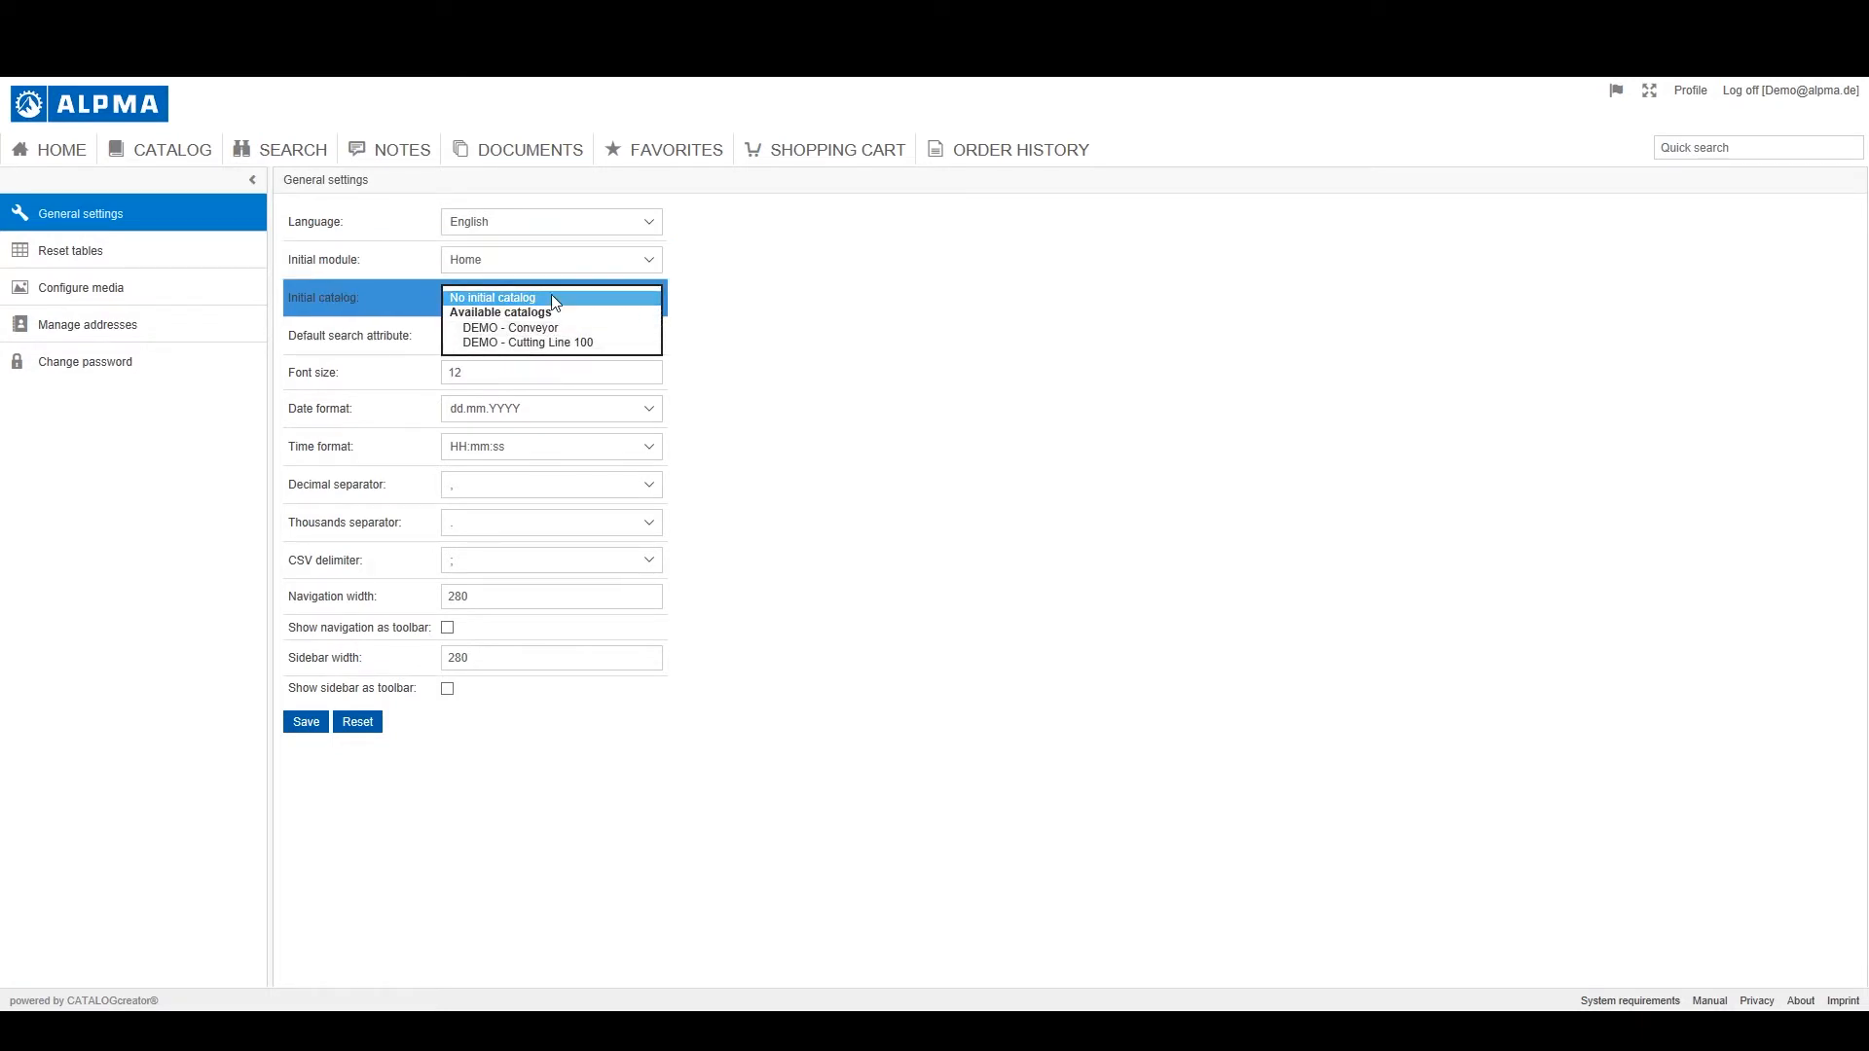
Set the initial module to Catalog with DEMO - Cutting Line 100 as initial catalog, then log on again
click(549, 259)
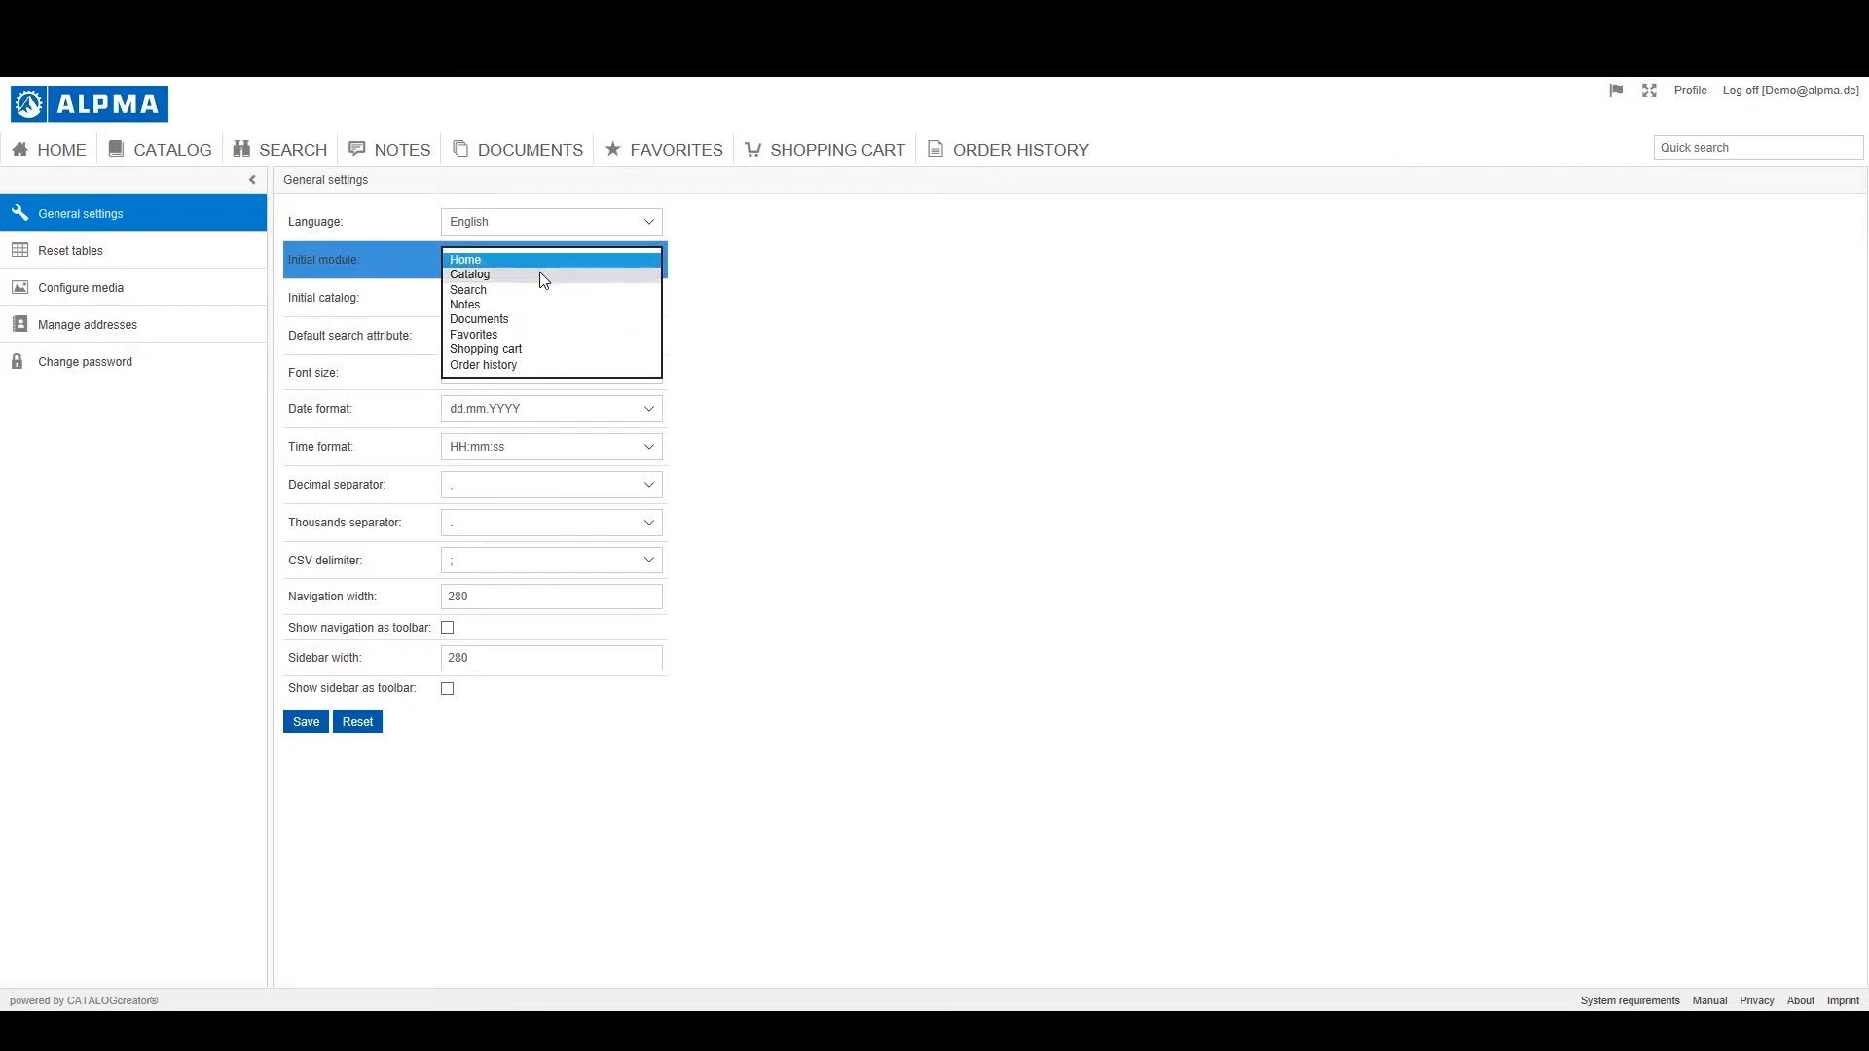
click(469, 274)
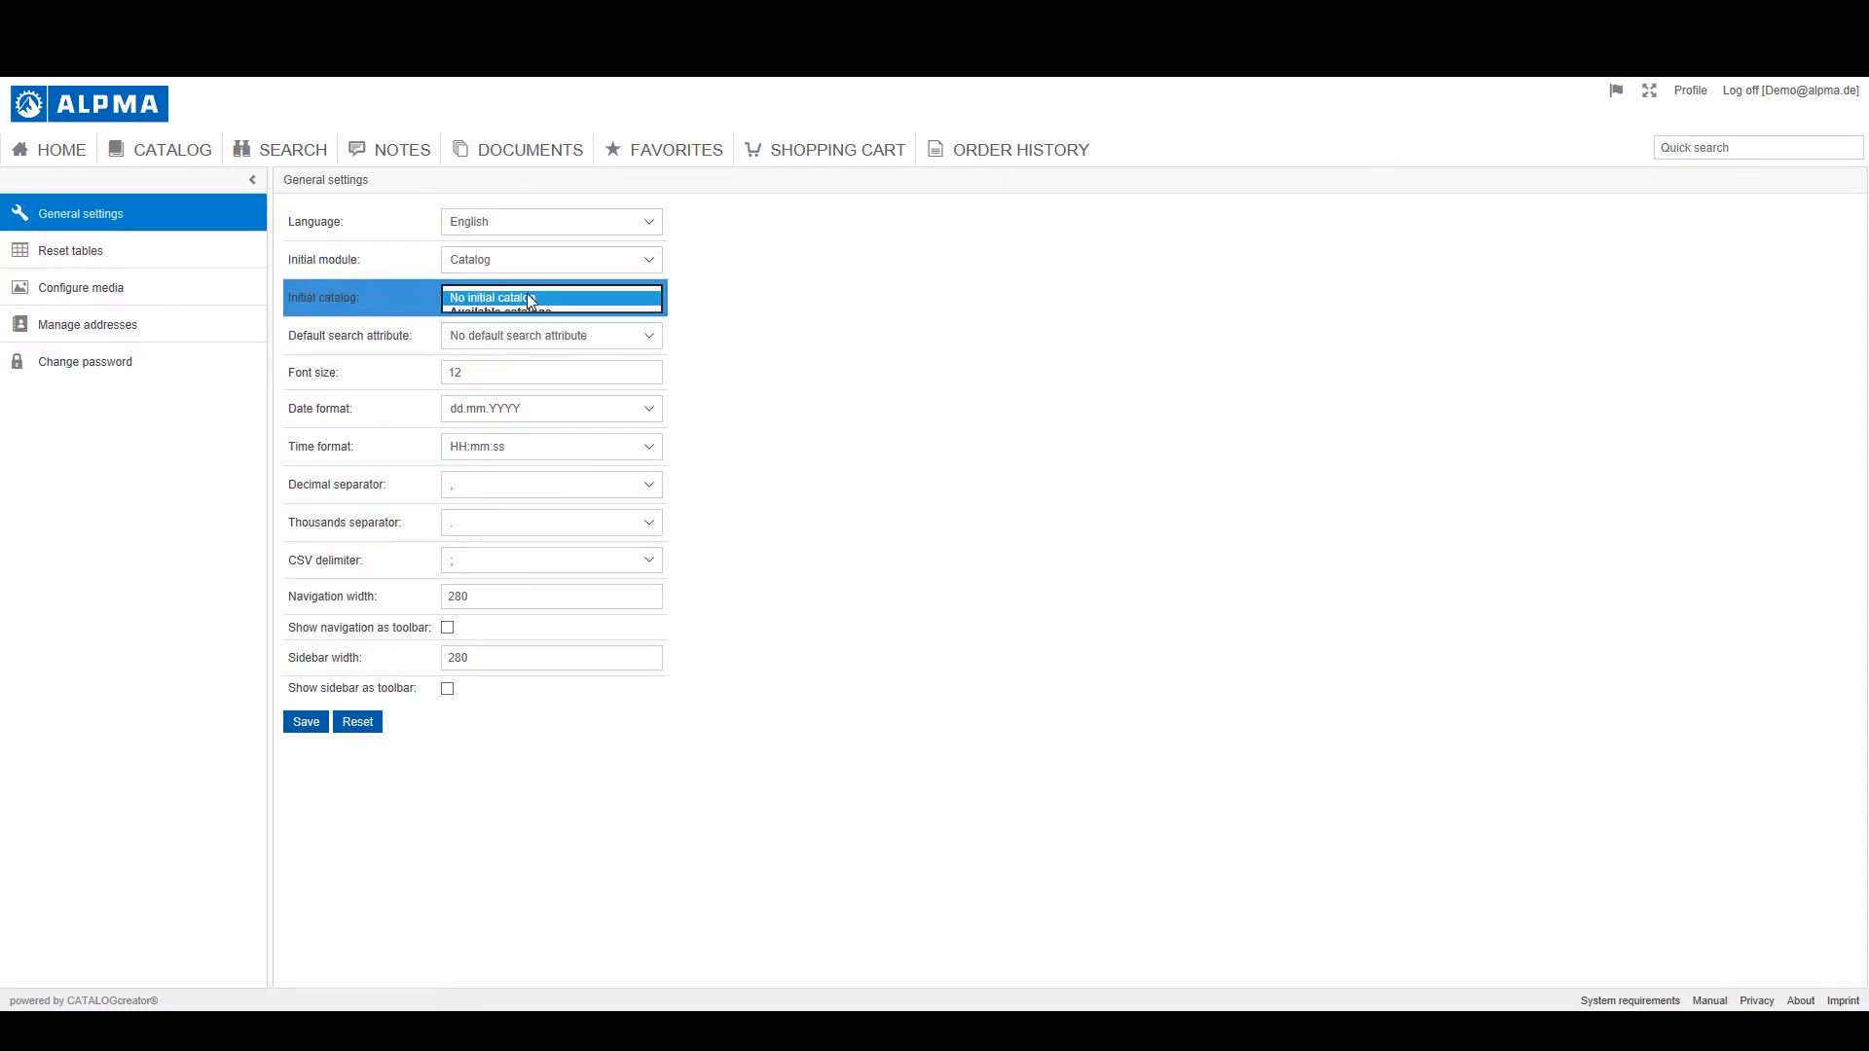
click(549, 312)
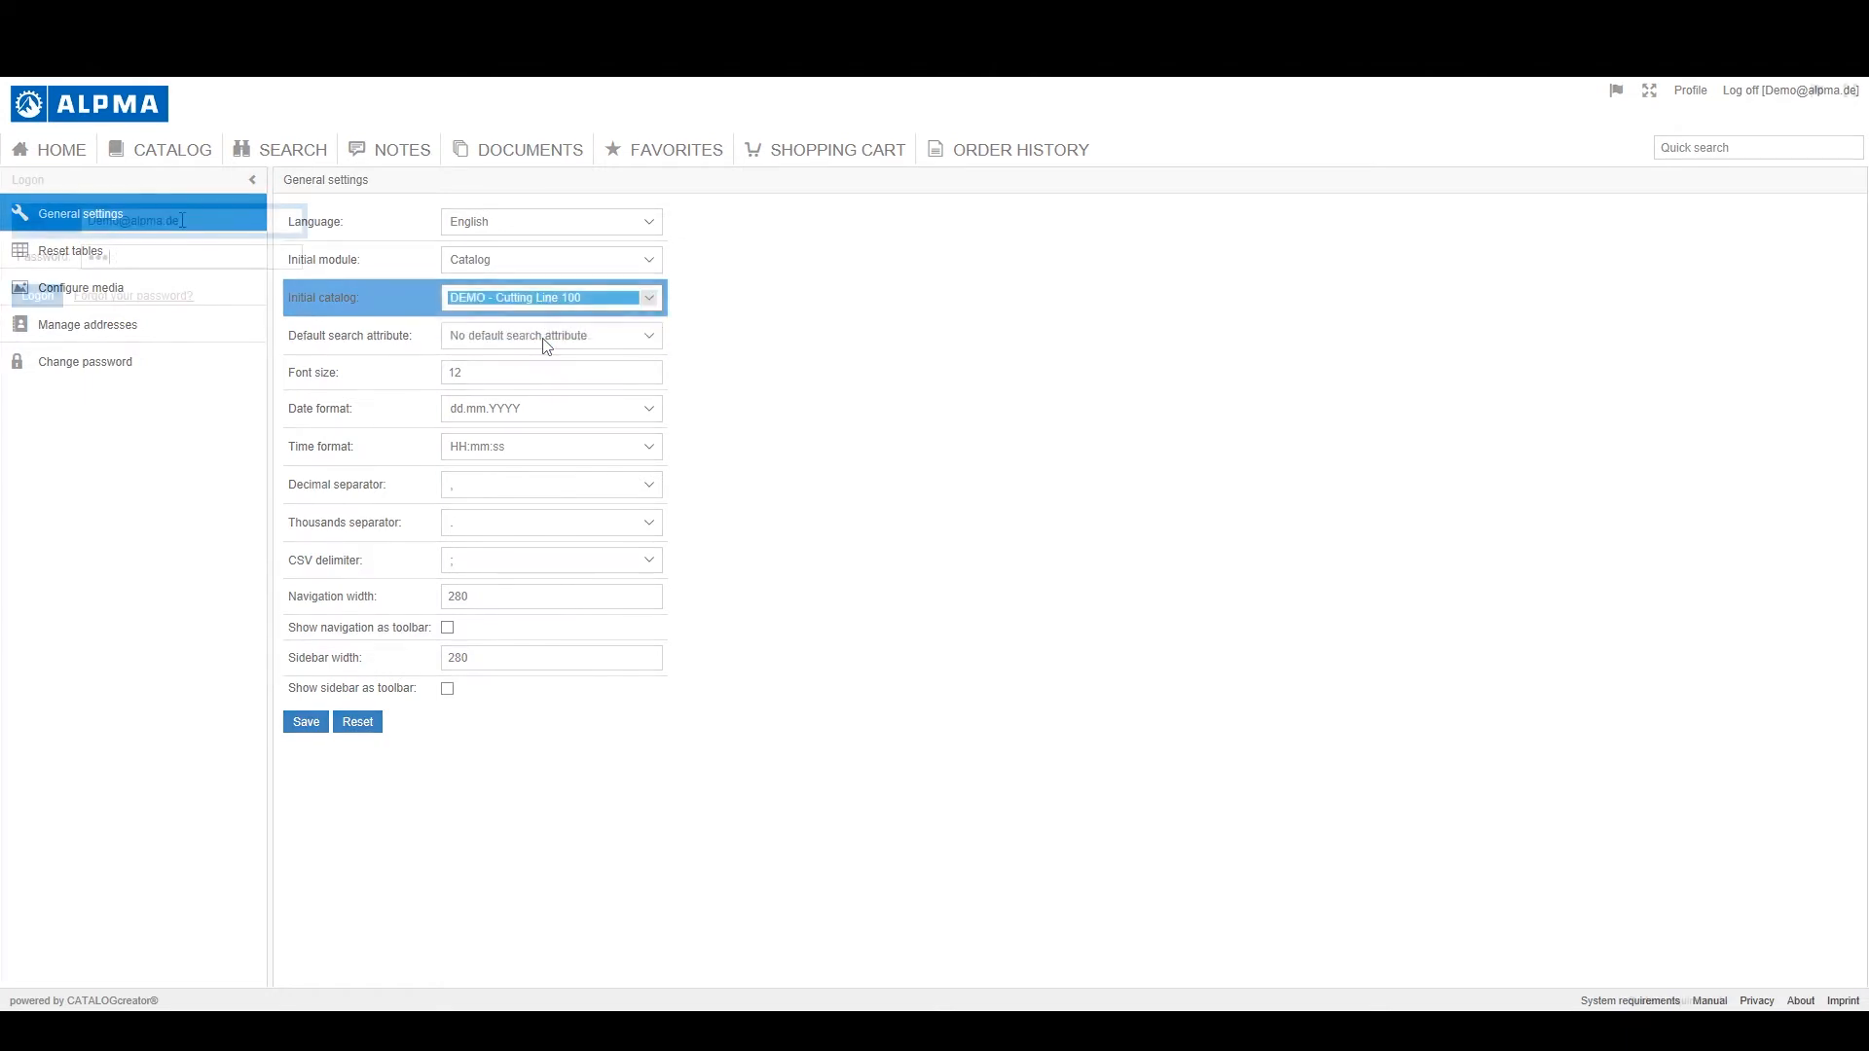
click(1739, 89)
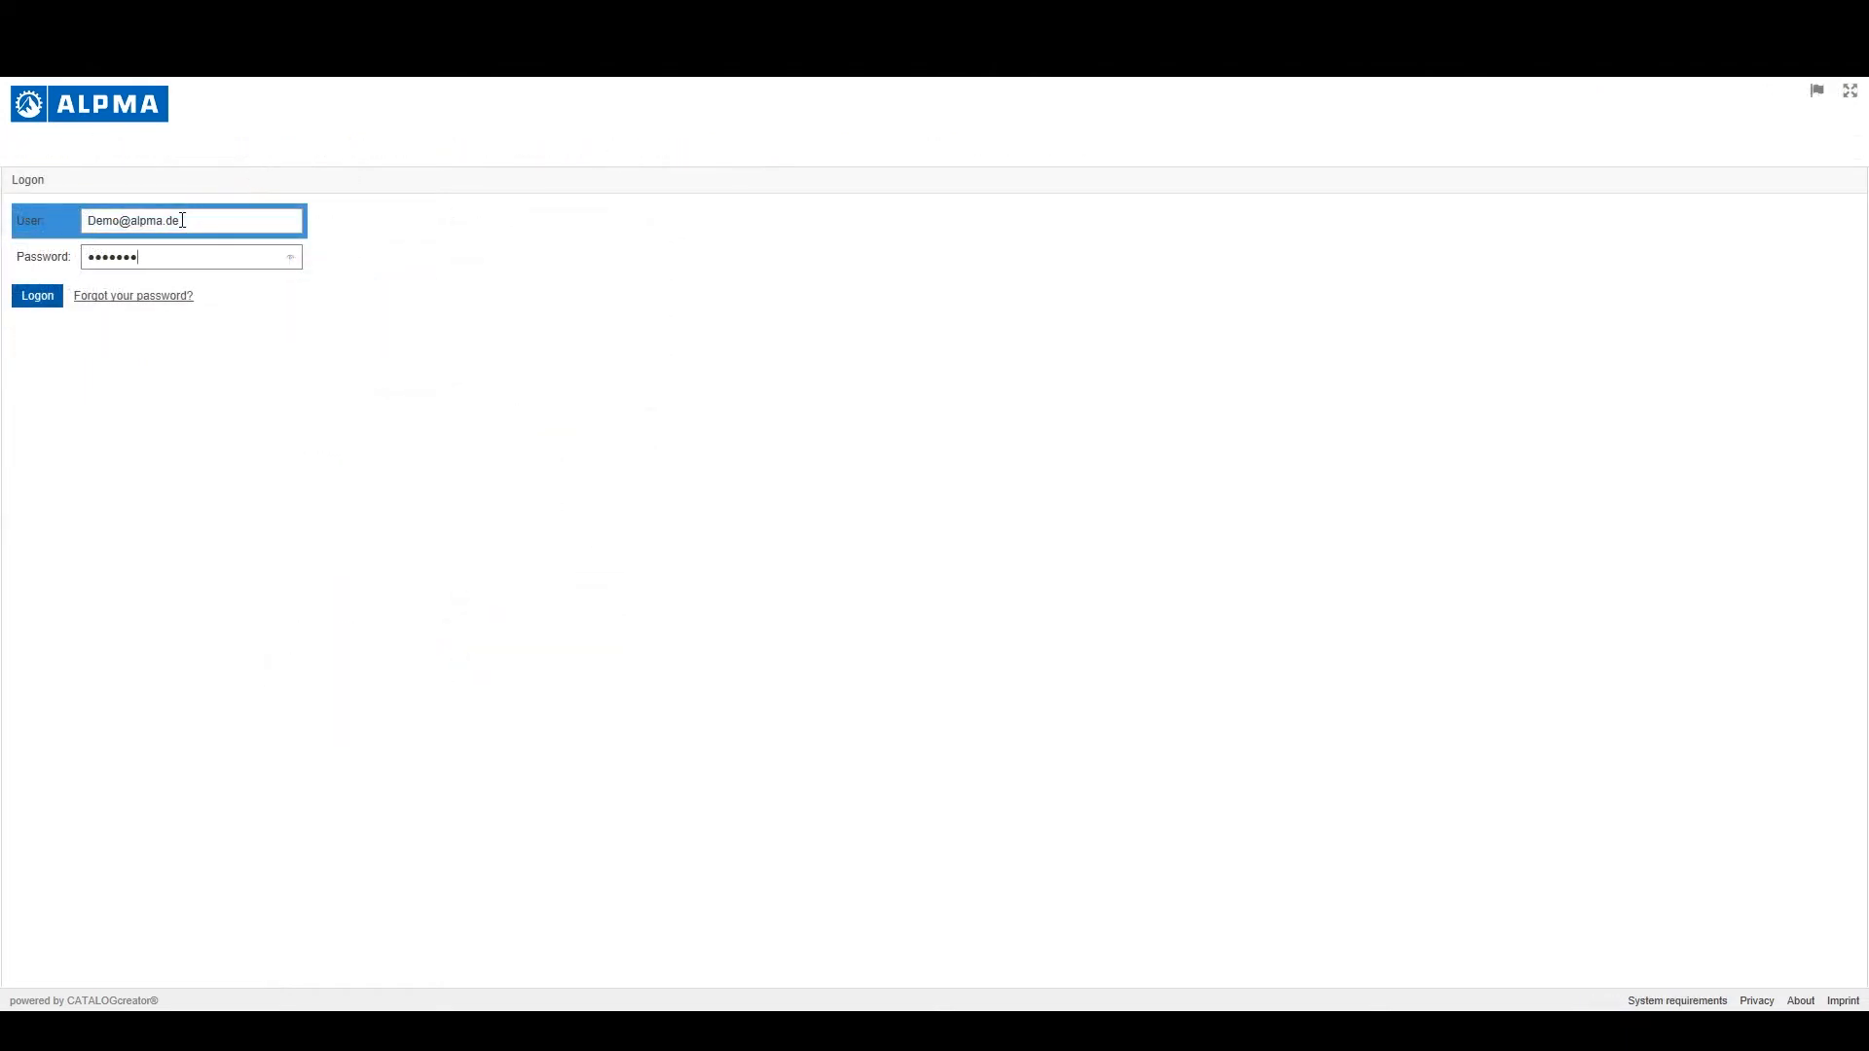
click(35, 296)
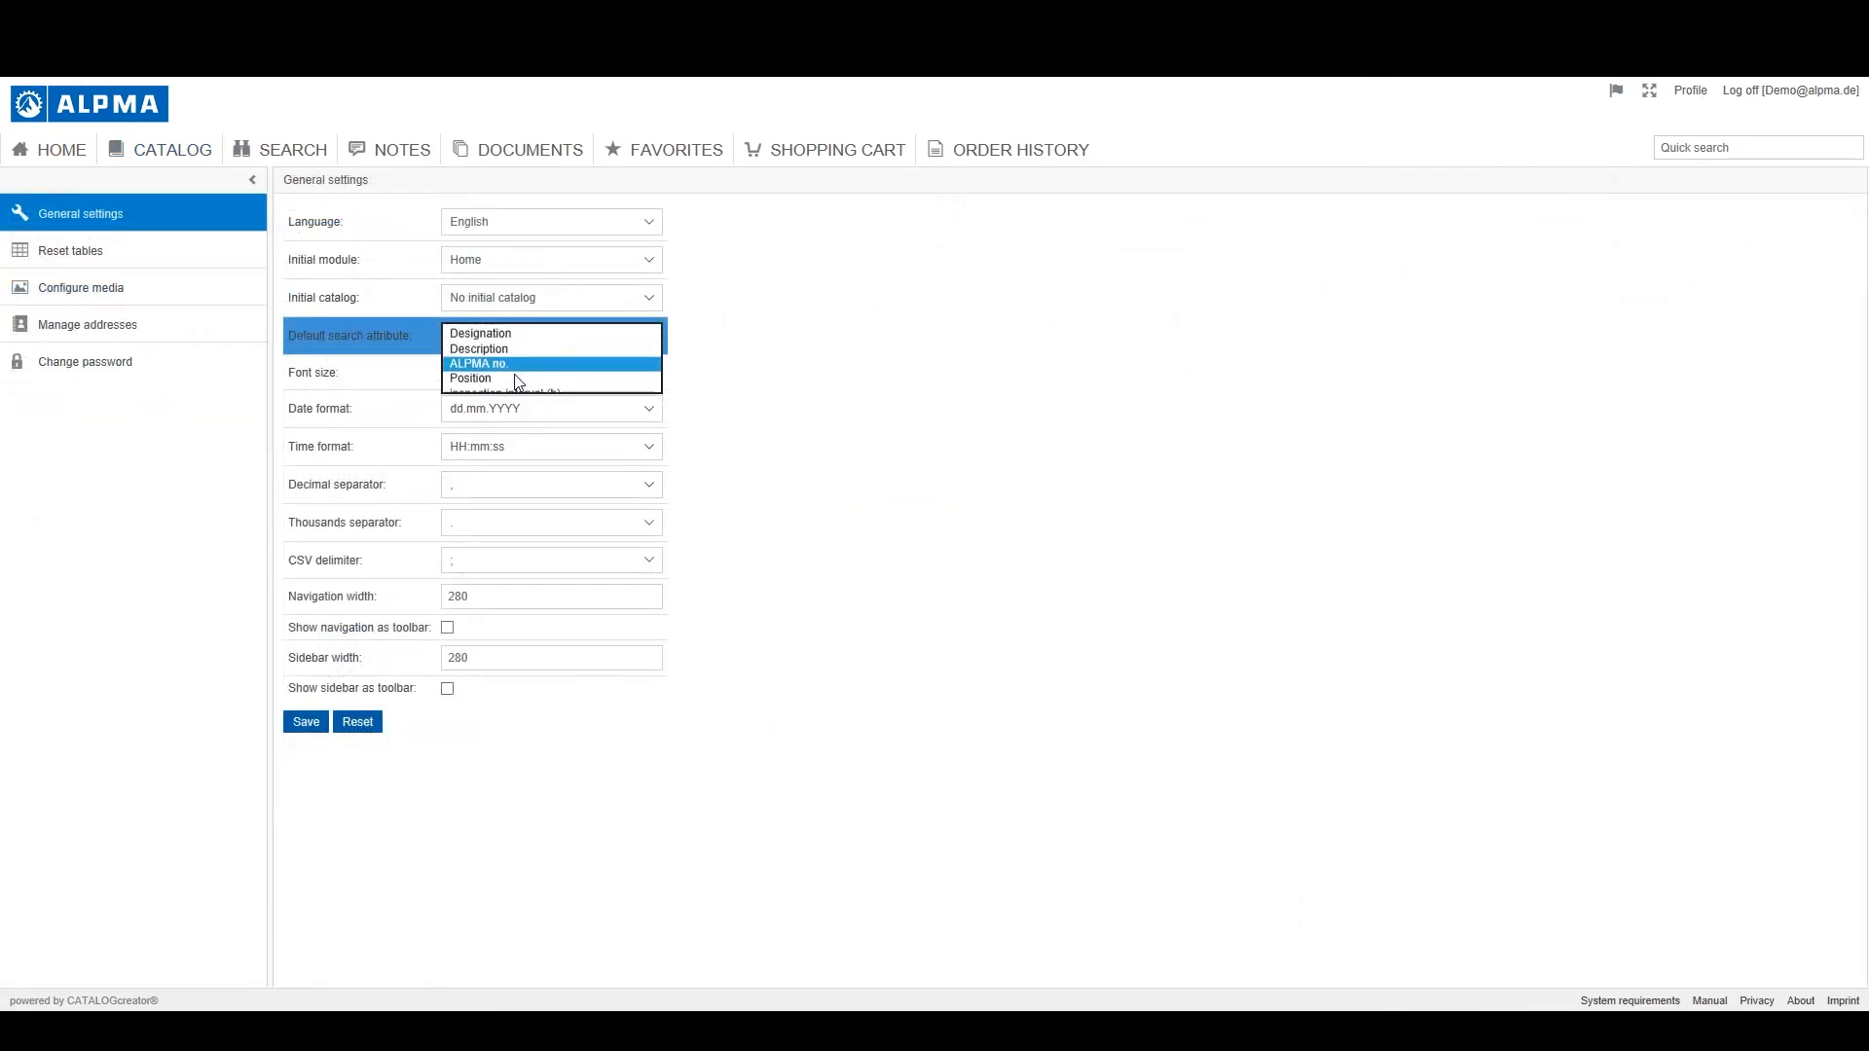
Set ALPMA no. as the default search attribute and verify it prefills on the Search page
click(477, 364)
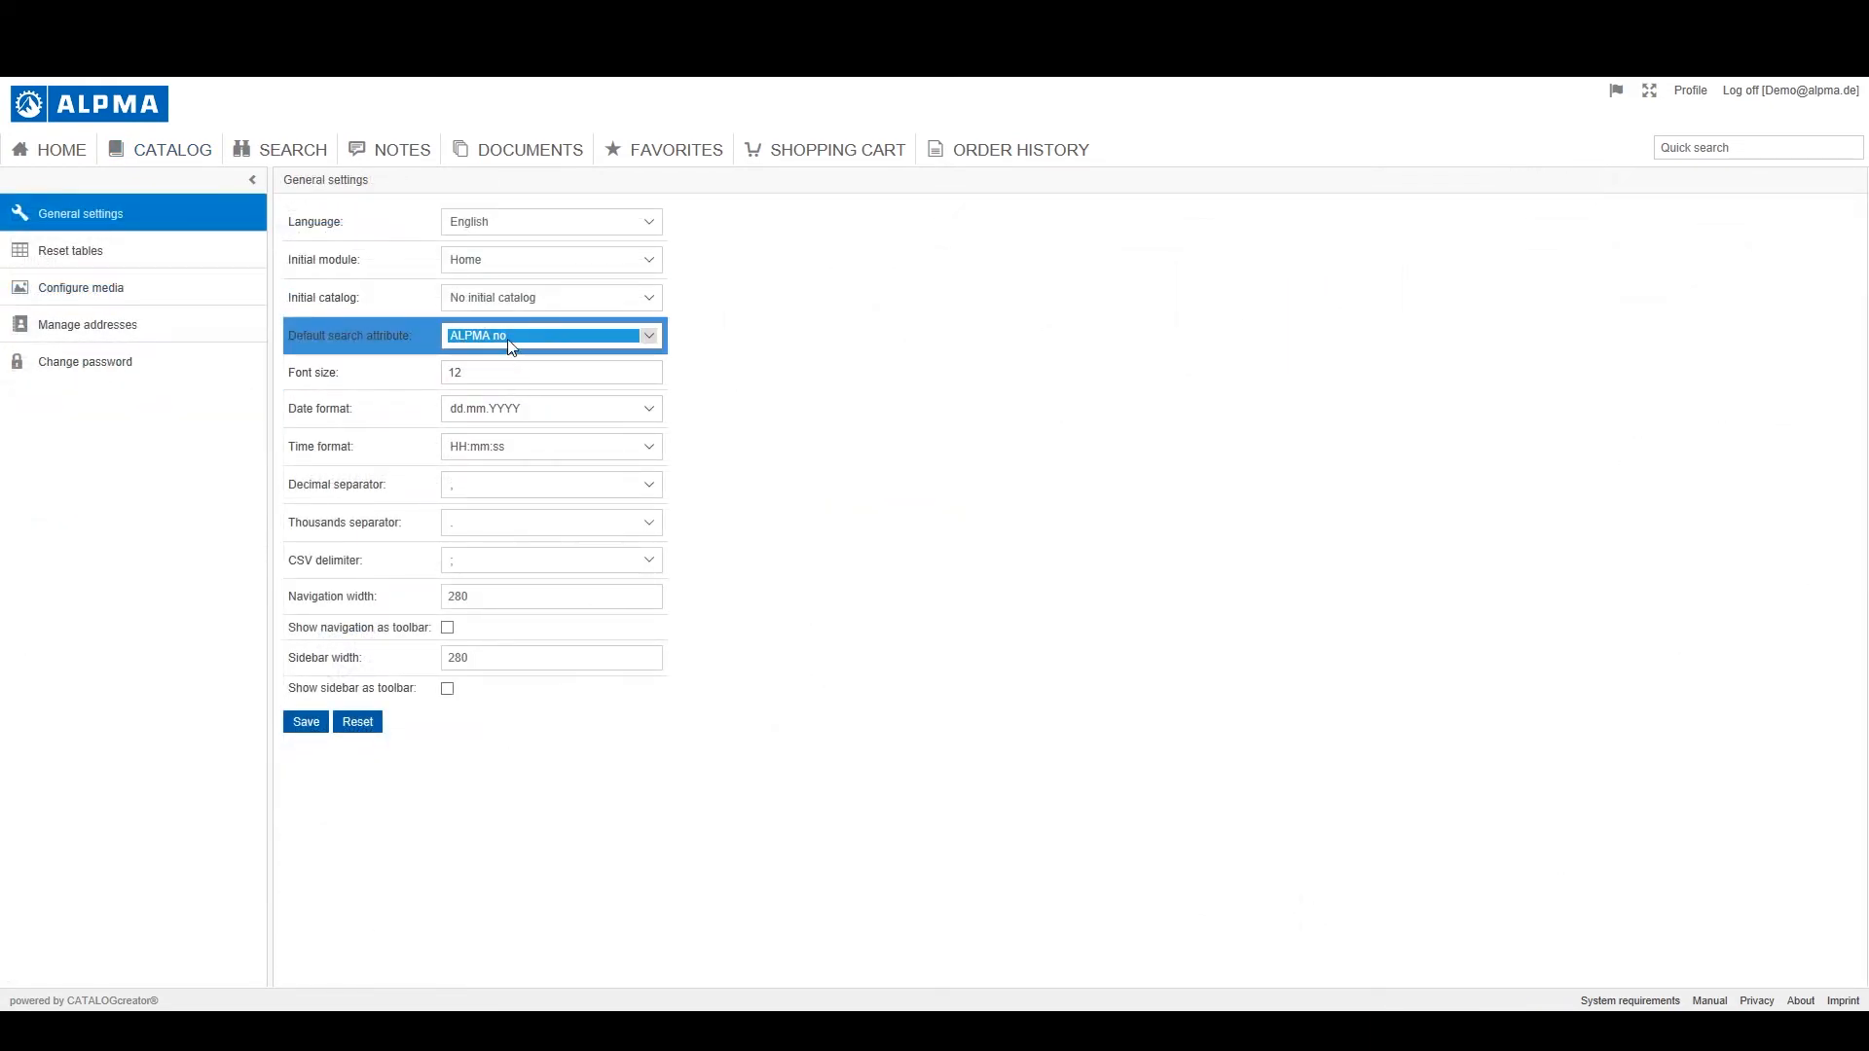
click(306, 720)
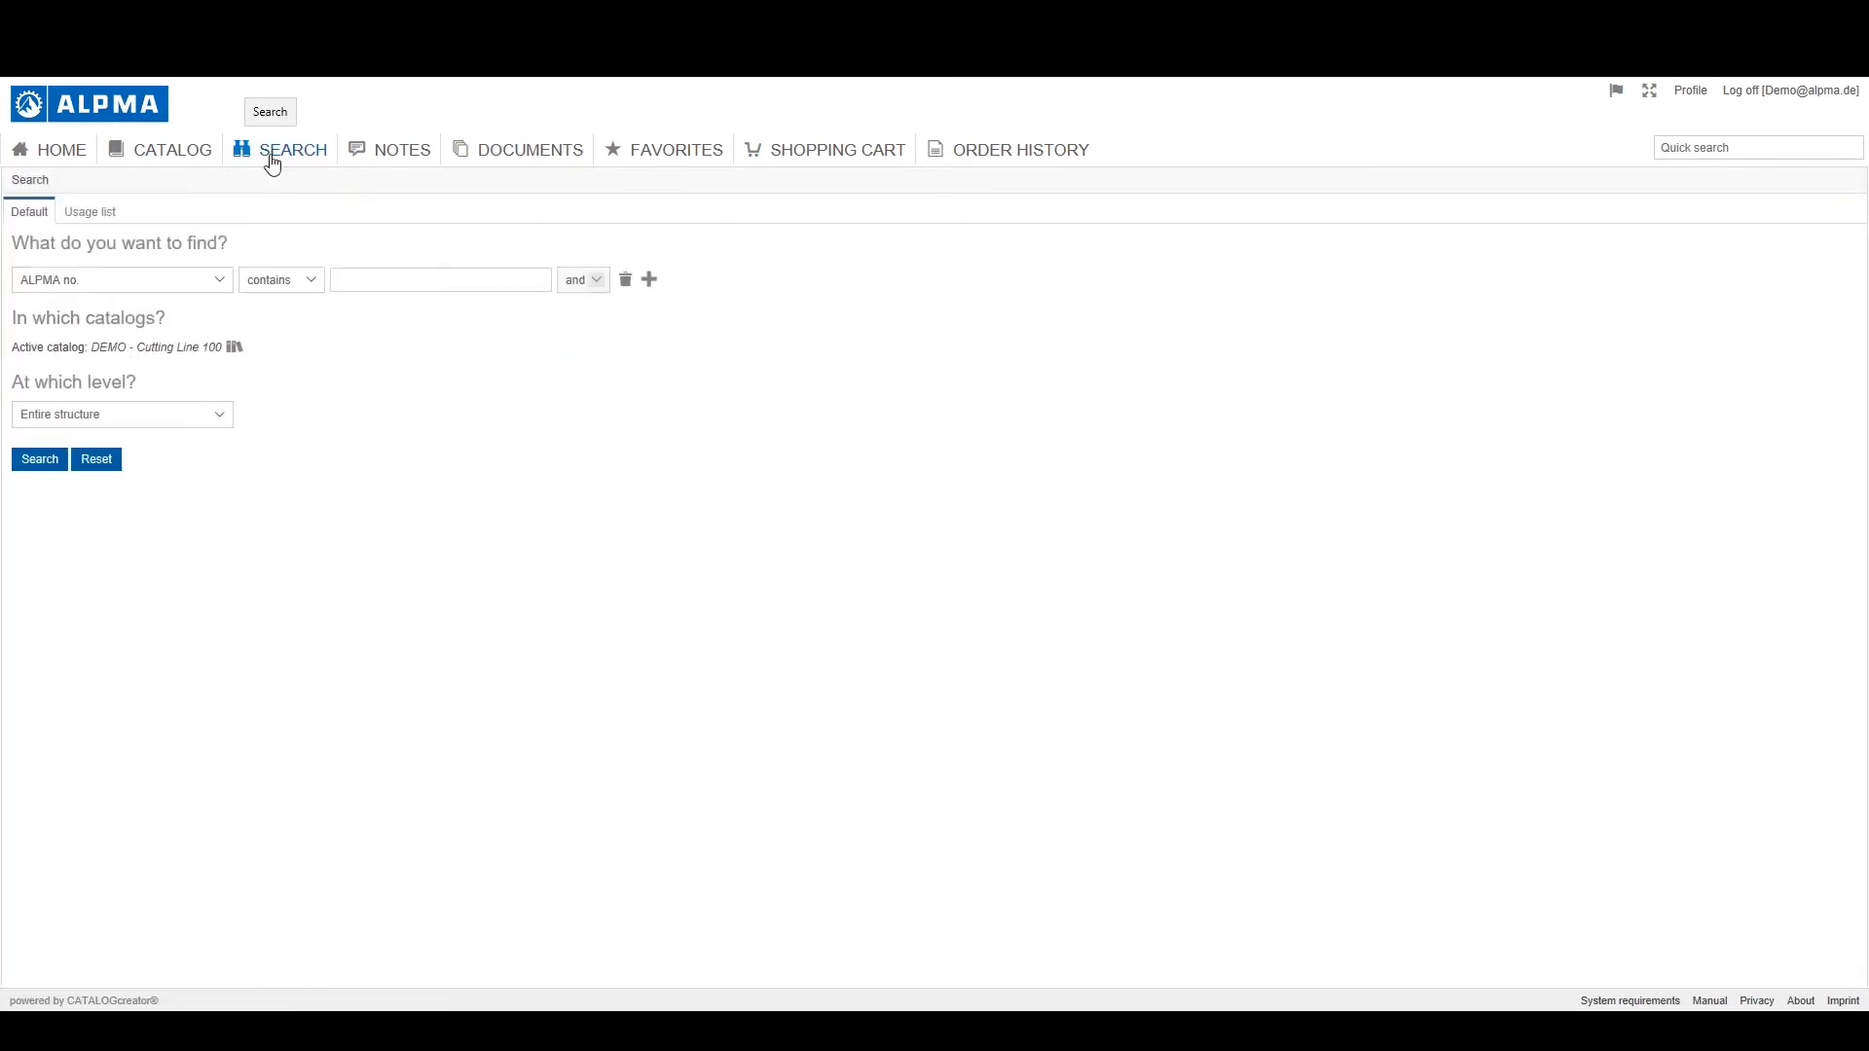
click(119, 279)
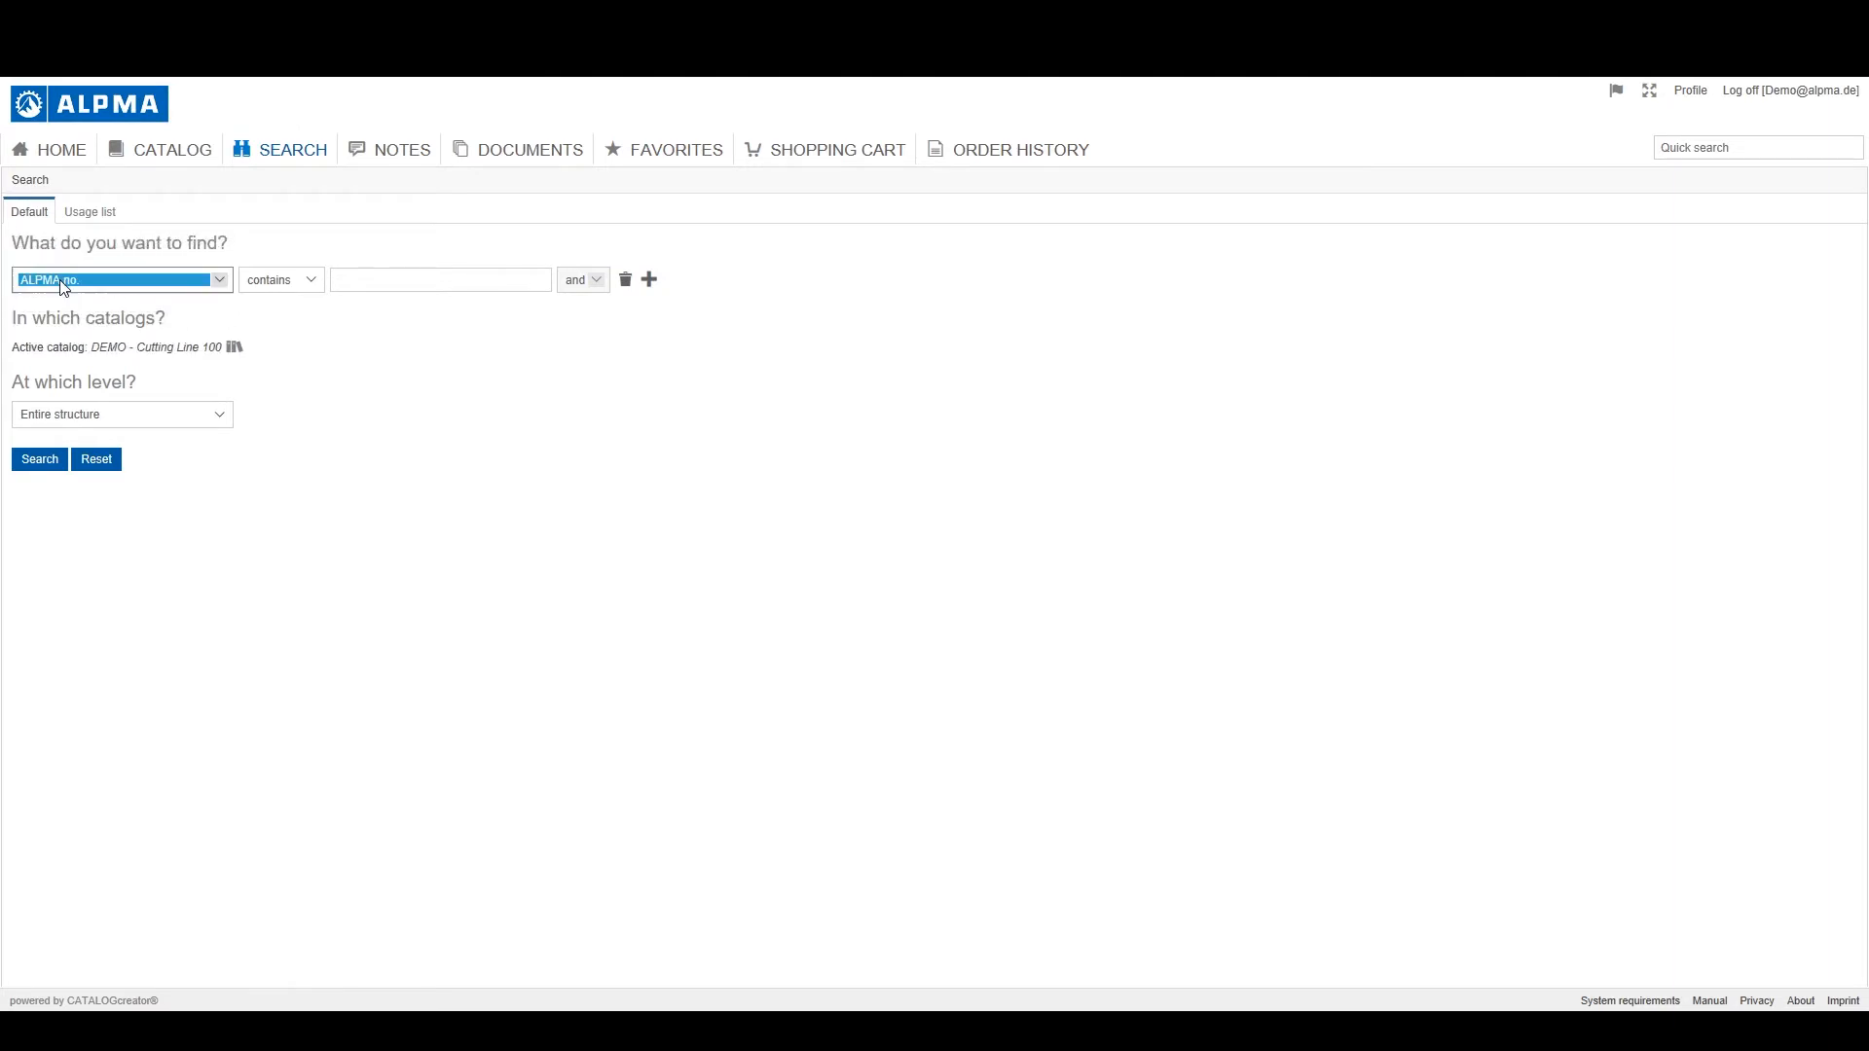
click(1689, 90)
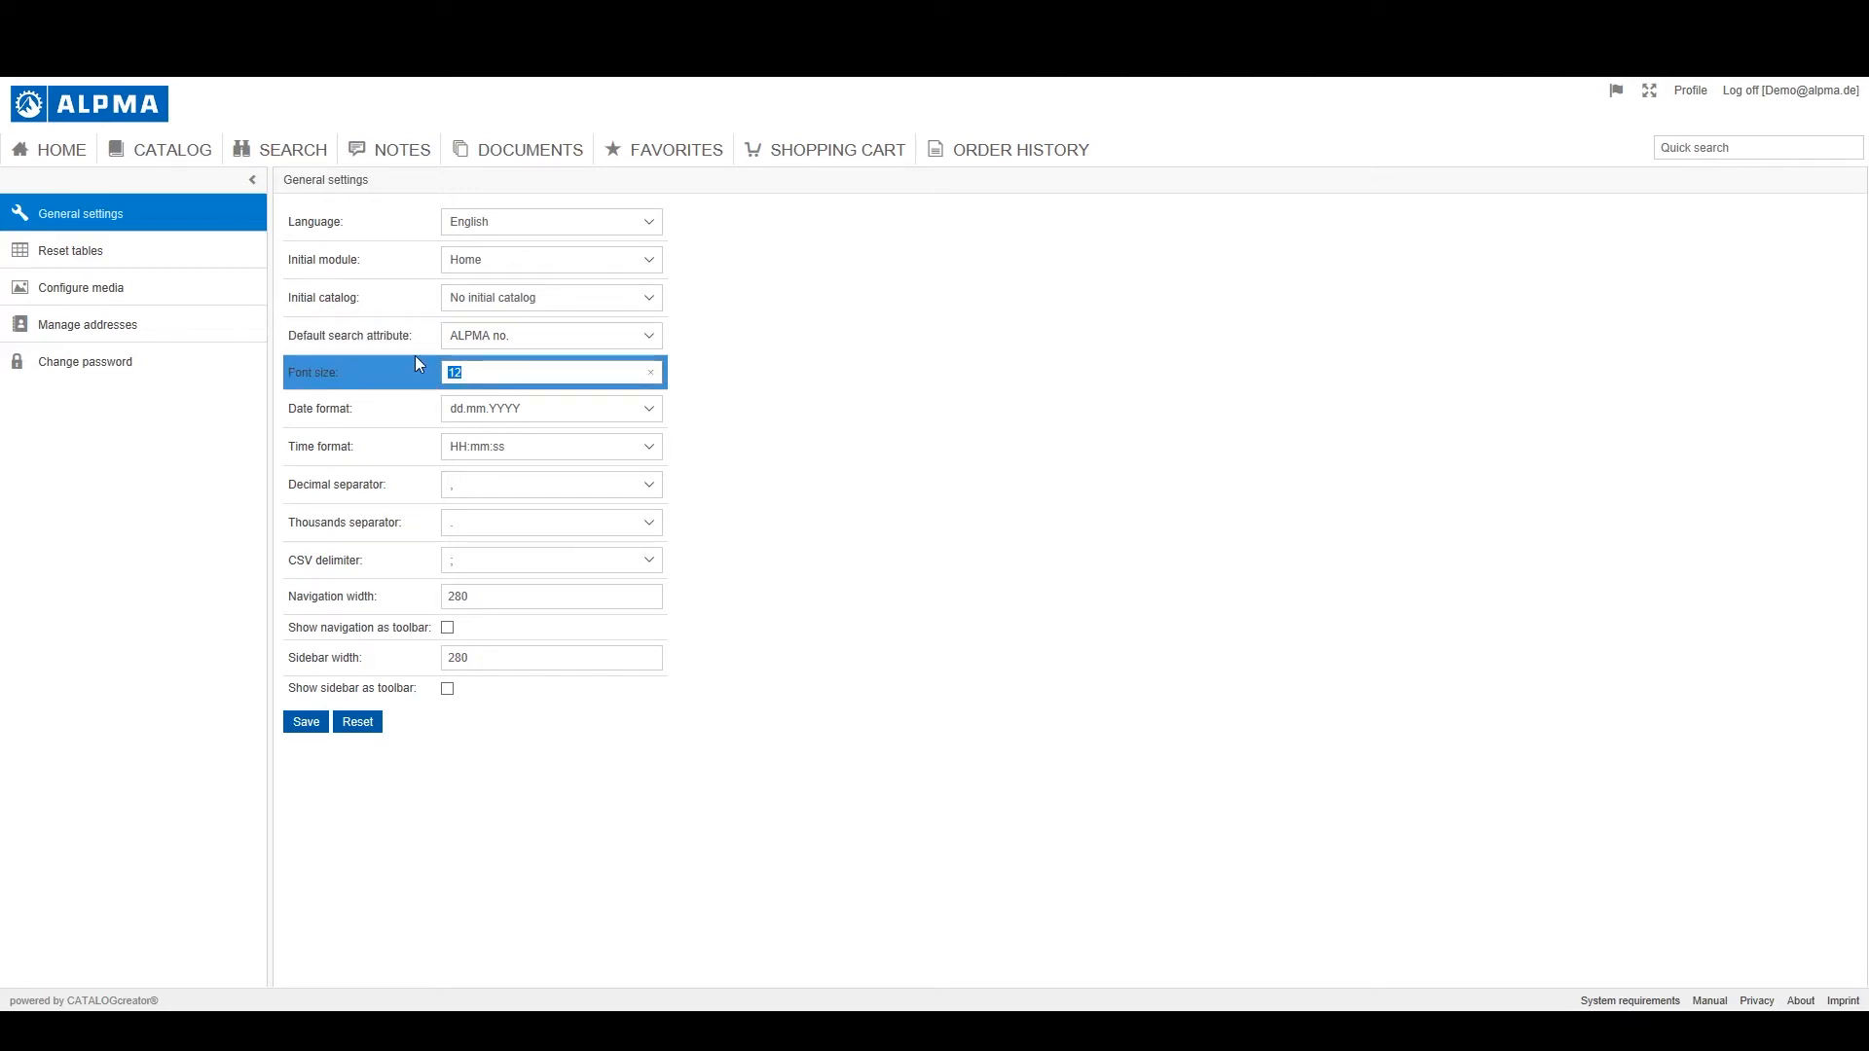
click(304, 721)
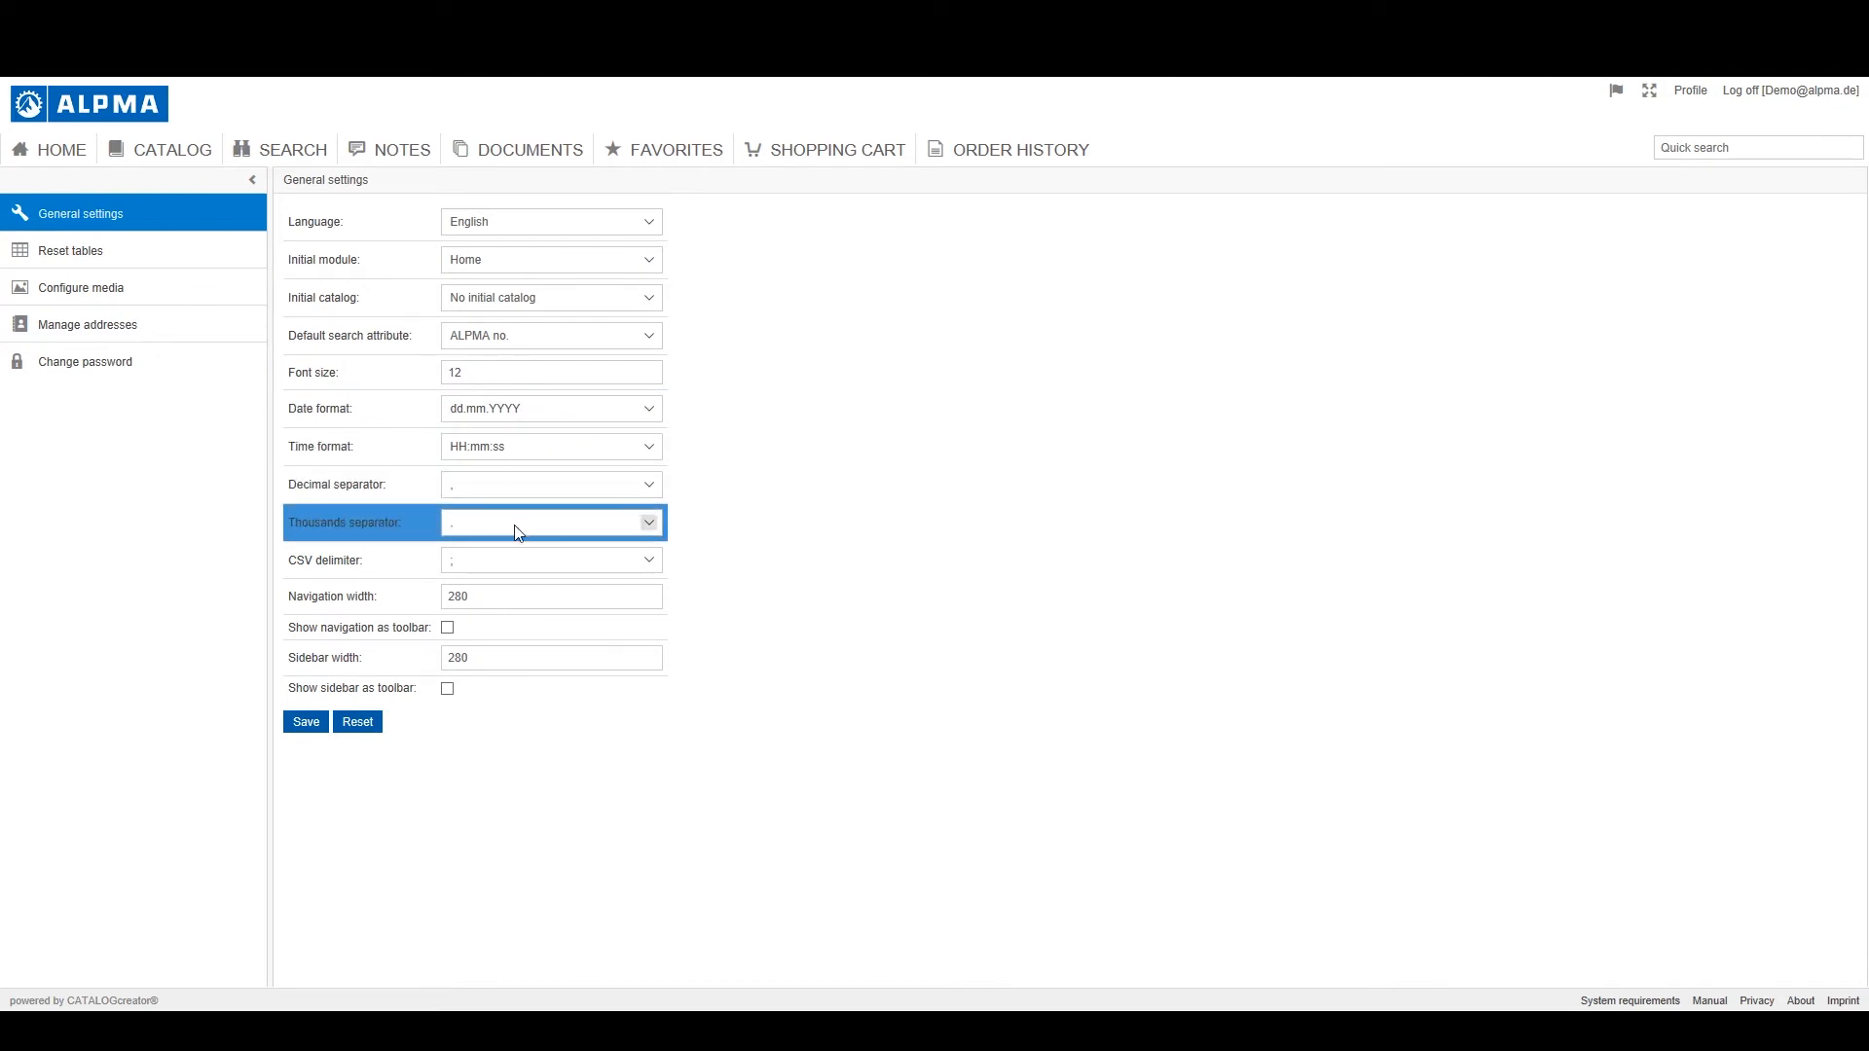
click(549, 561)
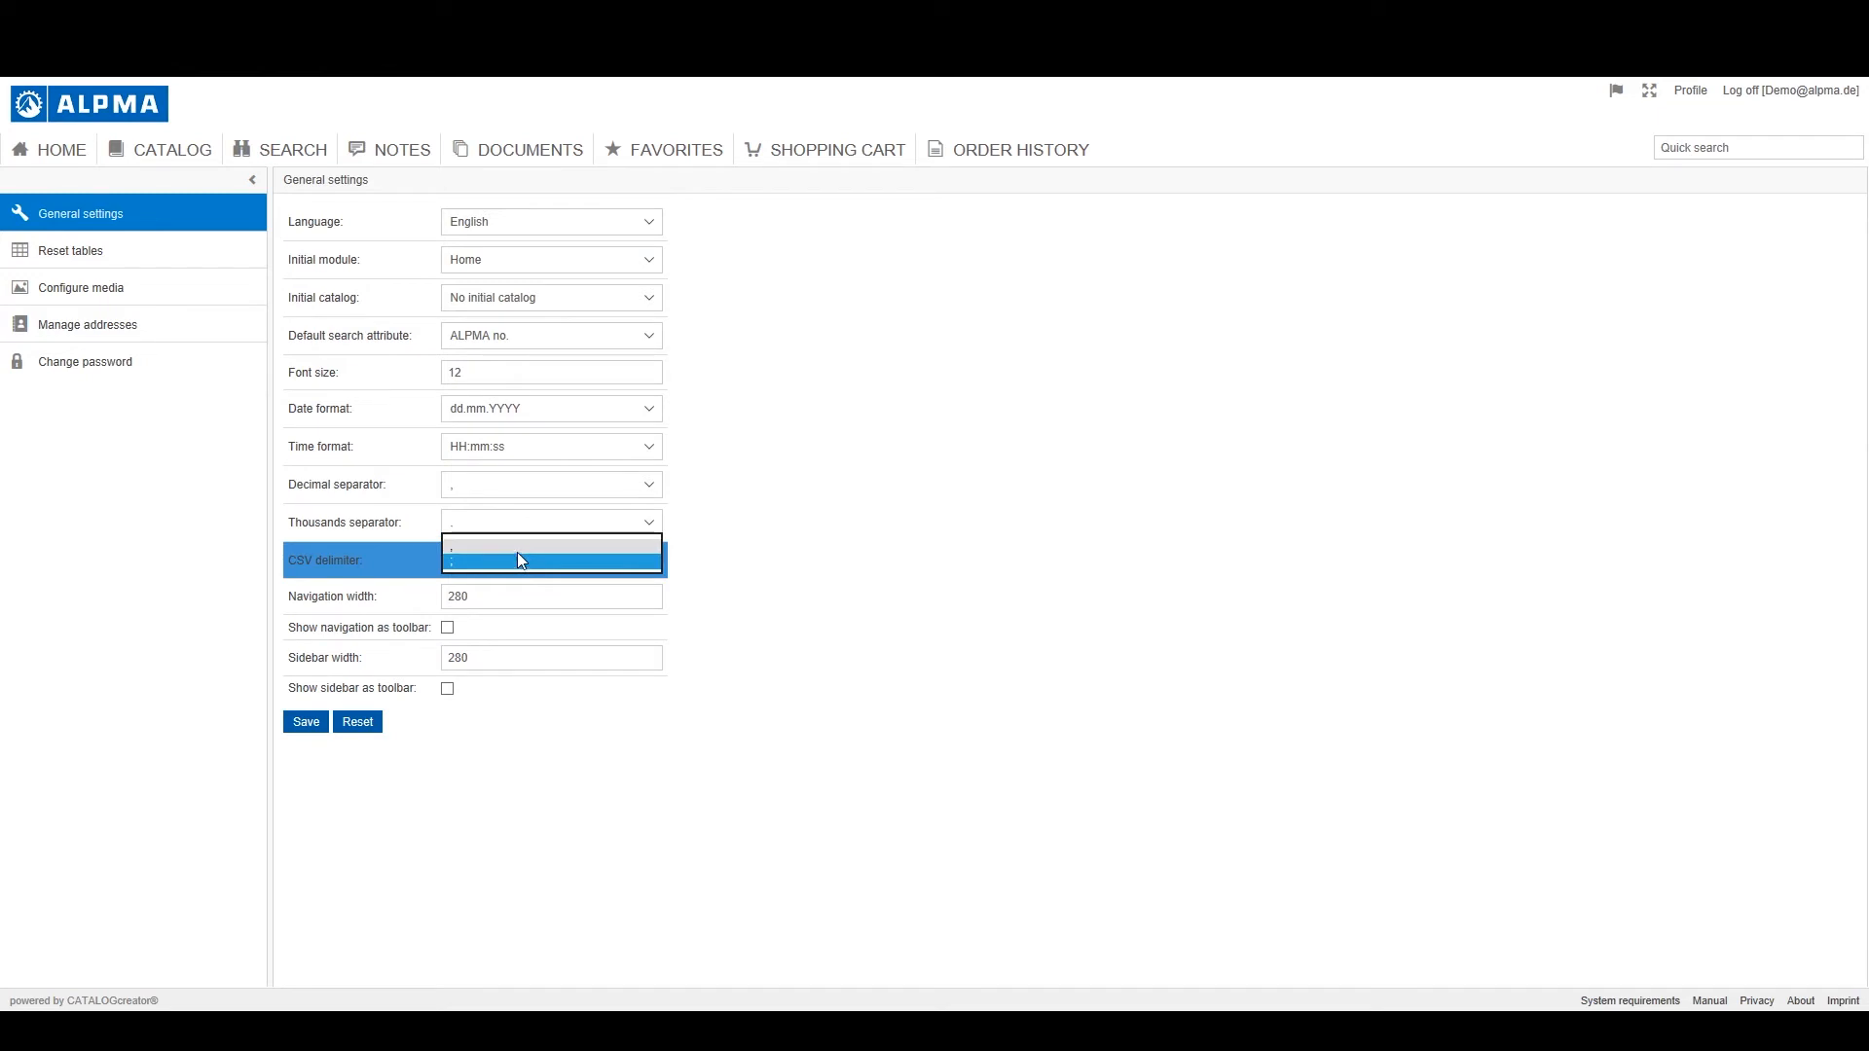
click(549, 561)
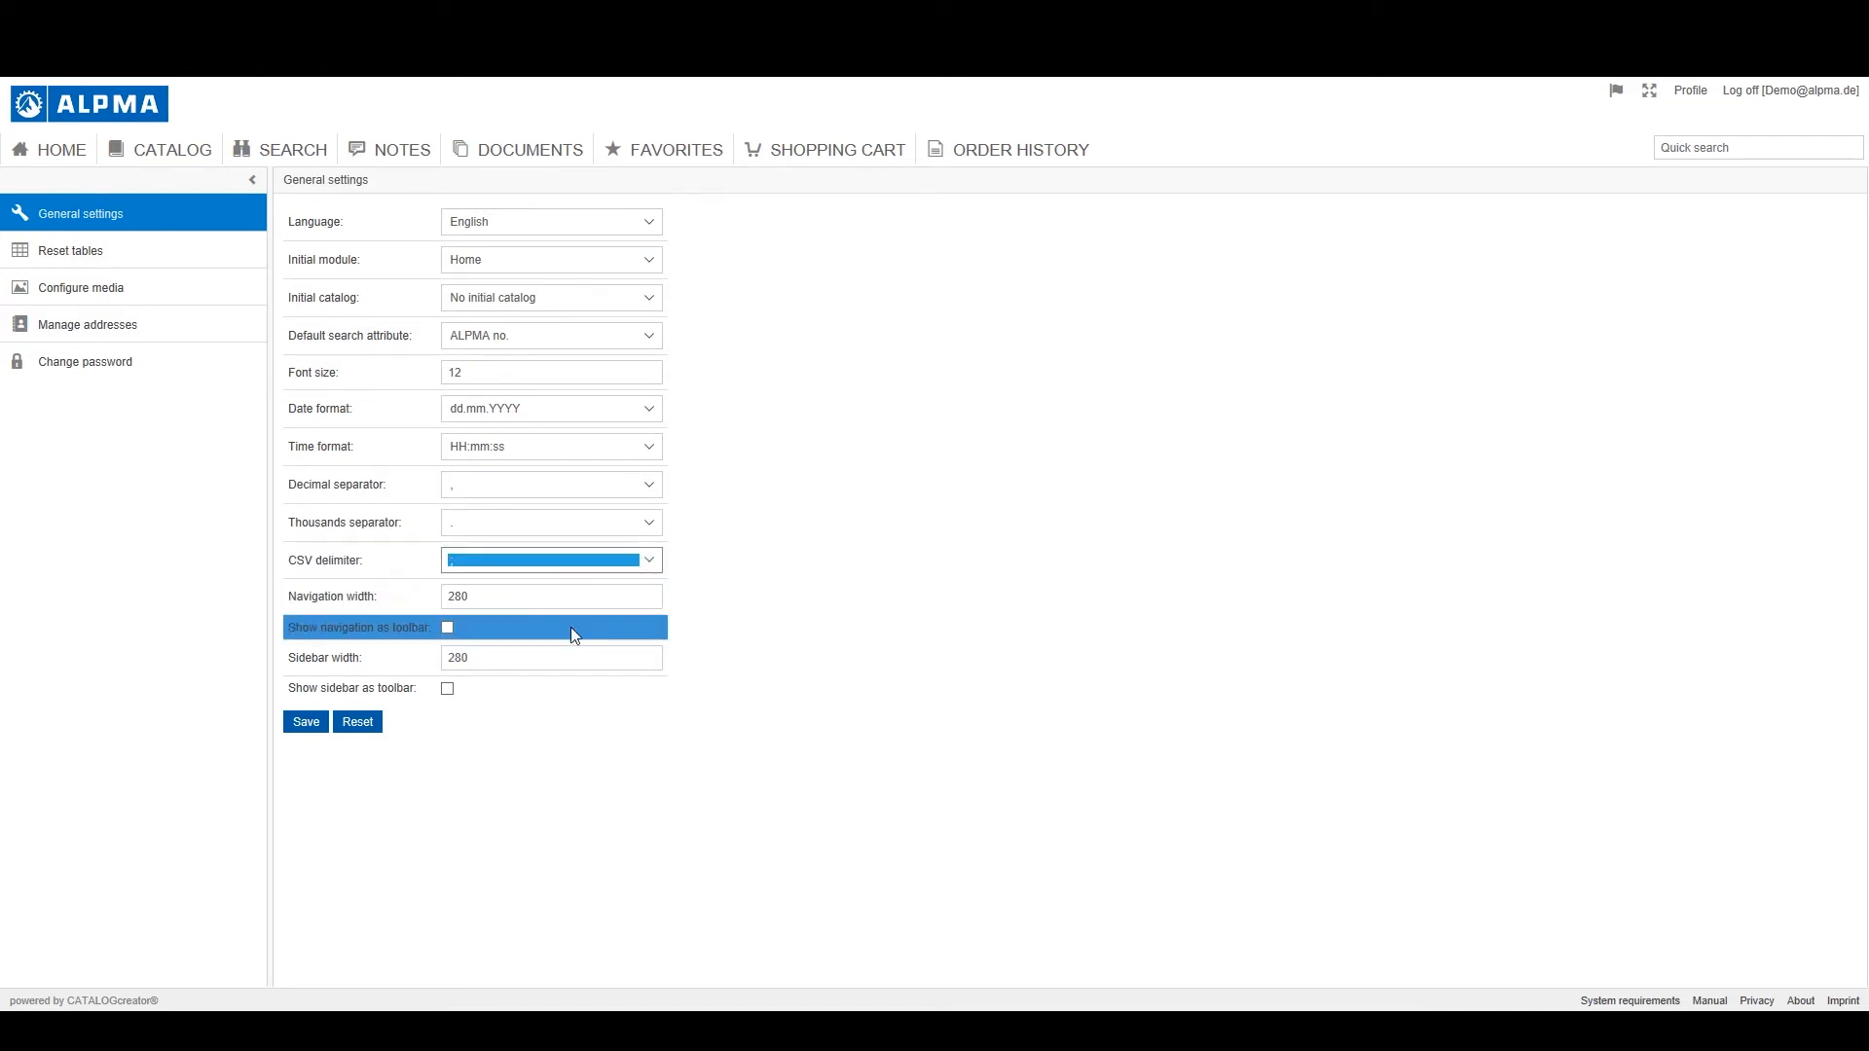
click(549, 596)
text(184)
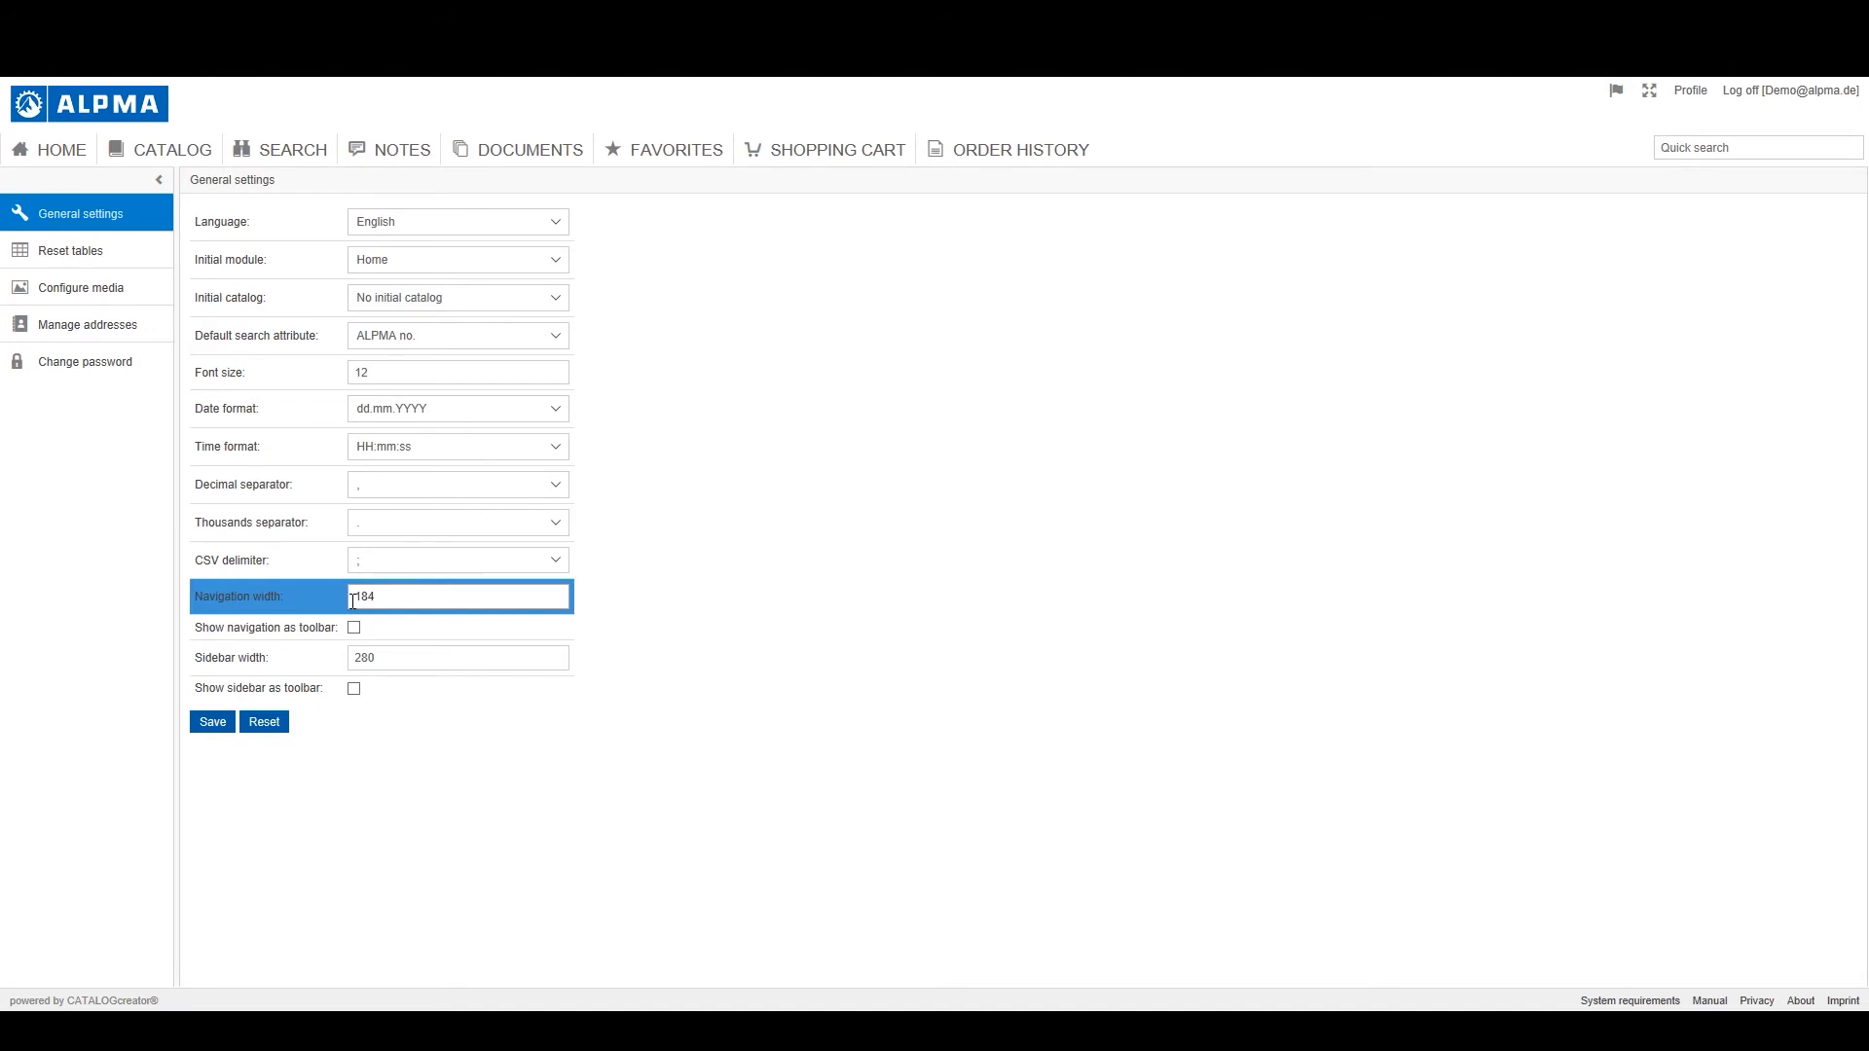
Save the general settings with navigation shown as a toolbar, then go to Reset tables
click(352, 627)
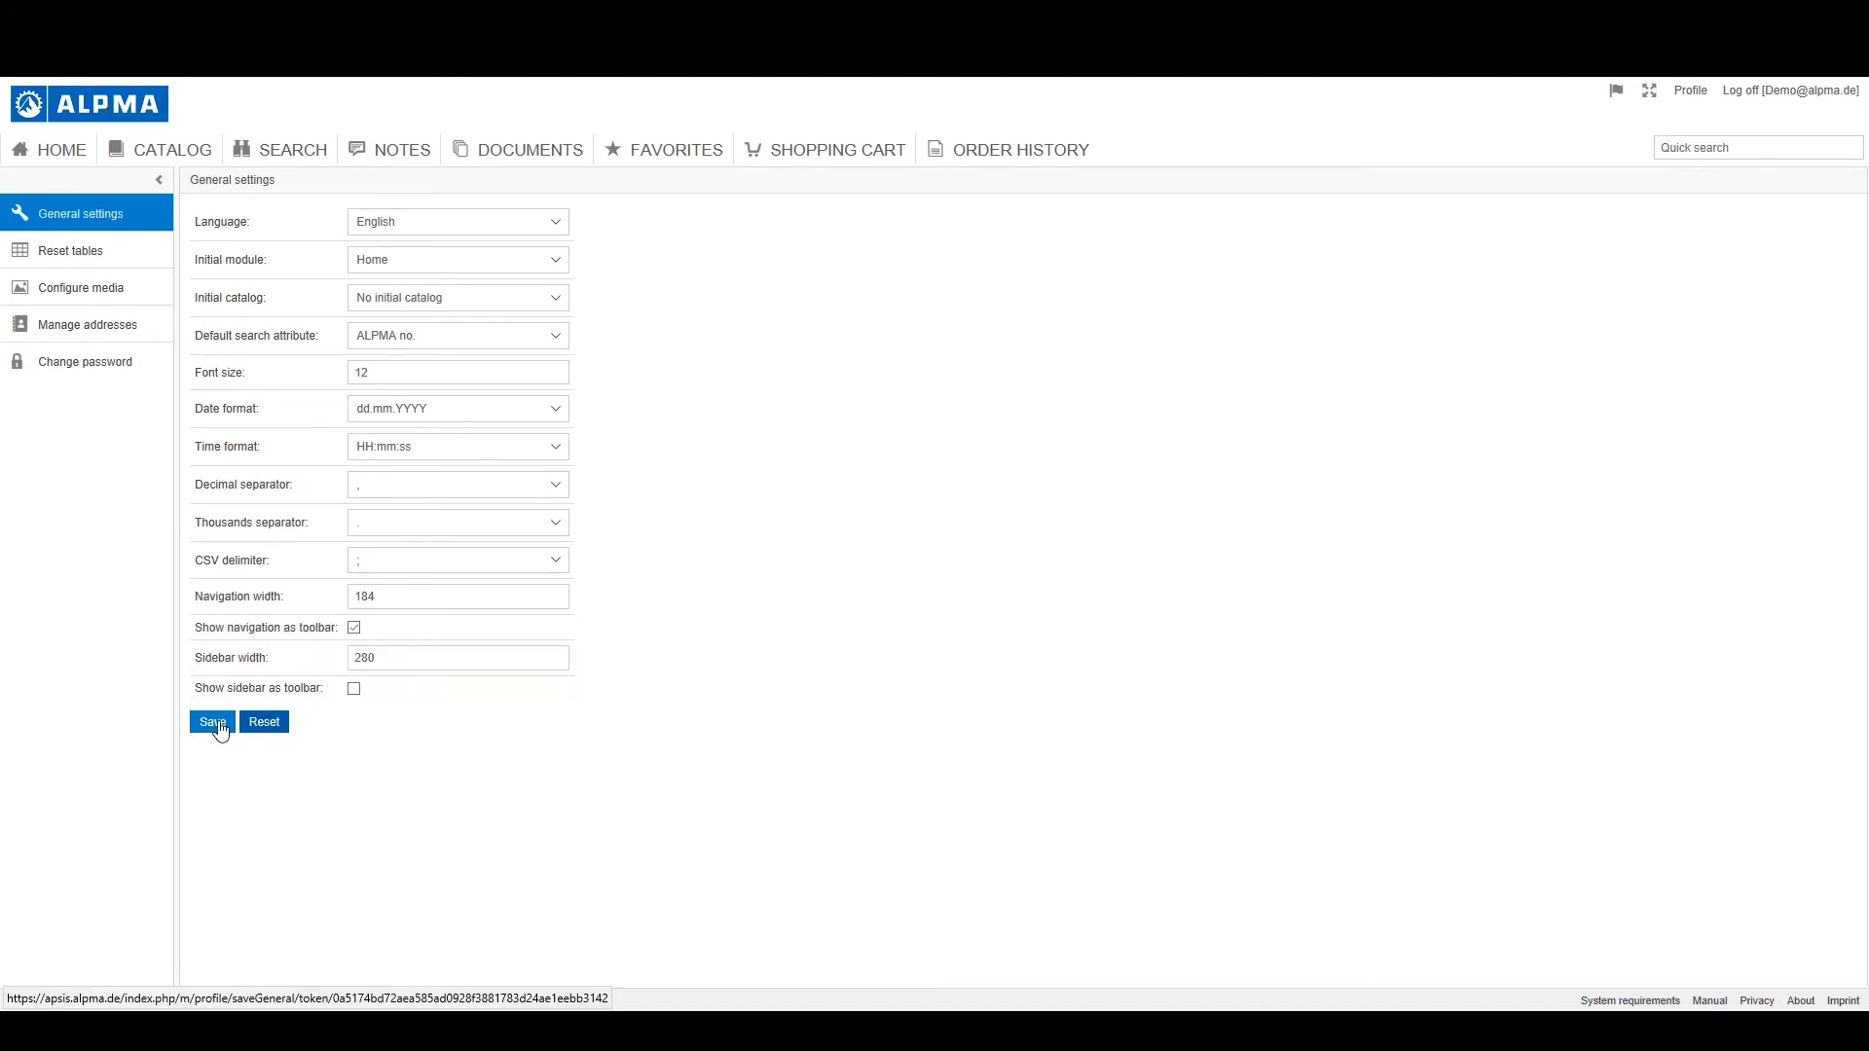
click(212, 722)
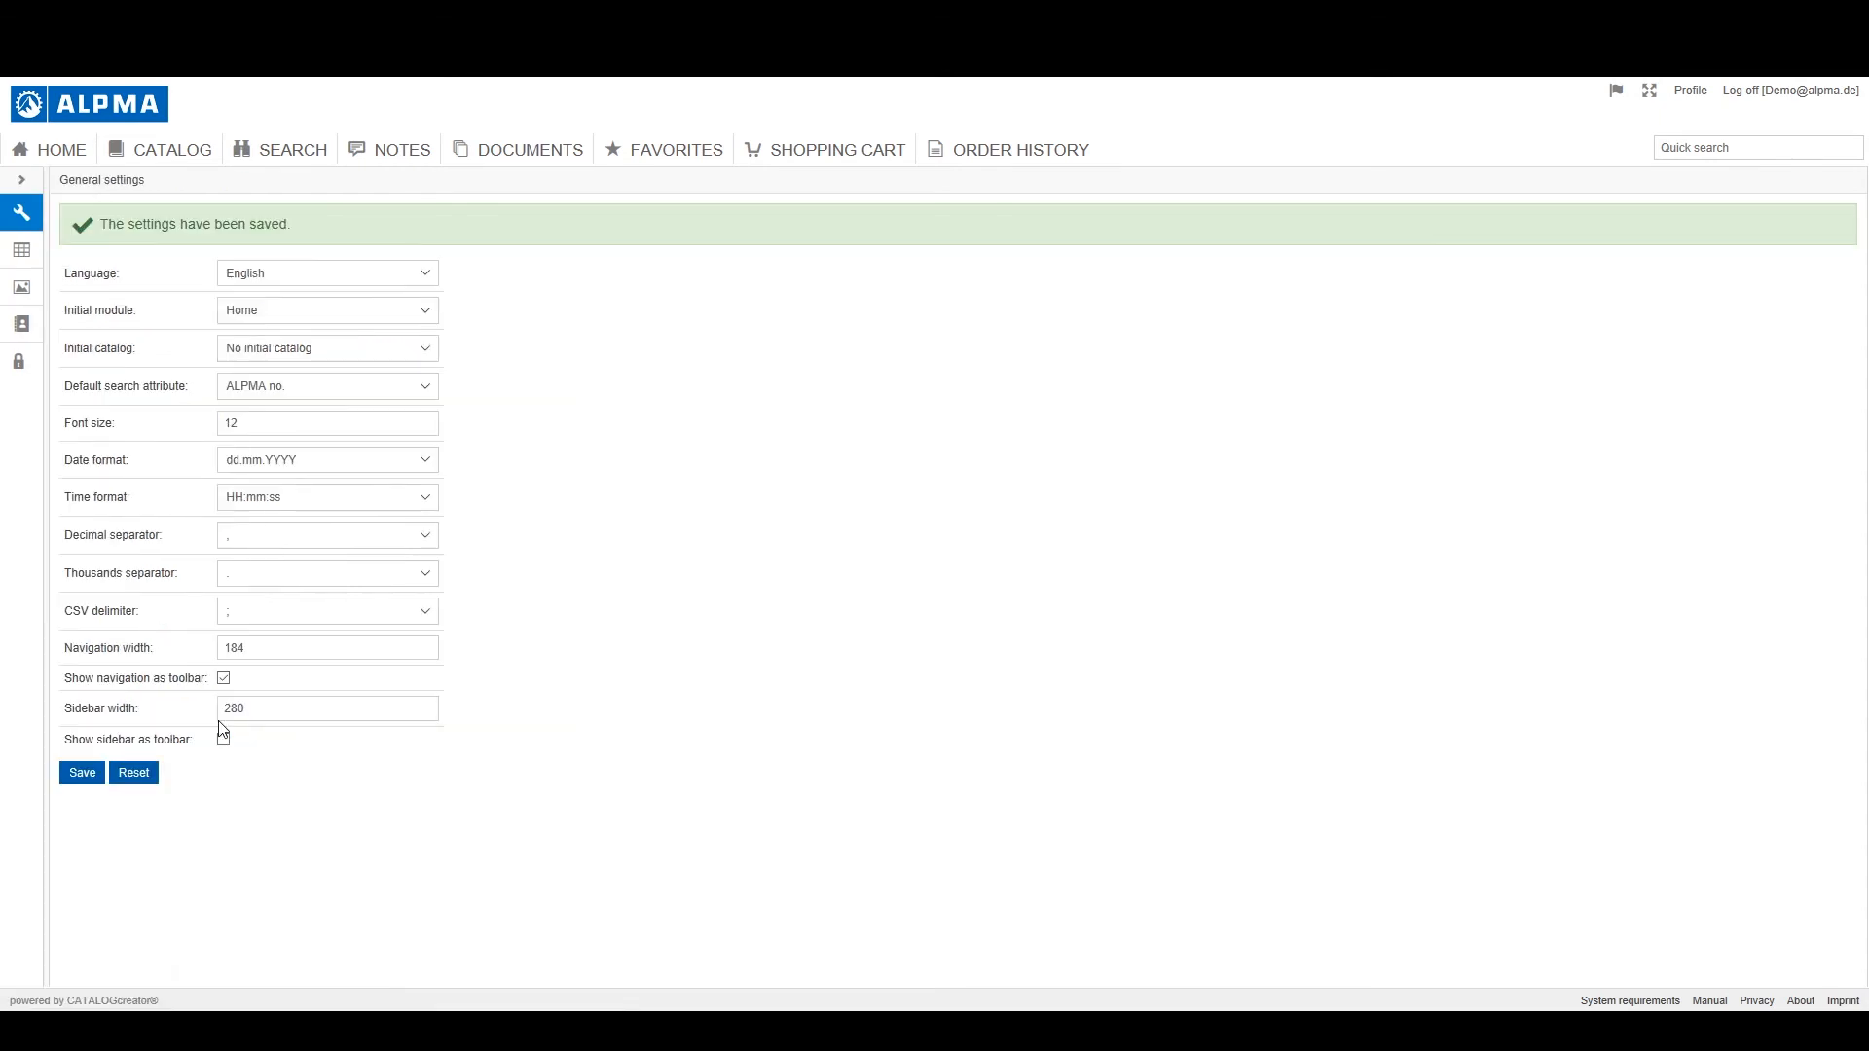
click(19, 251)
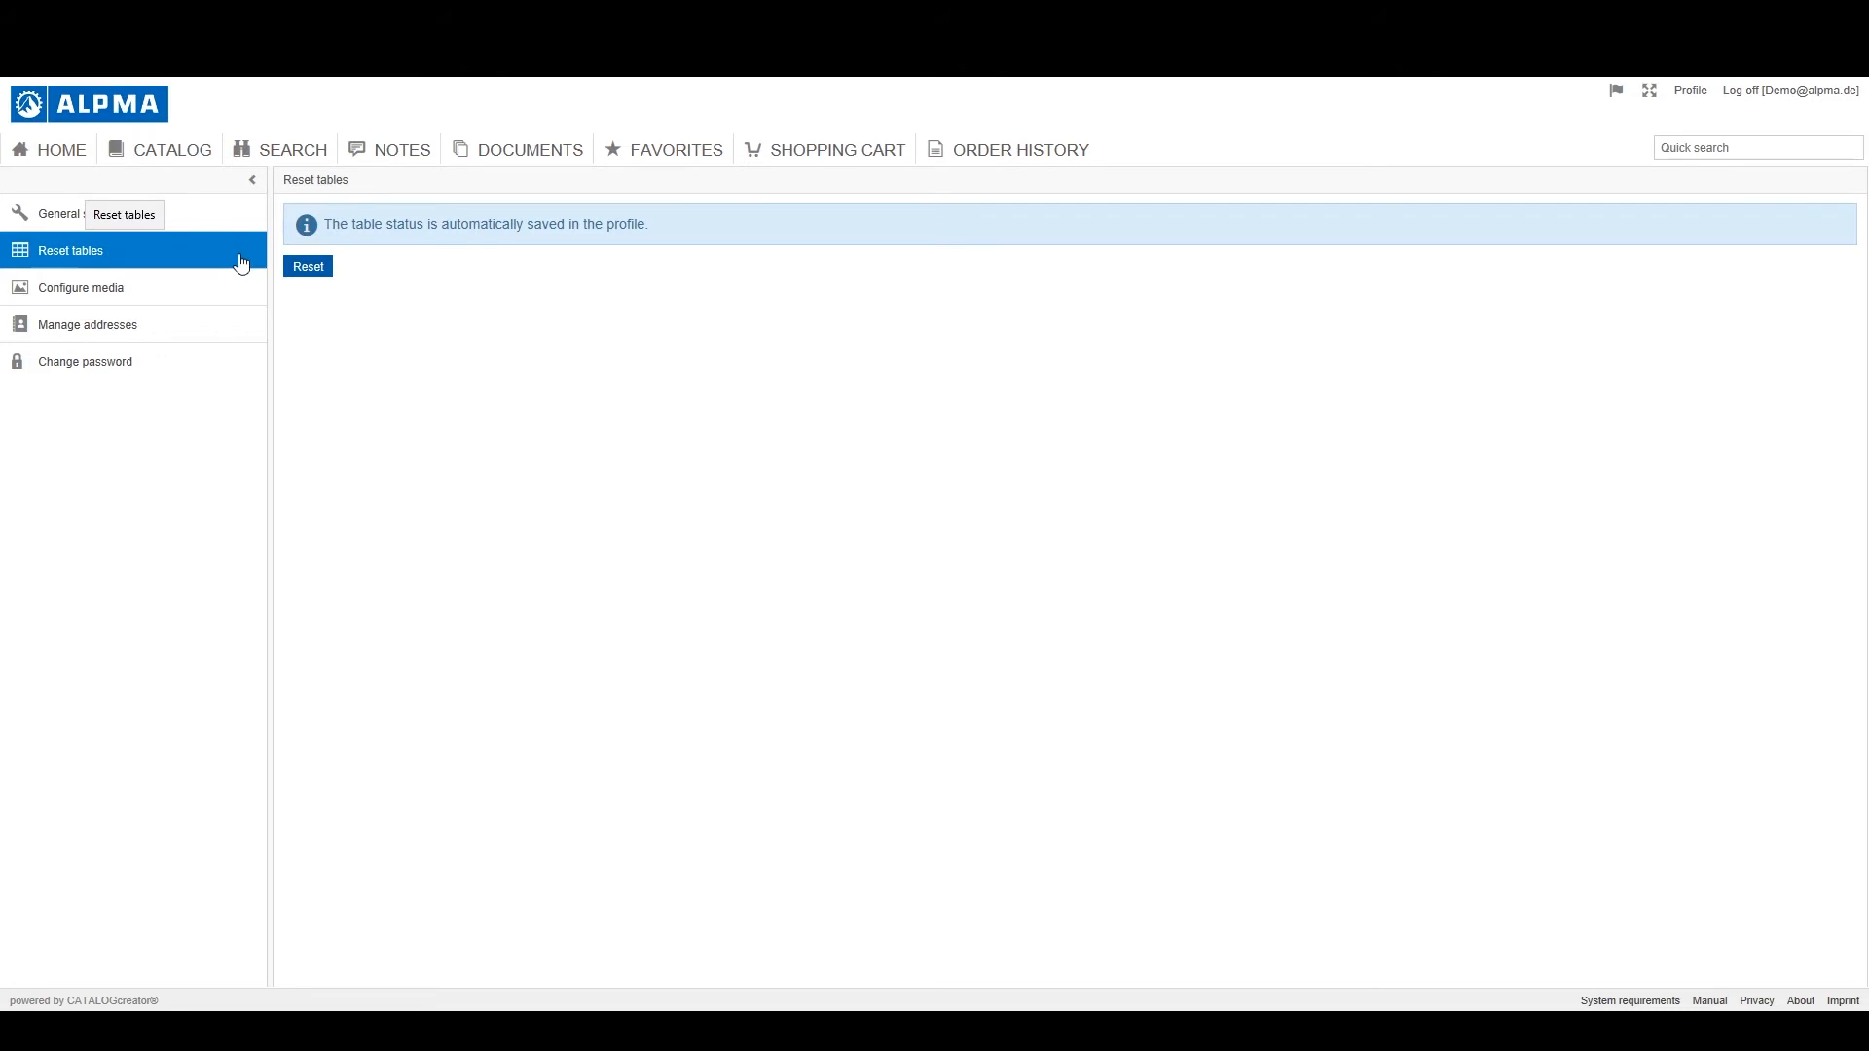
mouse_move(307, 266)
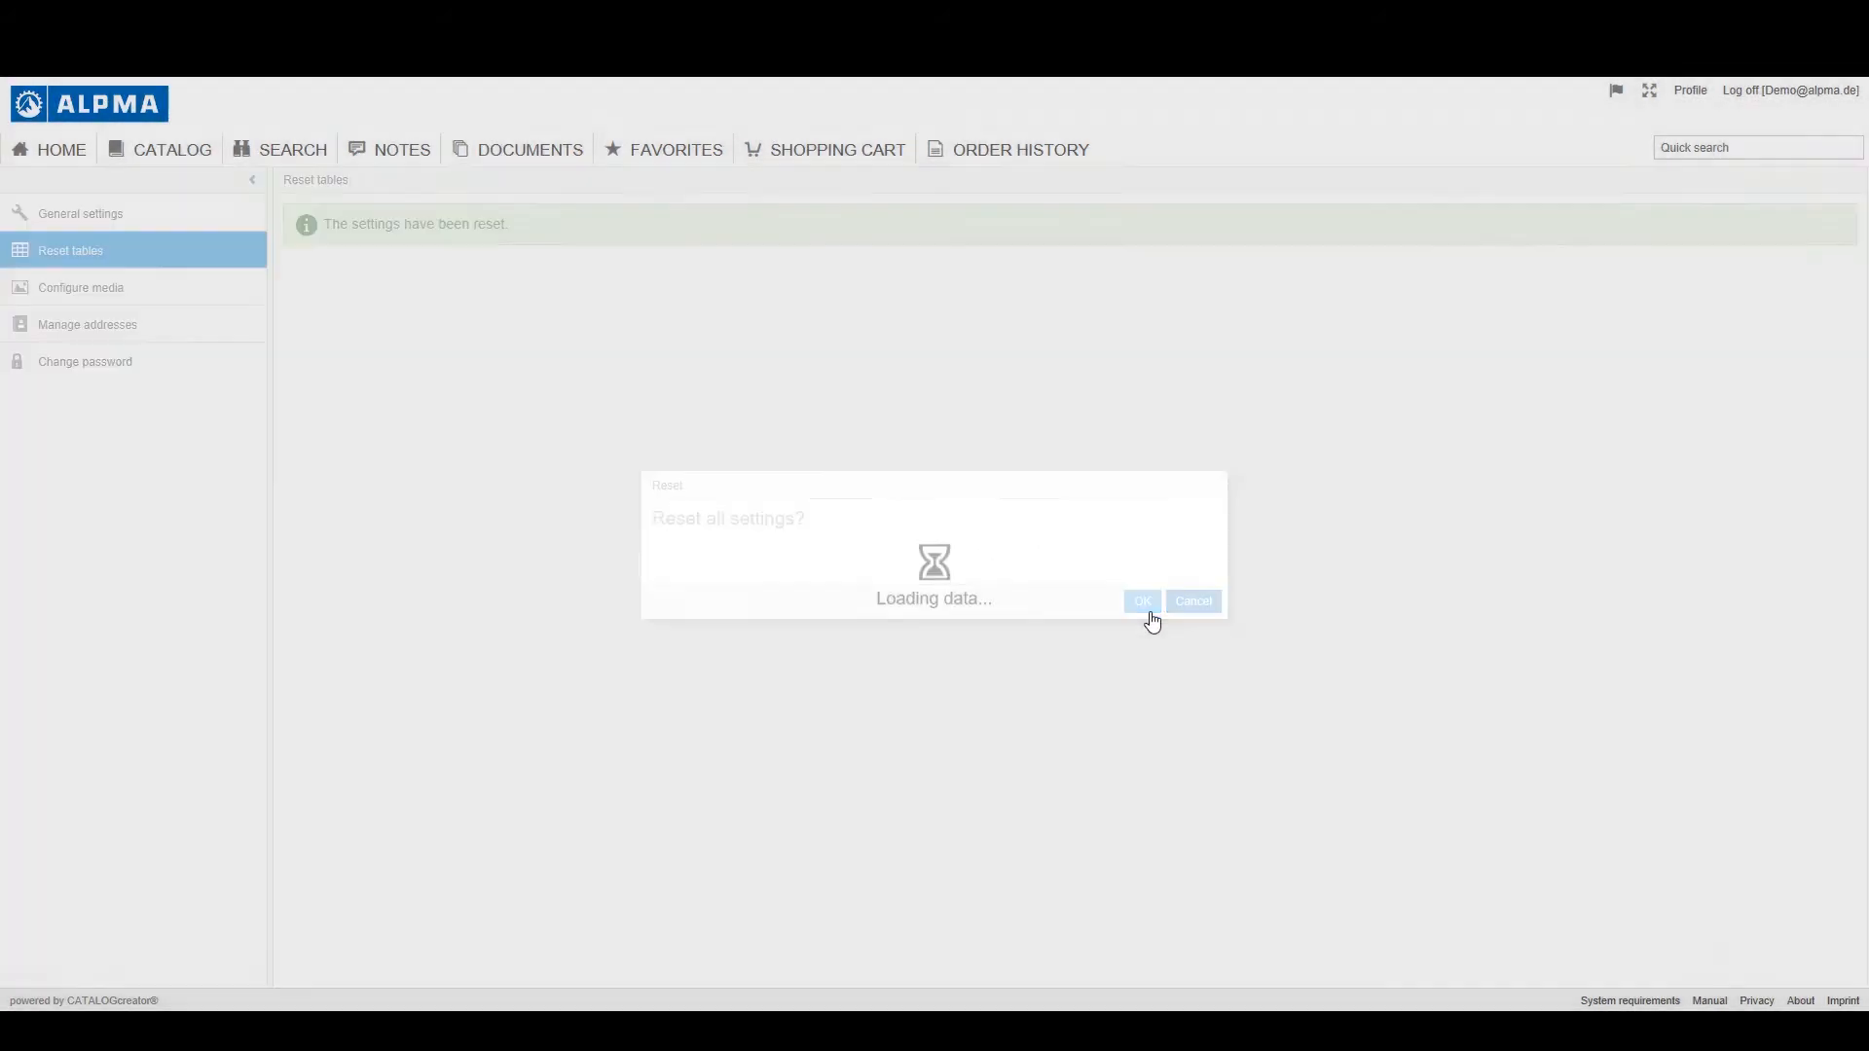
Confirm resetting all saved table settings
click(1141, 602)
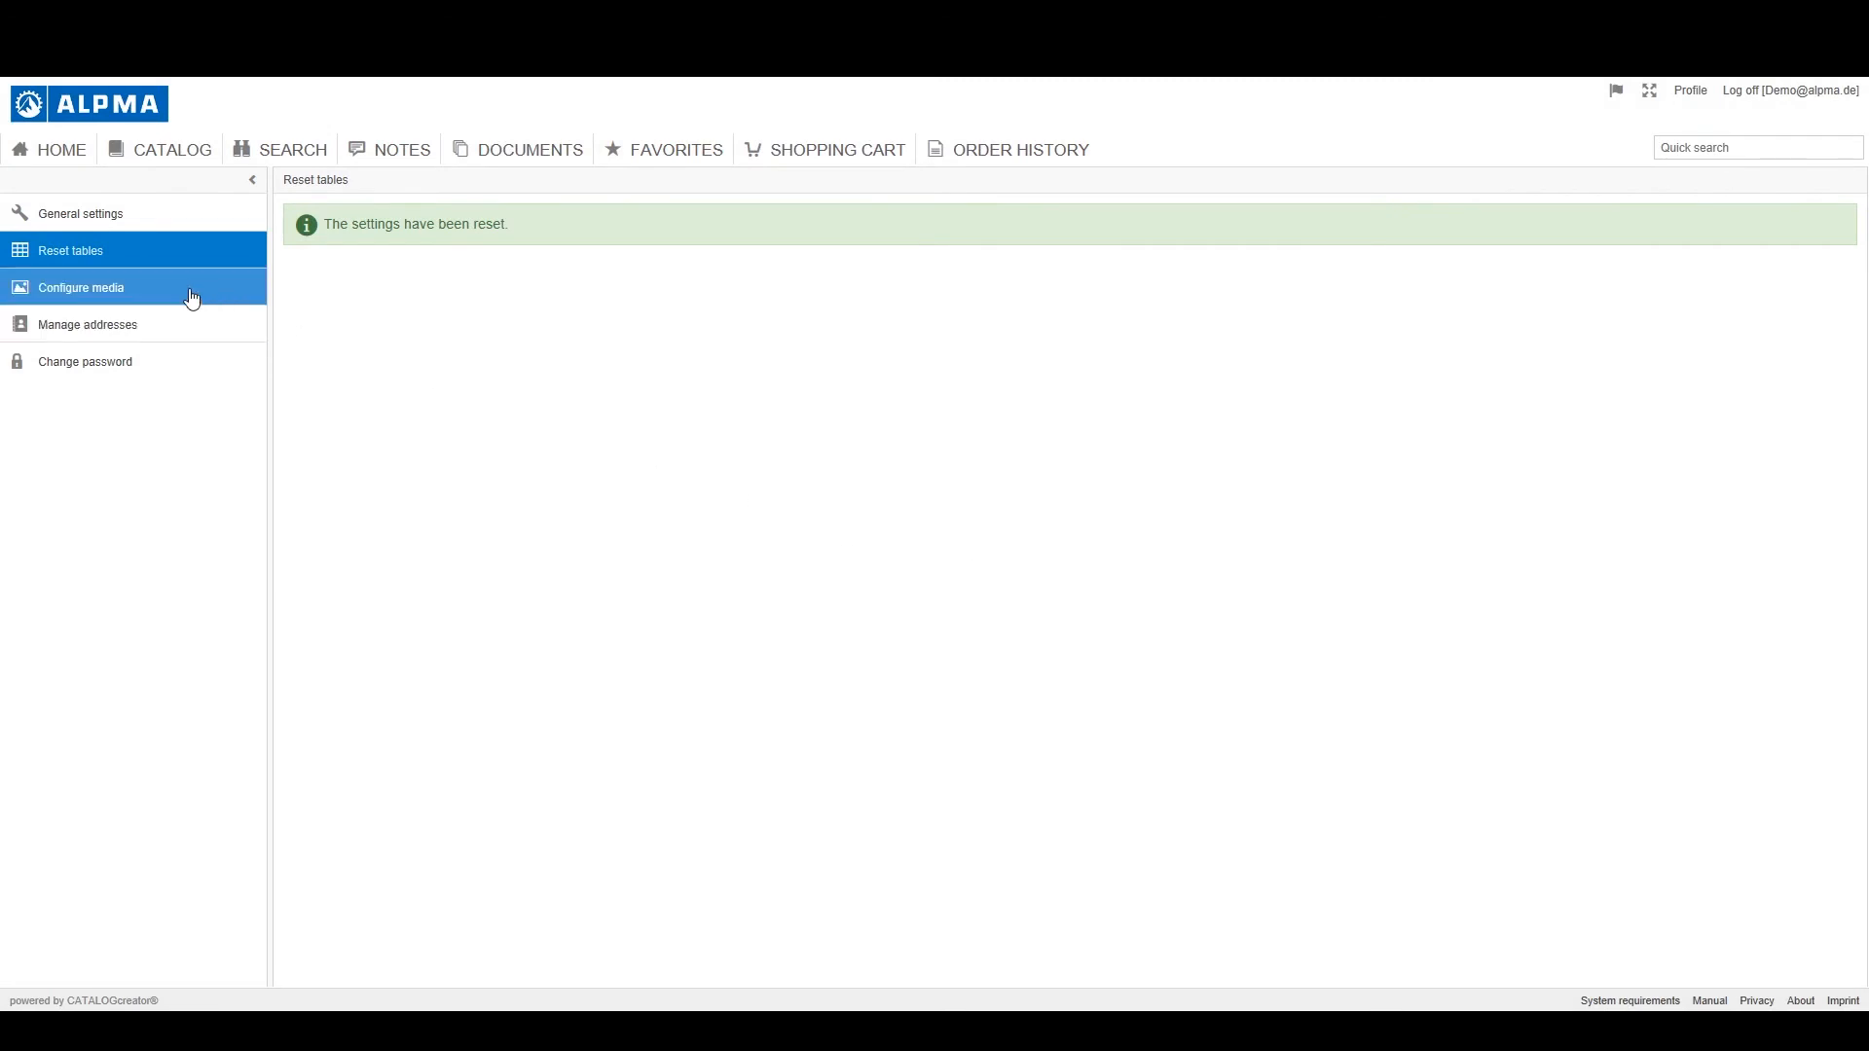
Save the media configuration with 3D not preloaded and check the catalog's 3D media tab
click(80, 288)
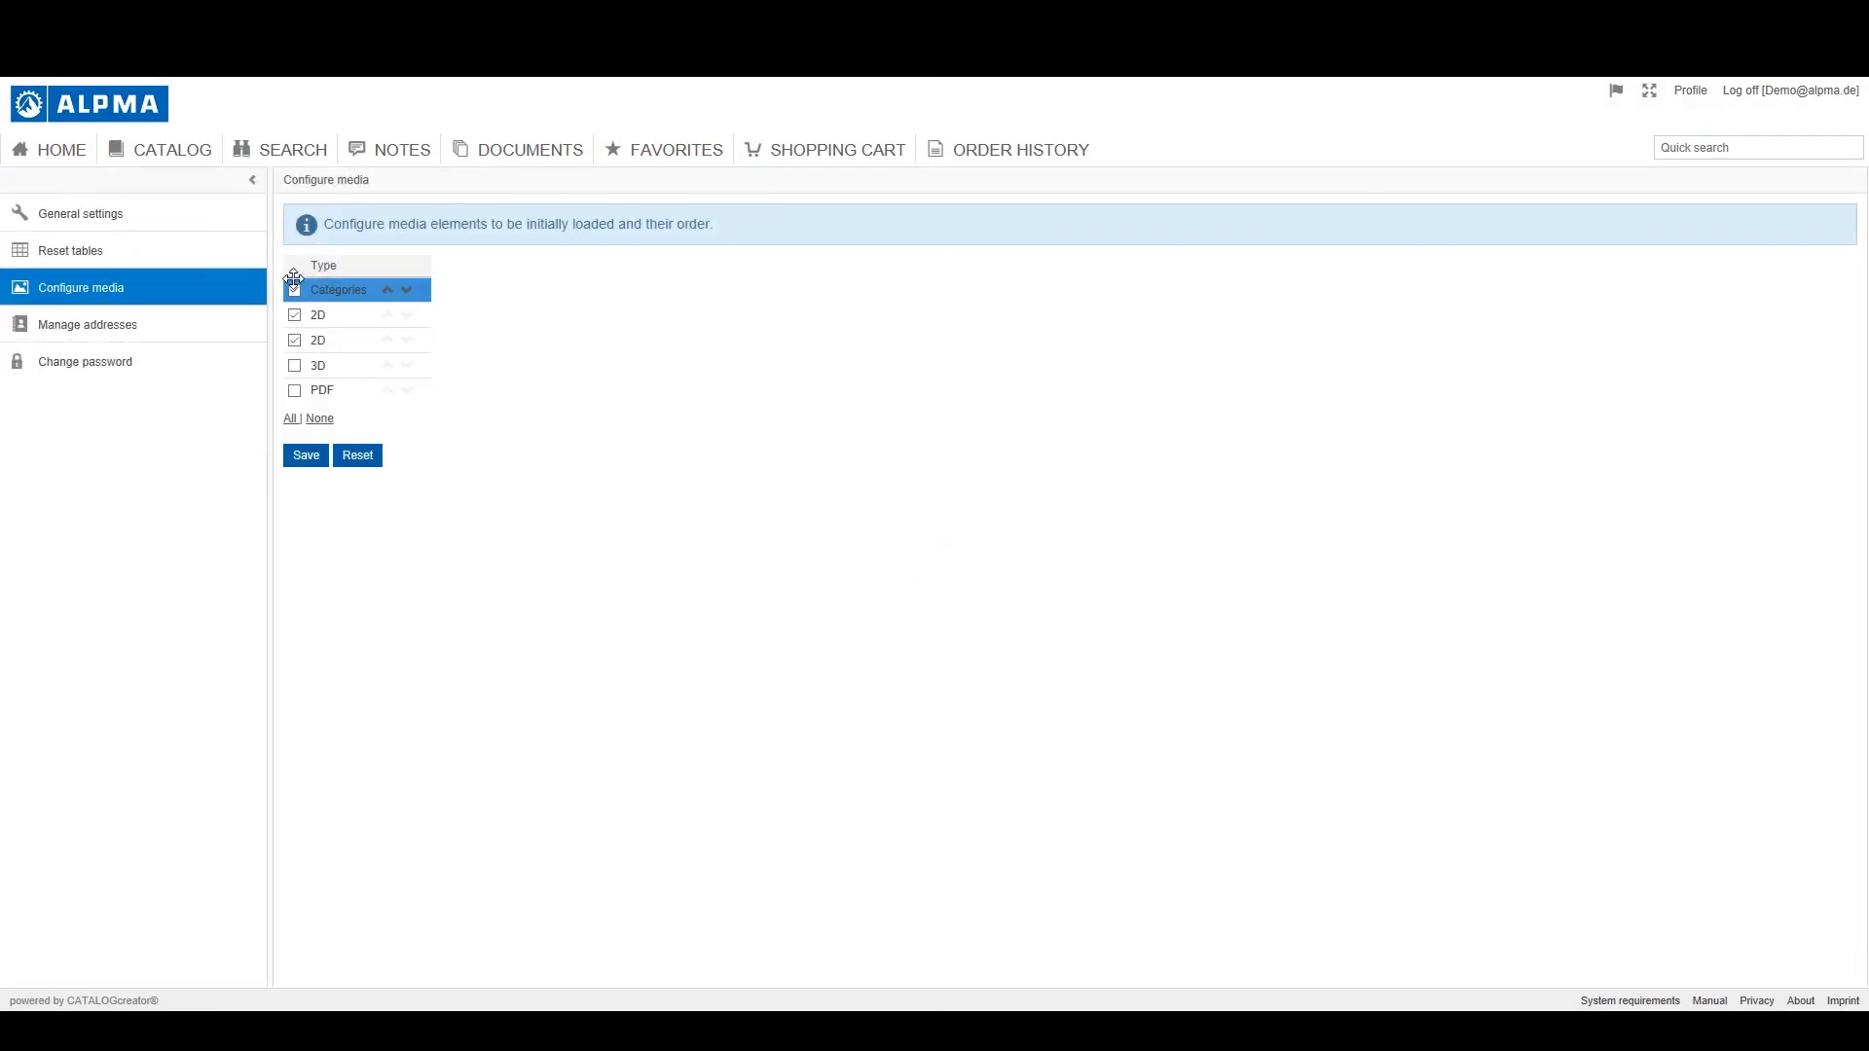
click(318, 364)
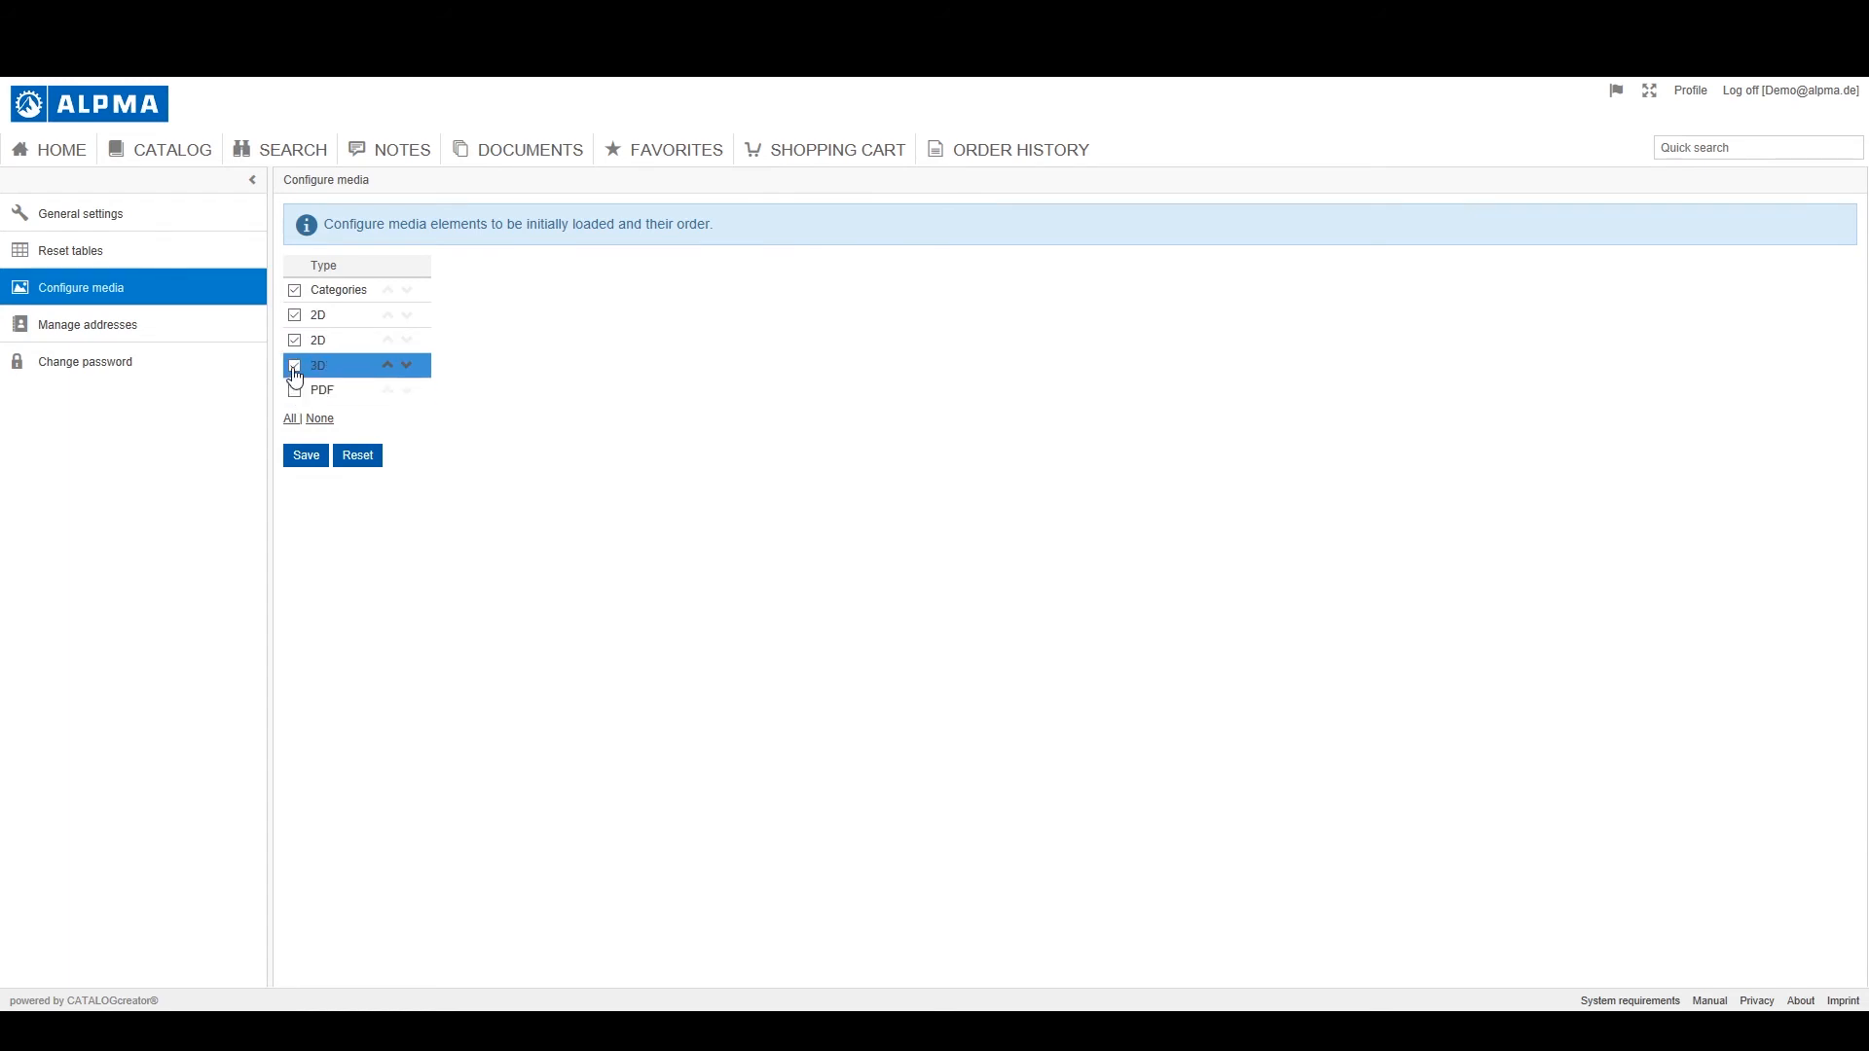
click(306, 454)
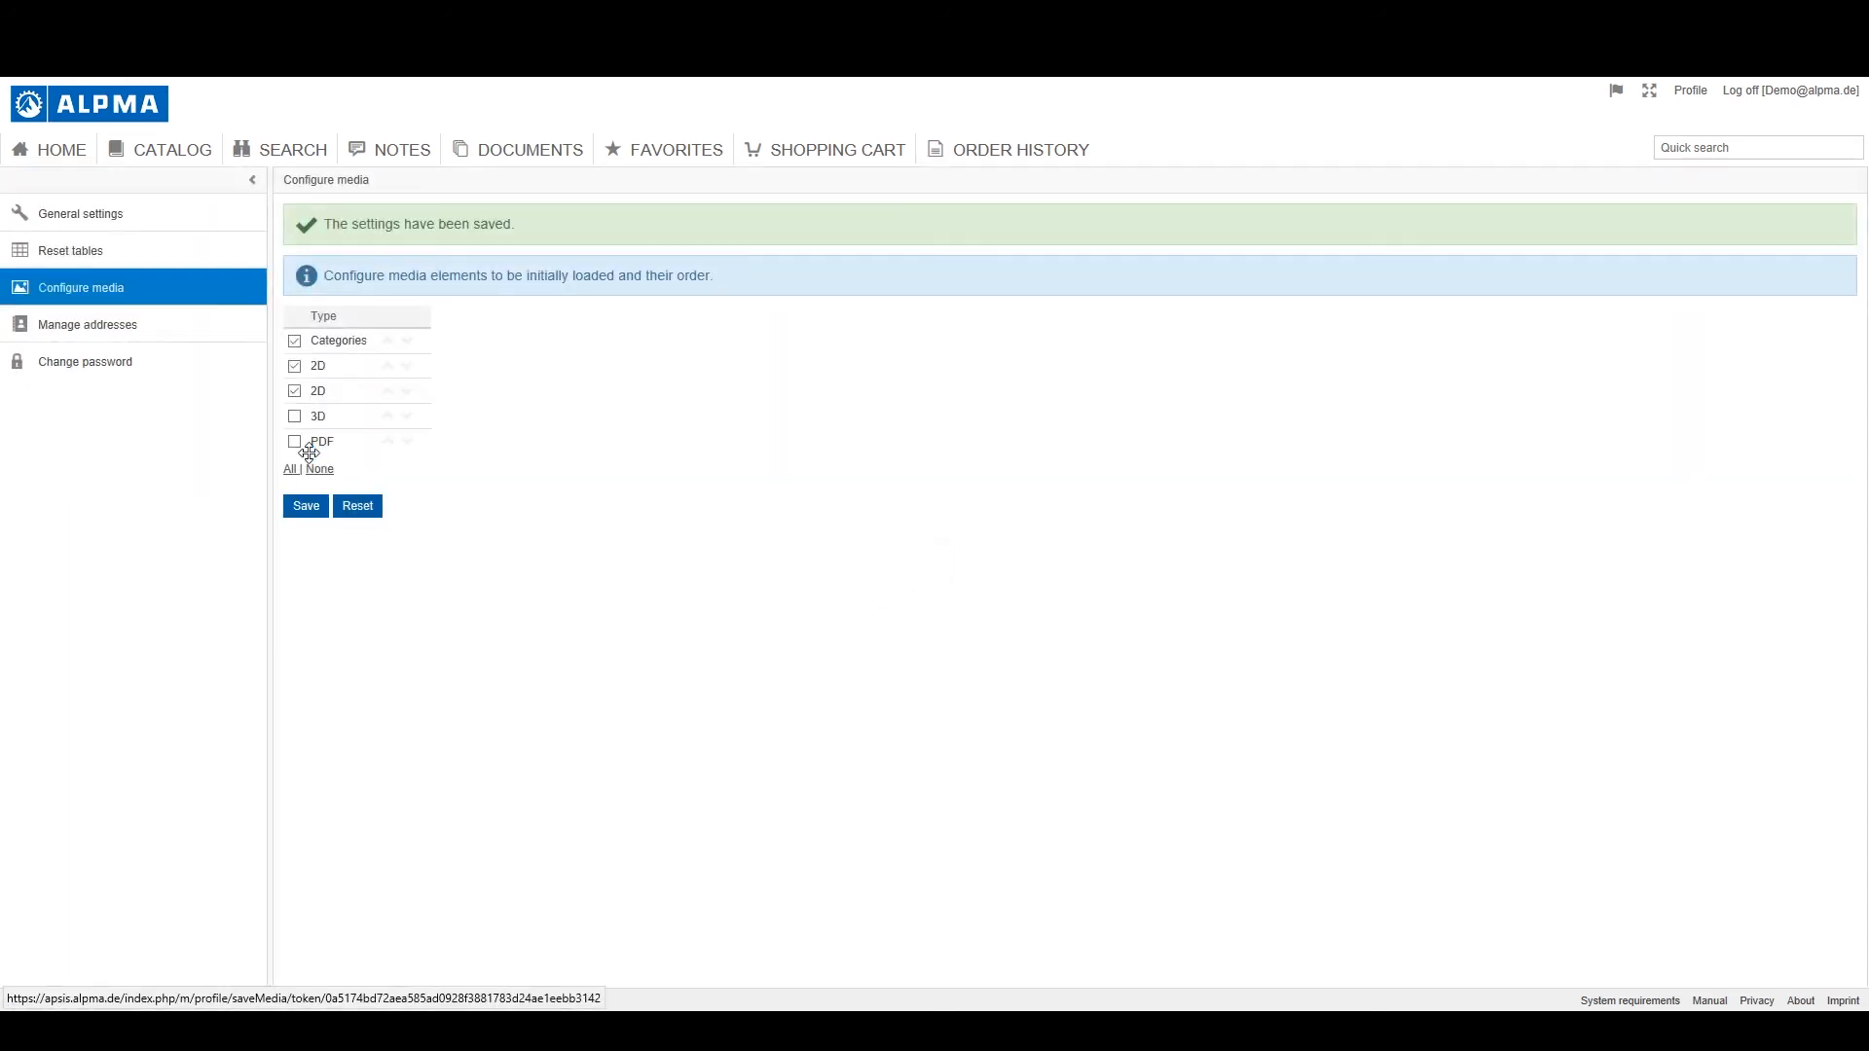
click(172, 150)
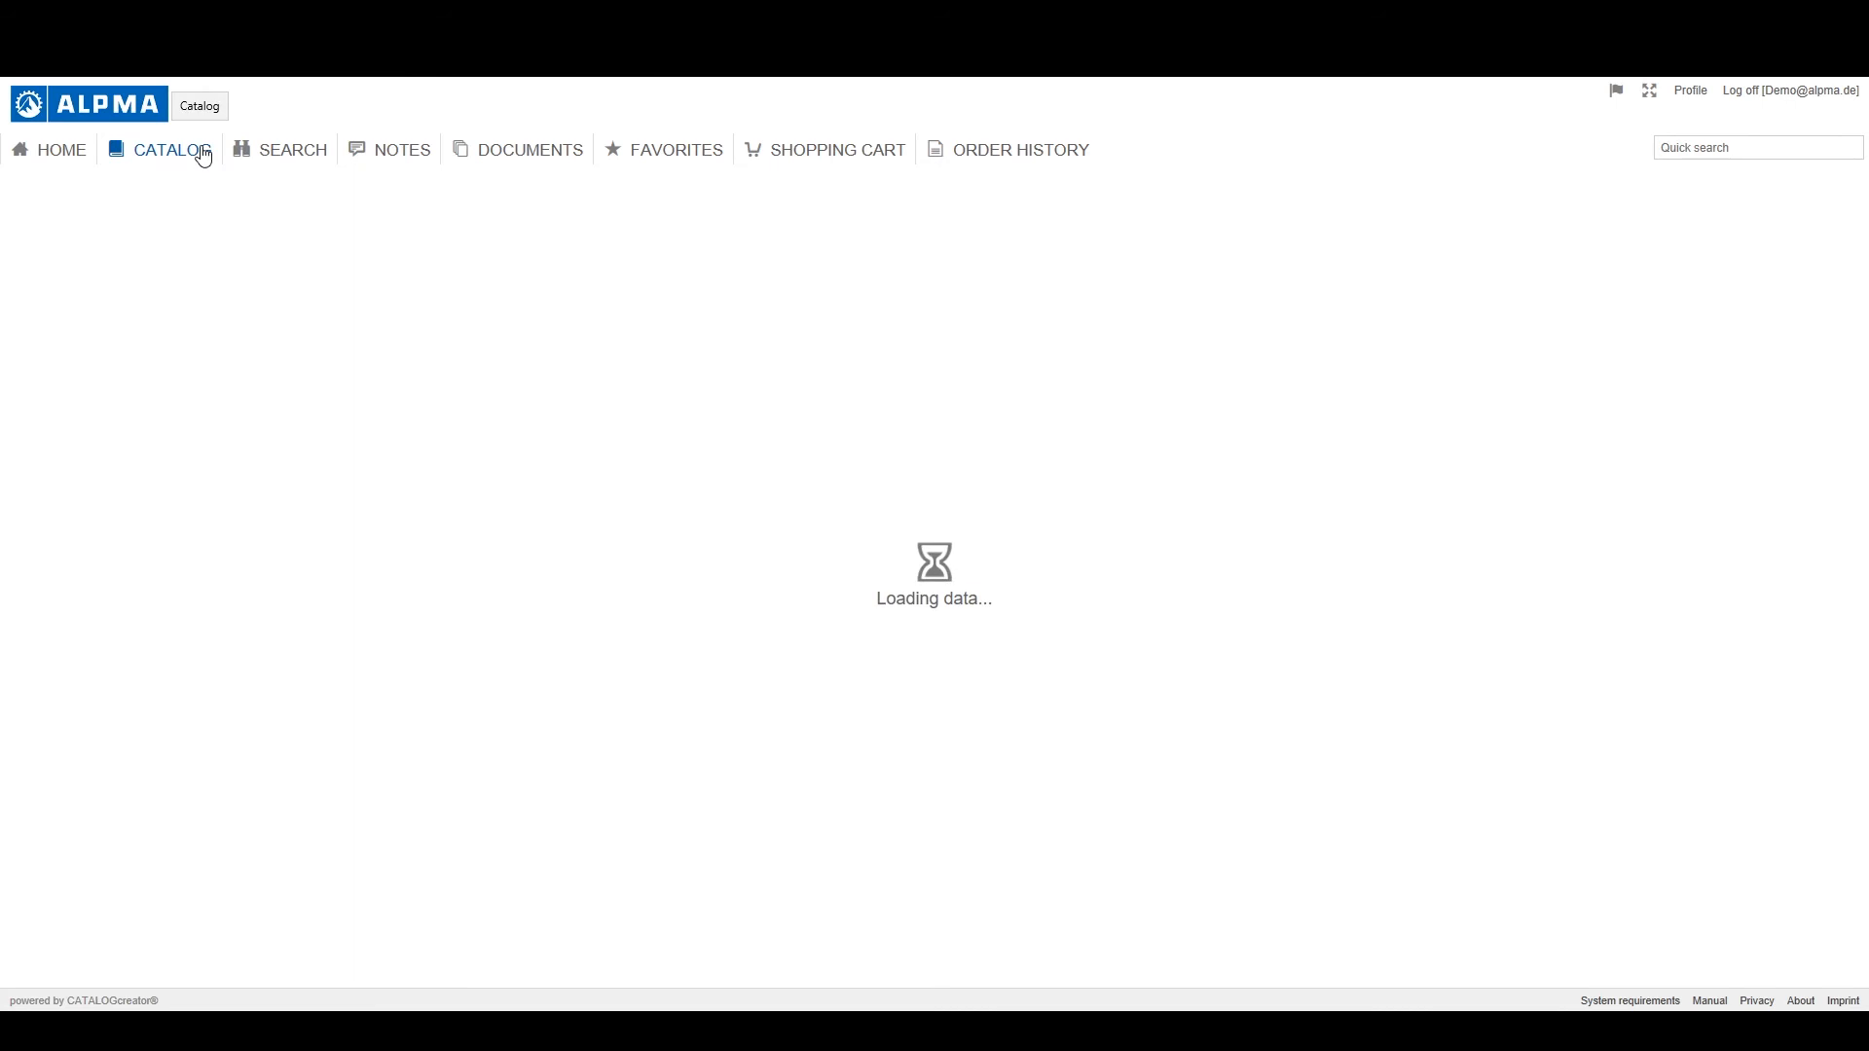
click(158, 150)
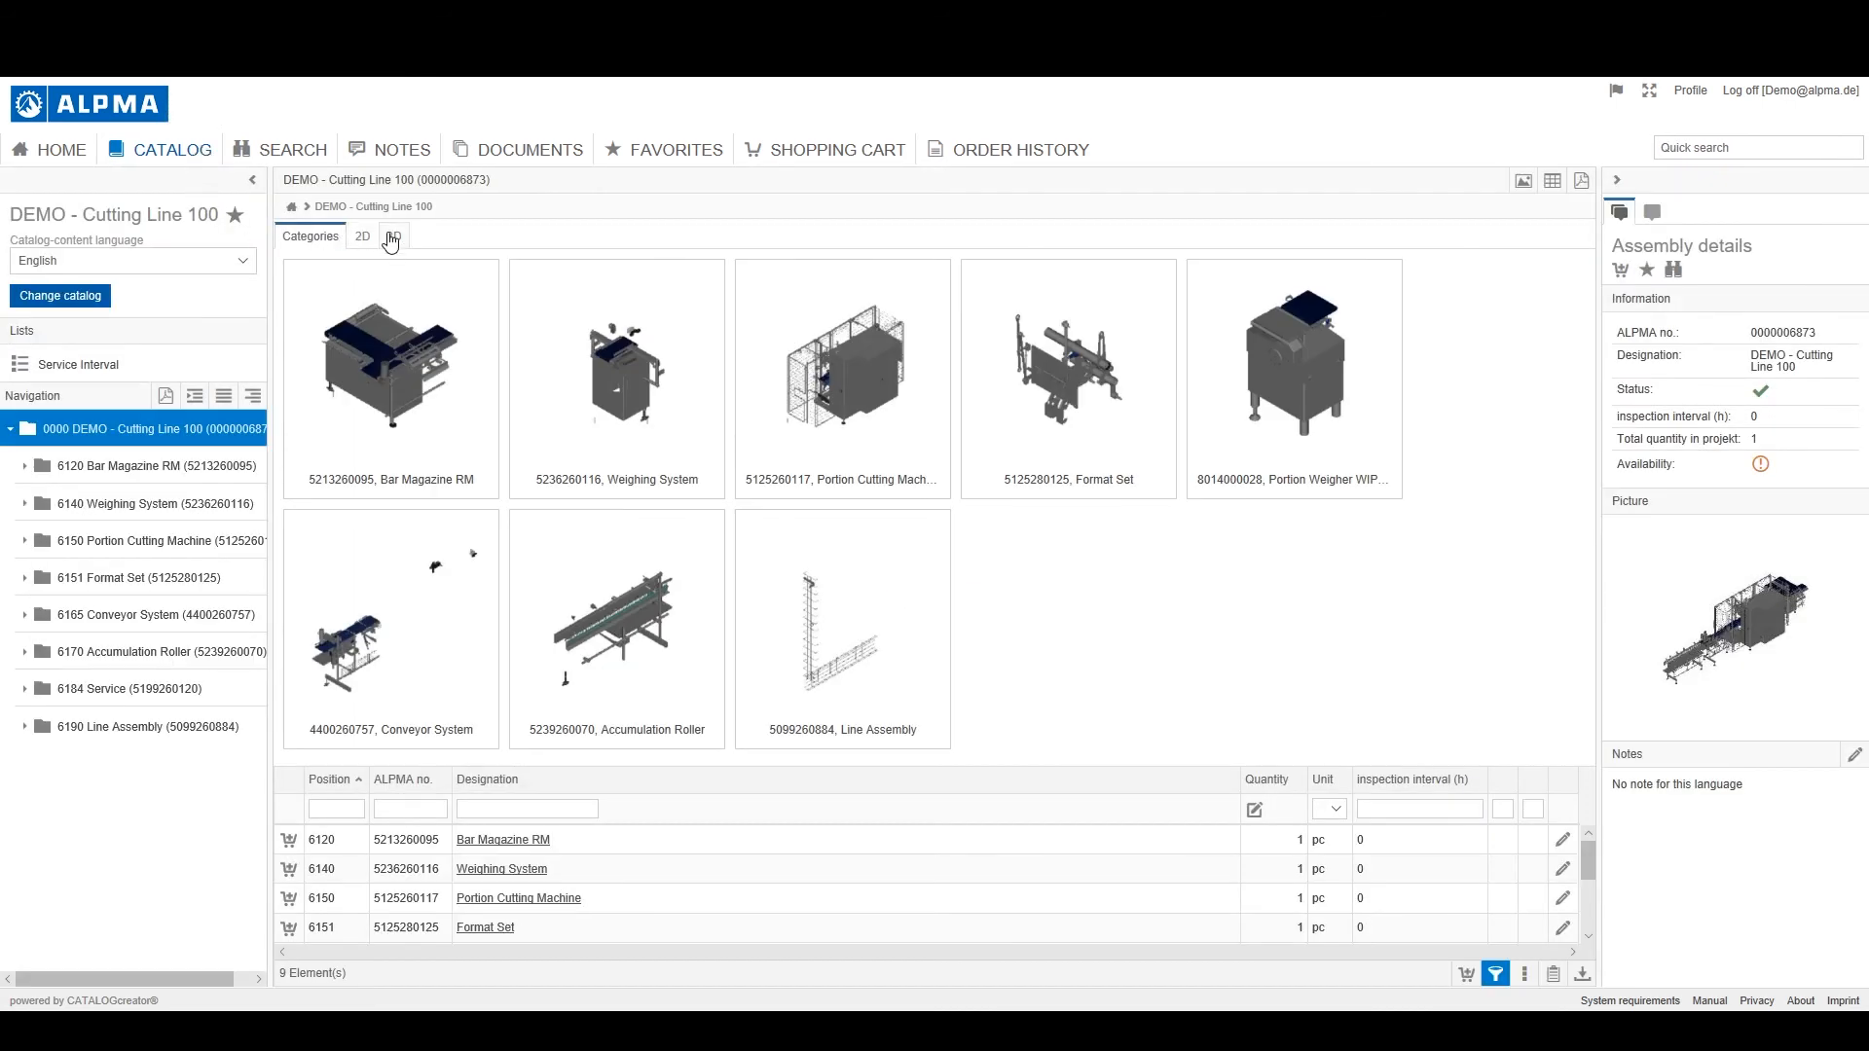
click(394, 236)
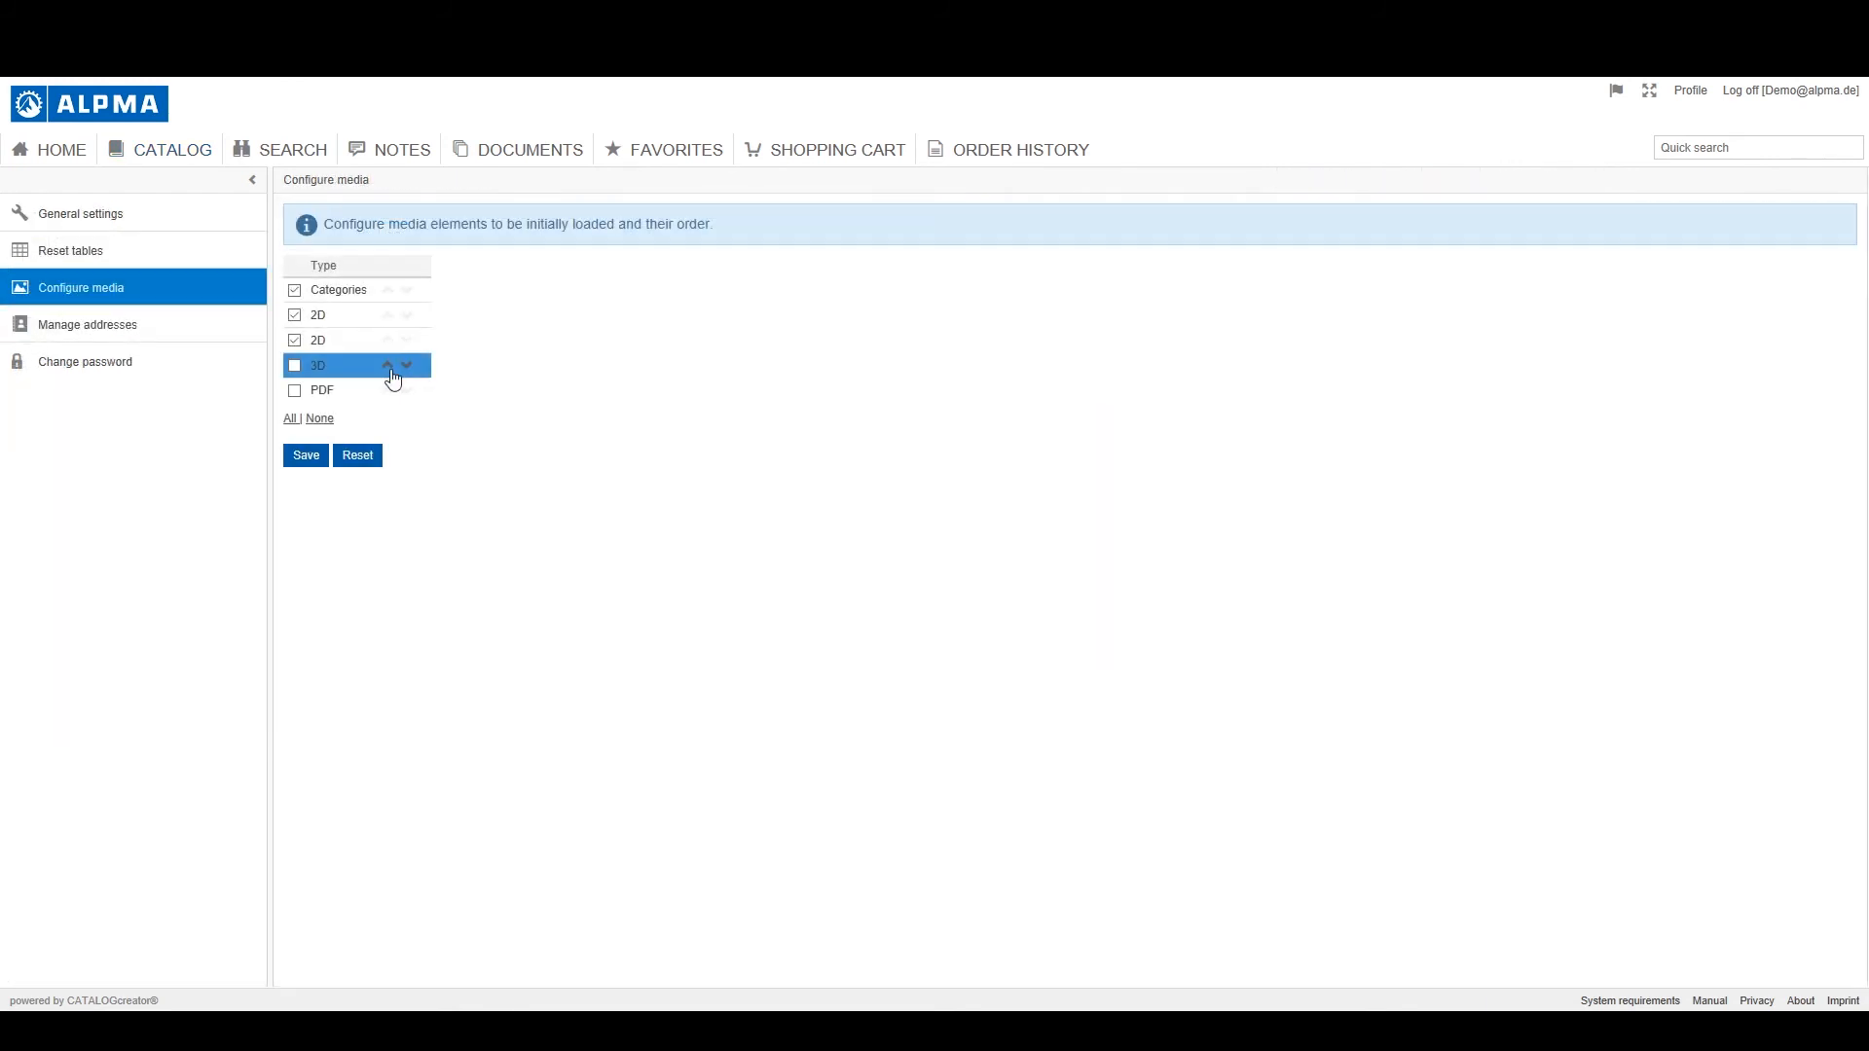
Move 3D to the top of the media load order, verify in the catalog, then go to Manage addresses
click(387, 370)
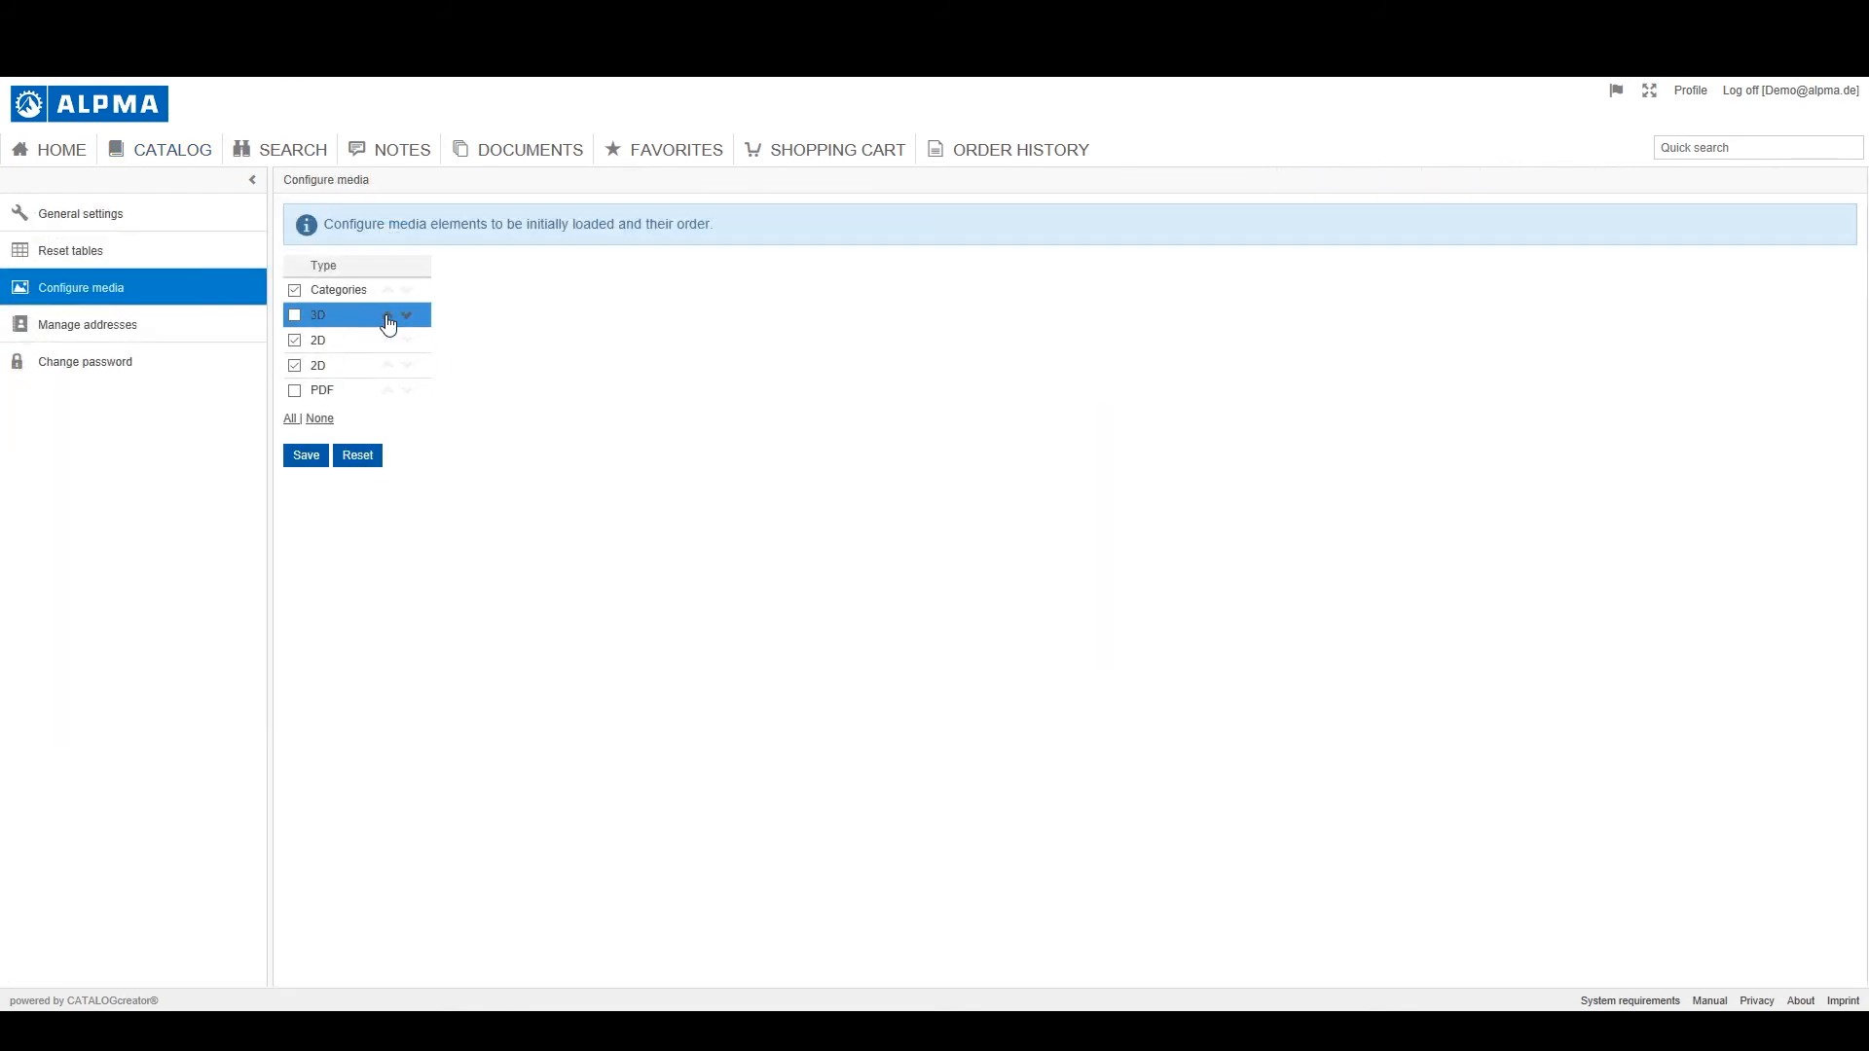
click(304, 454)
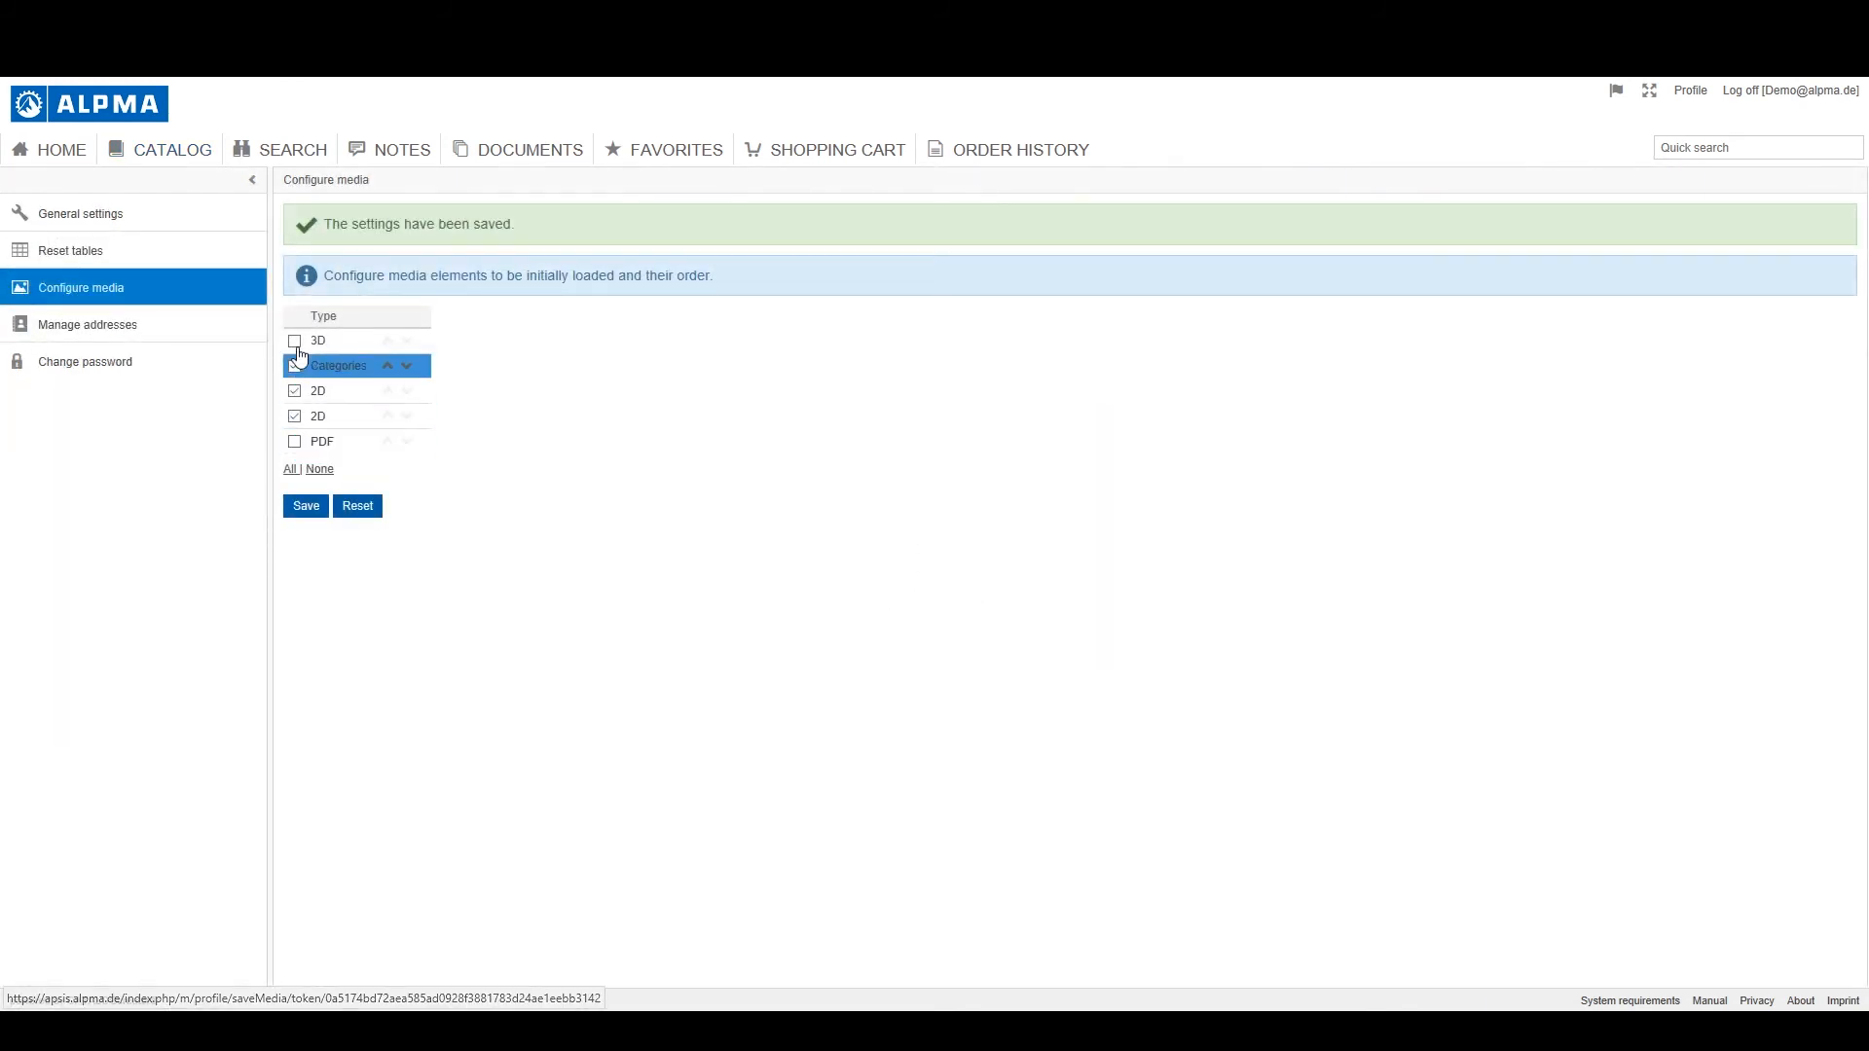
click(171, 150)
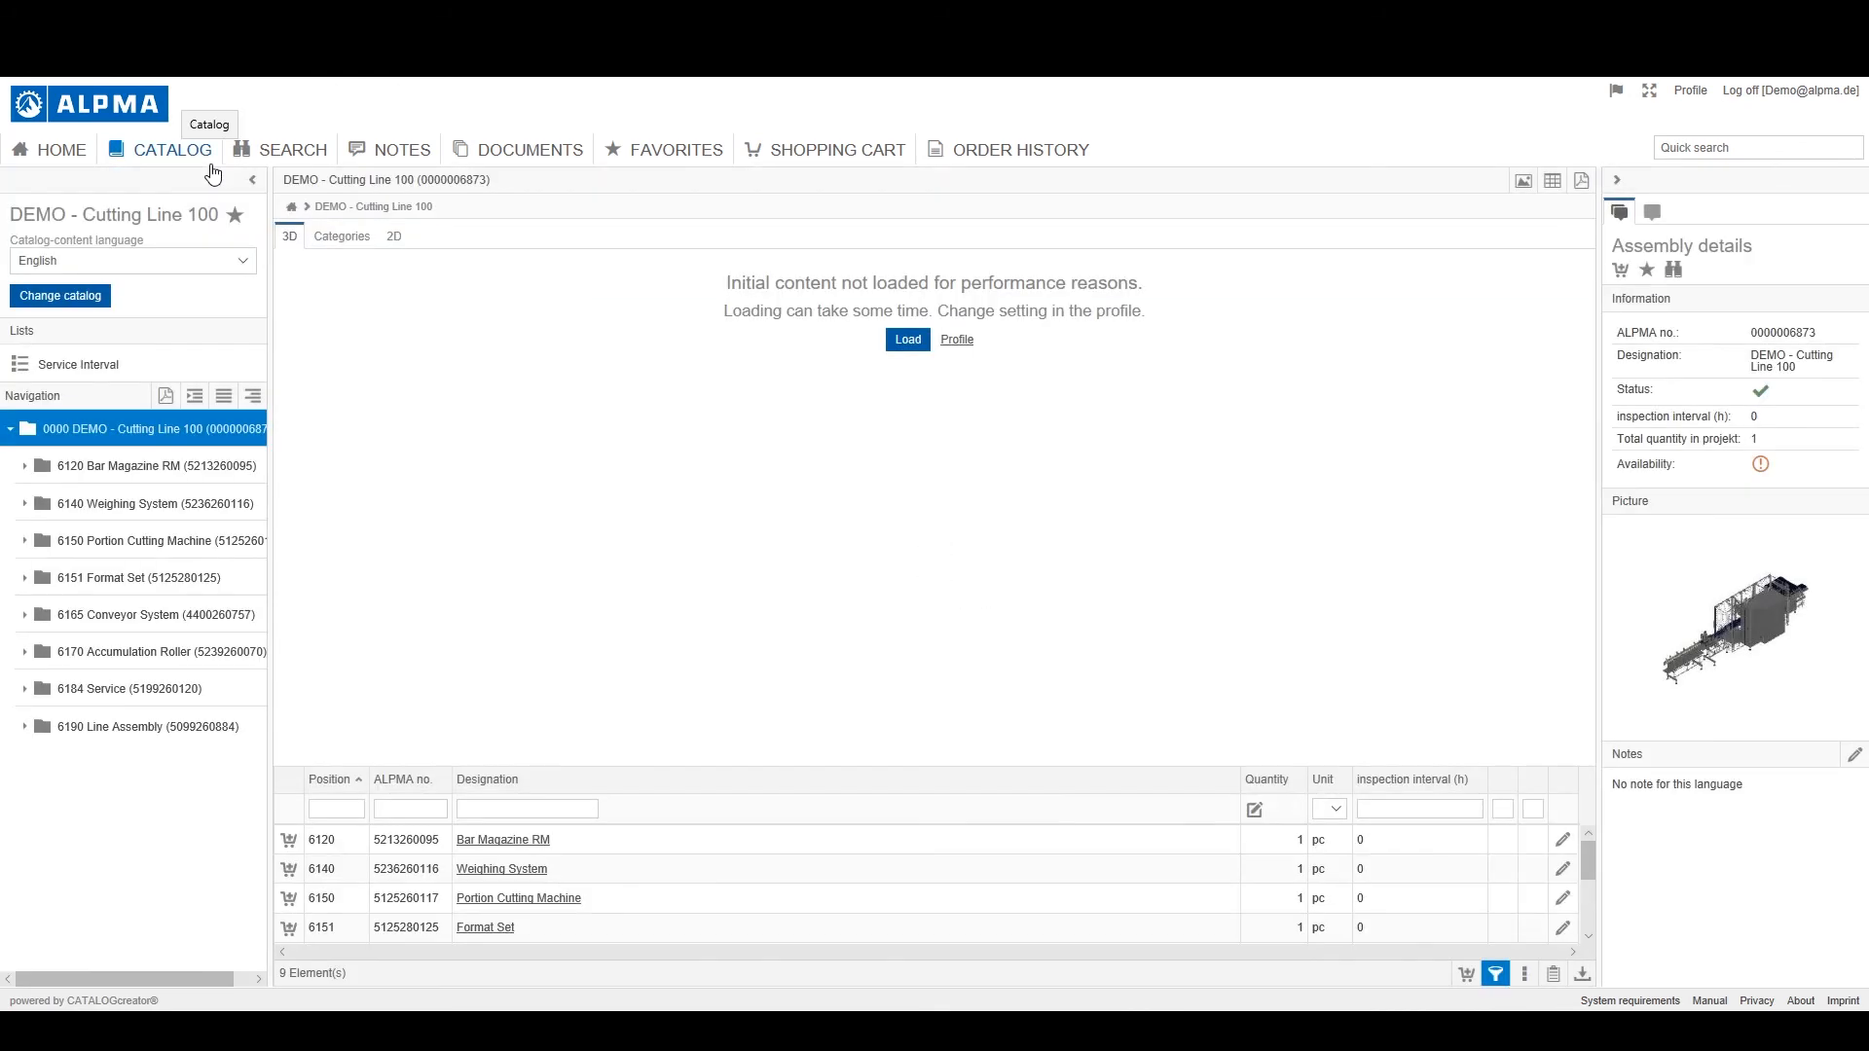
mouse_move(385, 241)
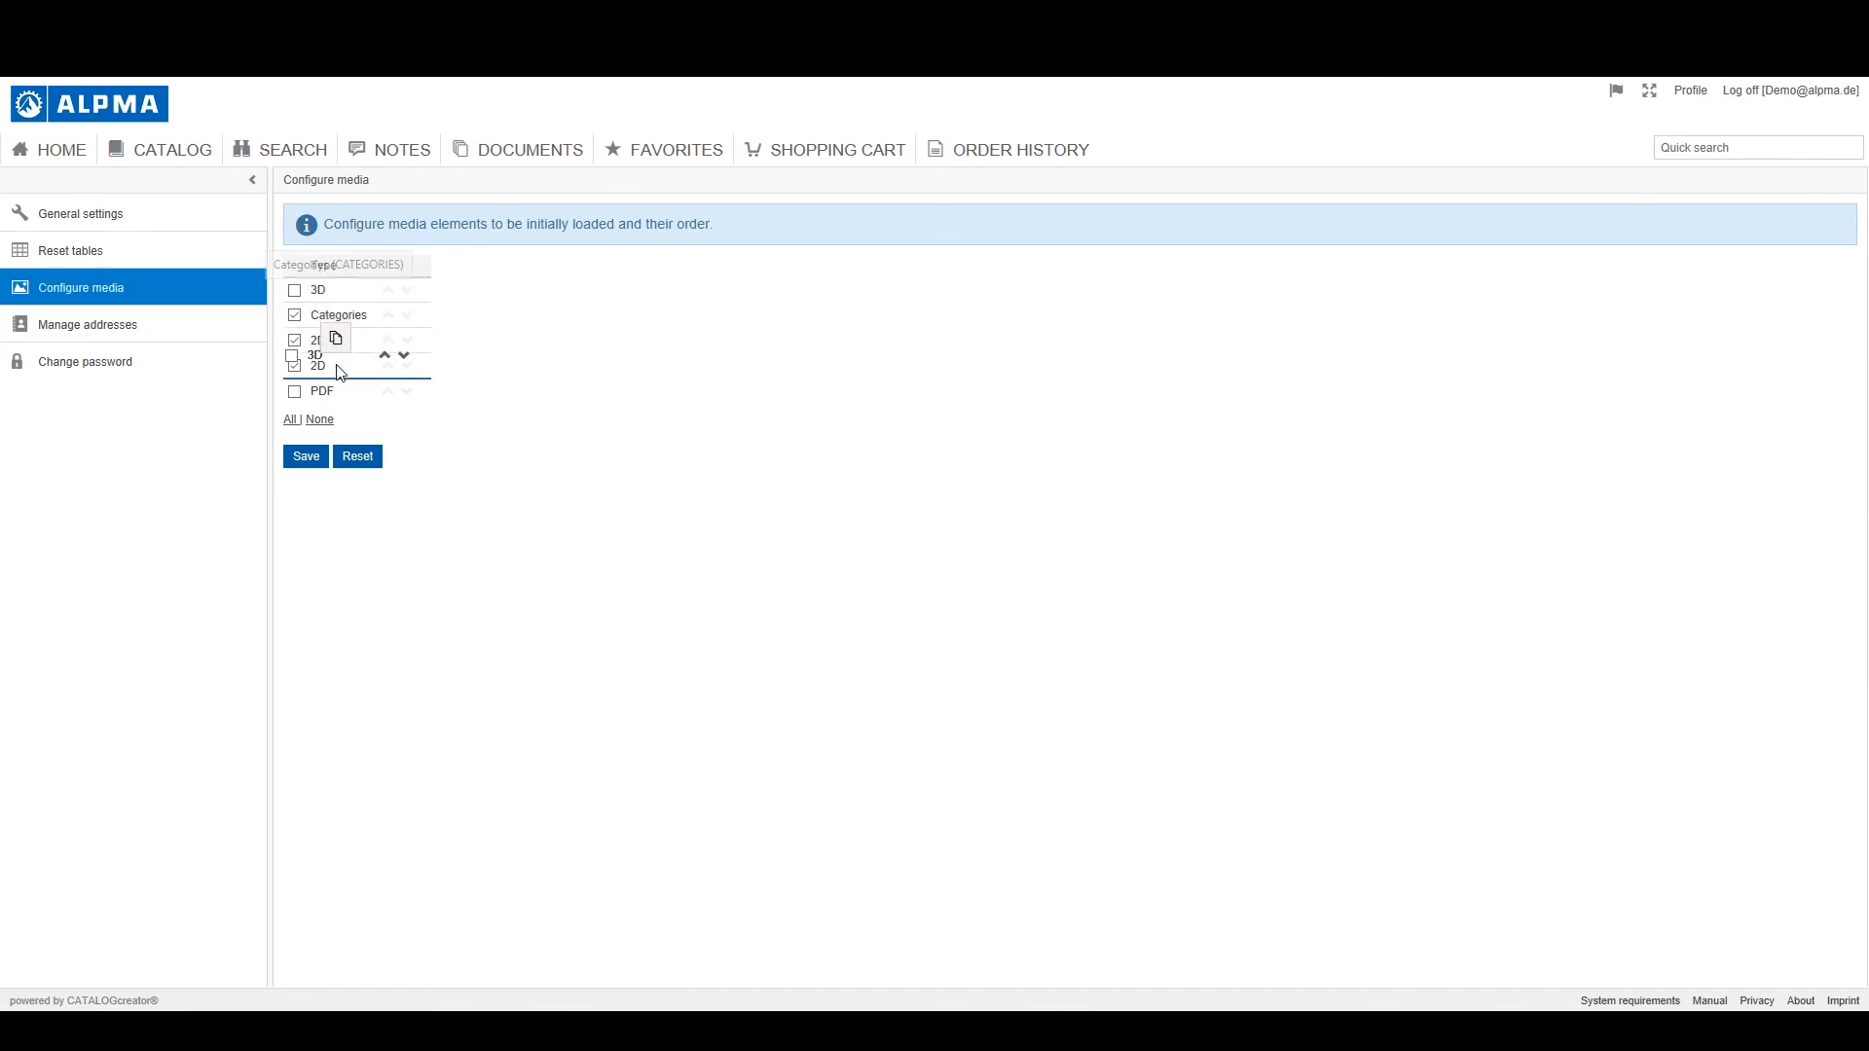
click(88, 325)
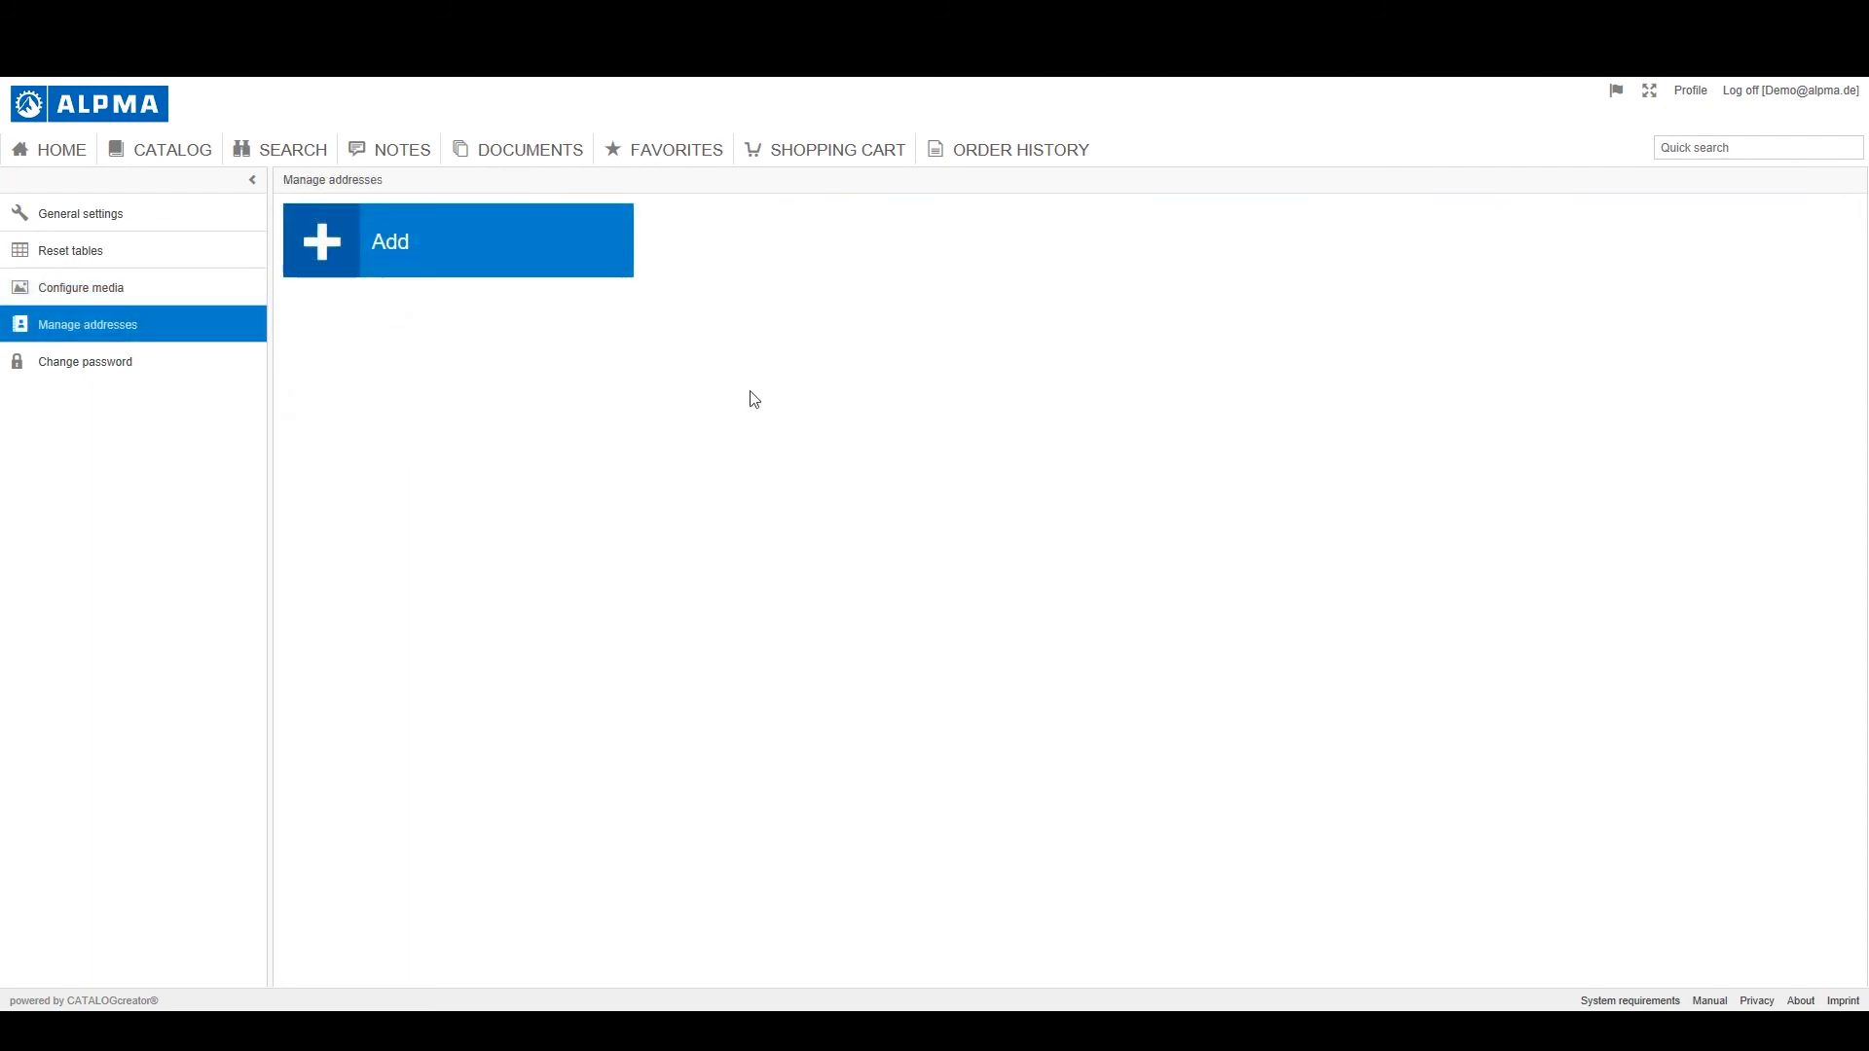
mouse_move(570, 345)
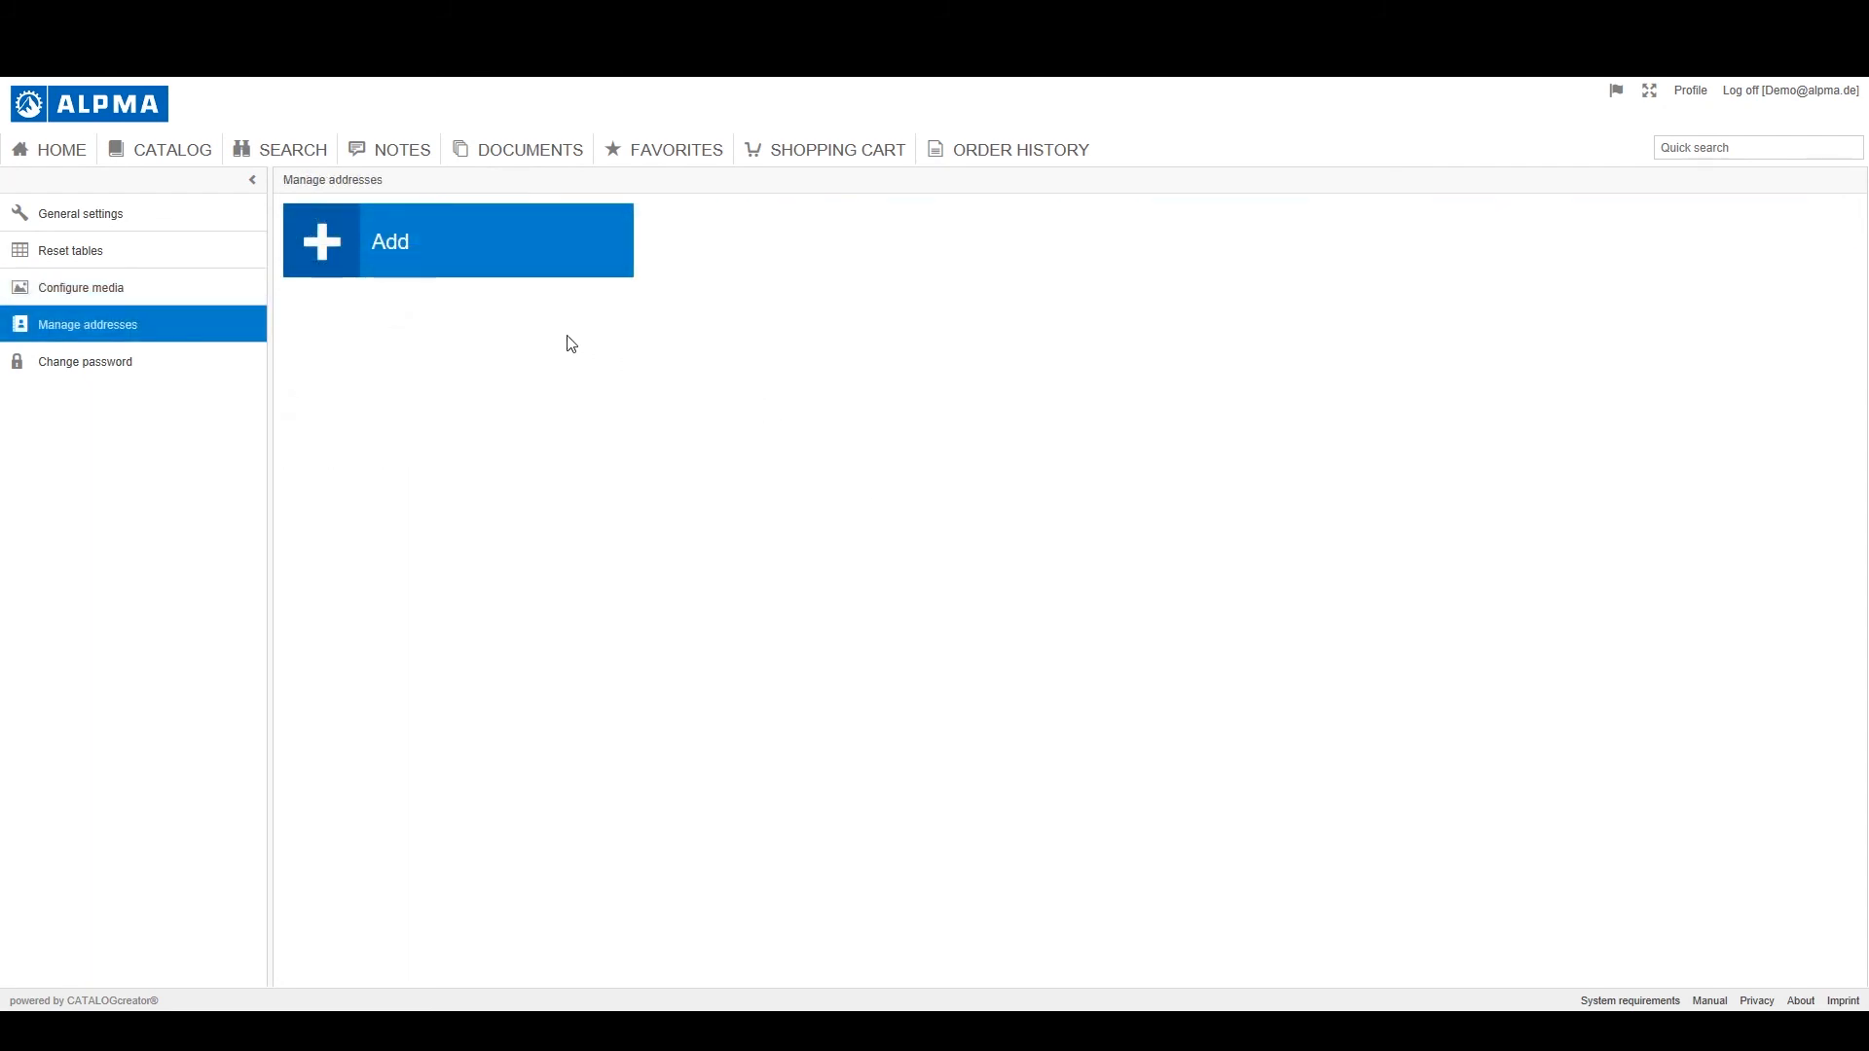
Open the Add Address form, close it without adding an address, and return Home
click(455, 239)
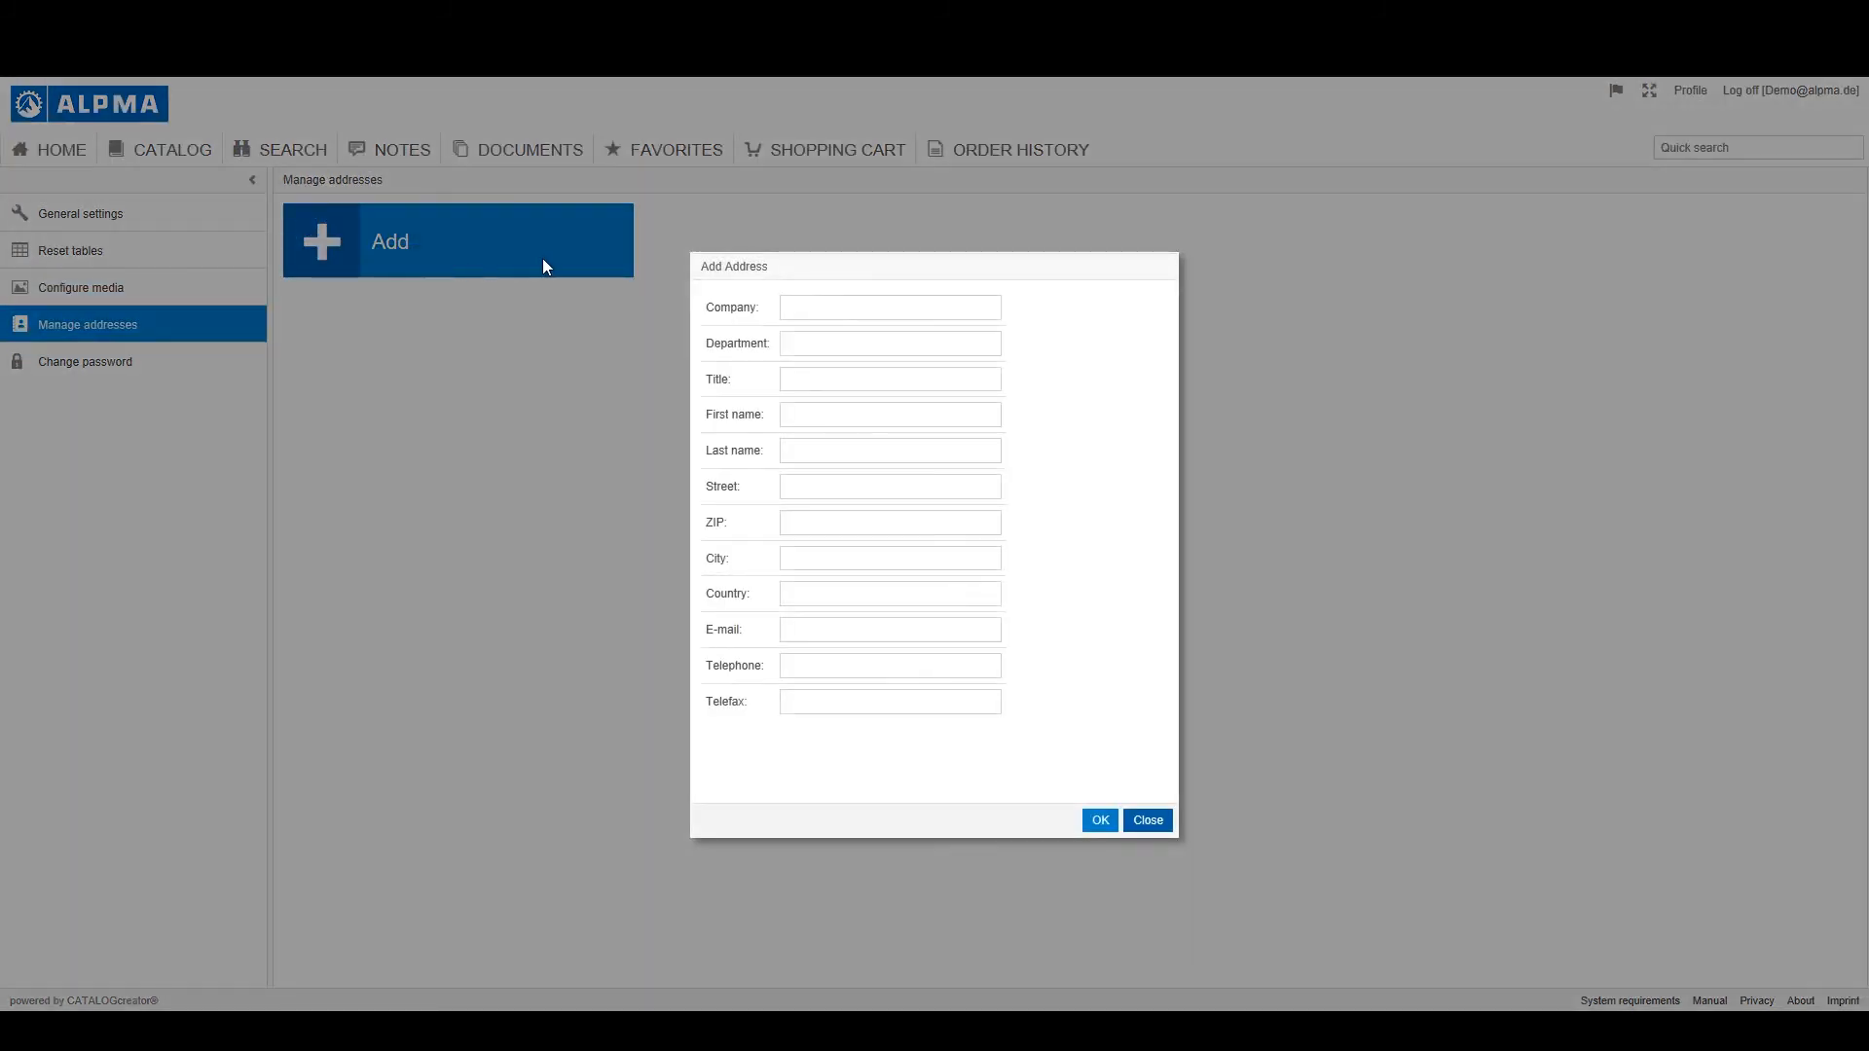
click(888, 485)
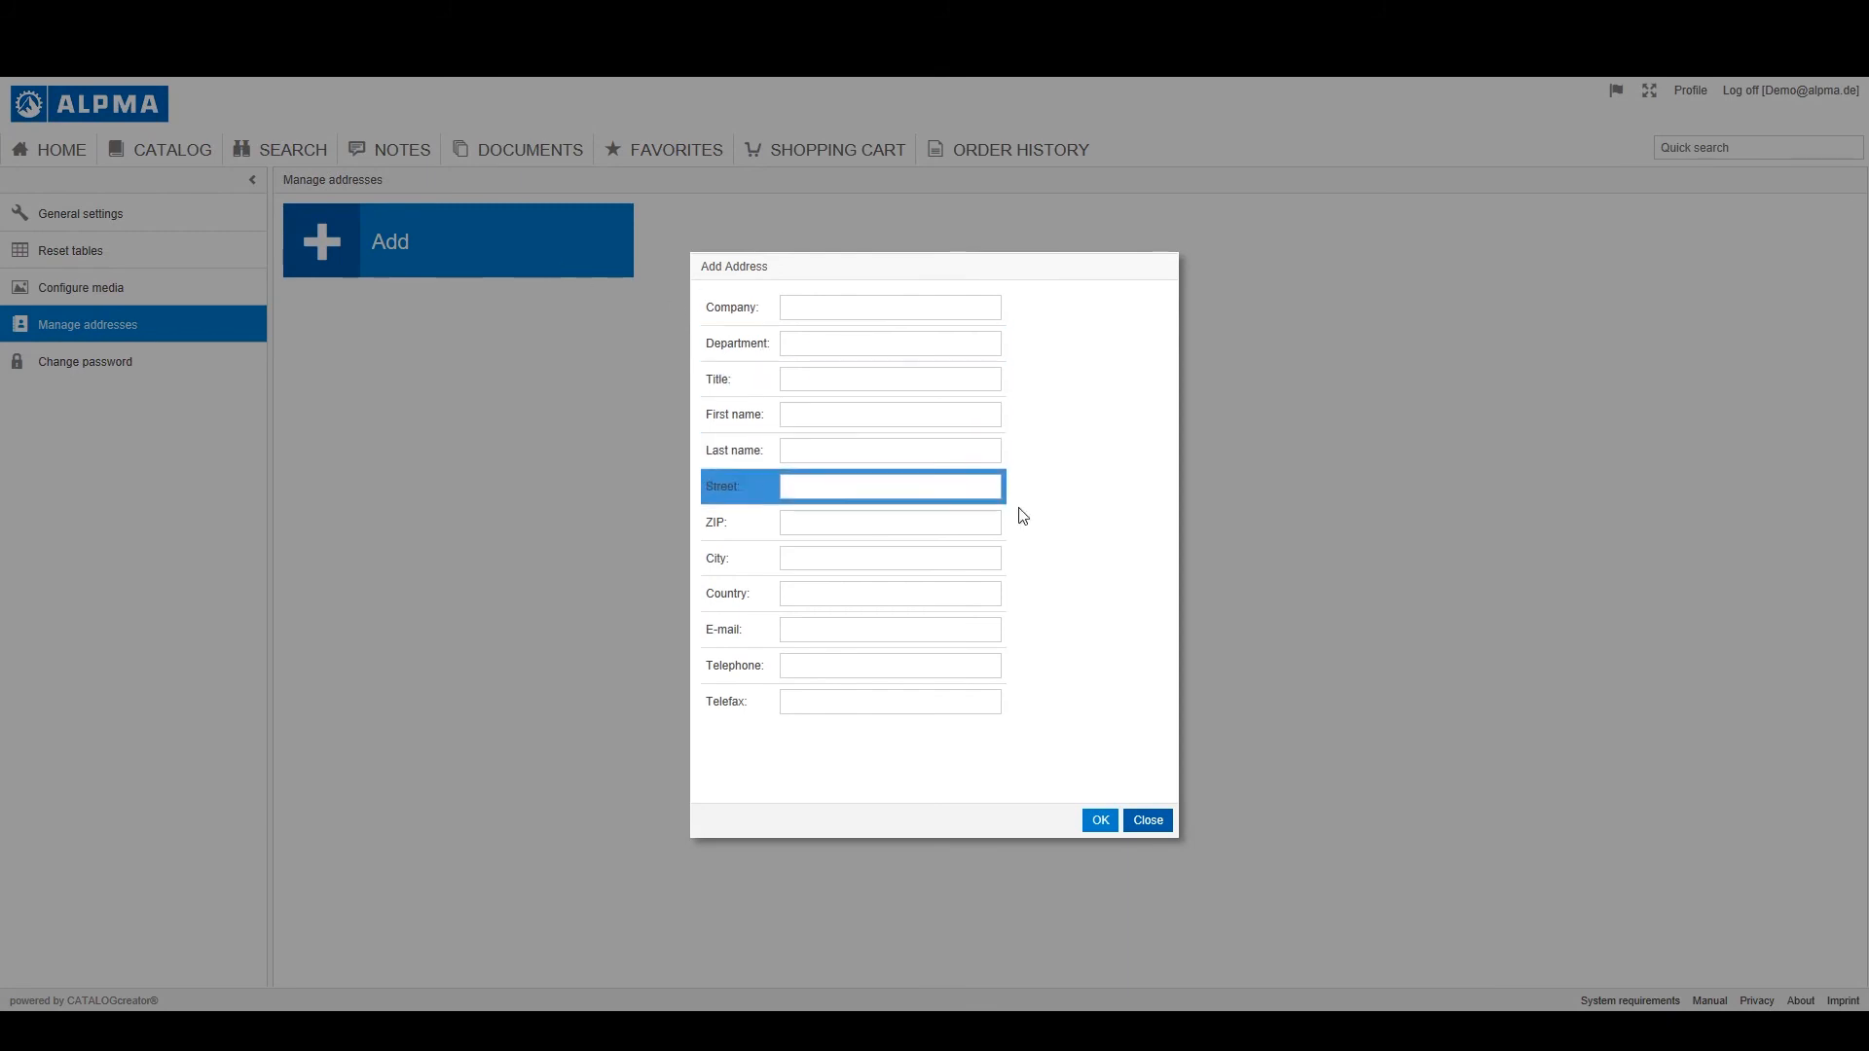
click(1145, 819)
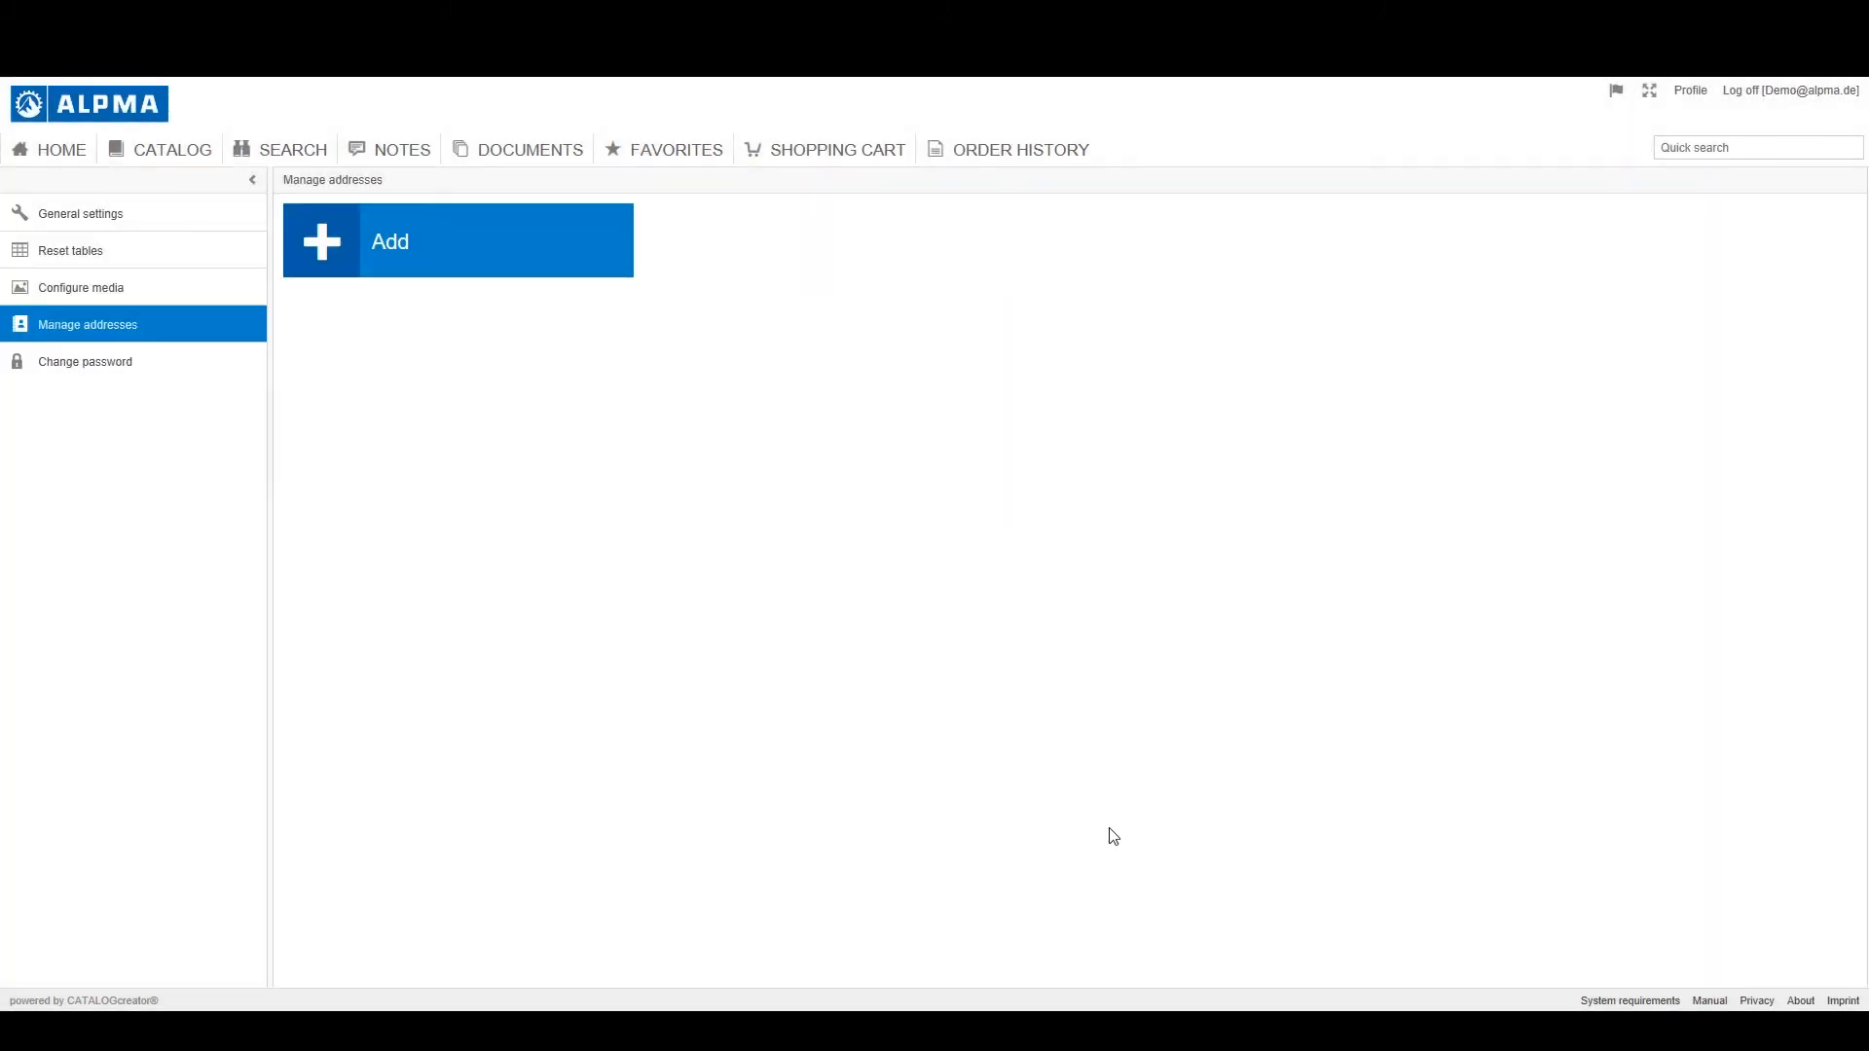
click(51, 150)
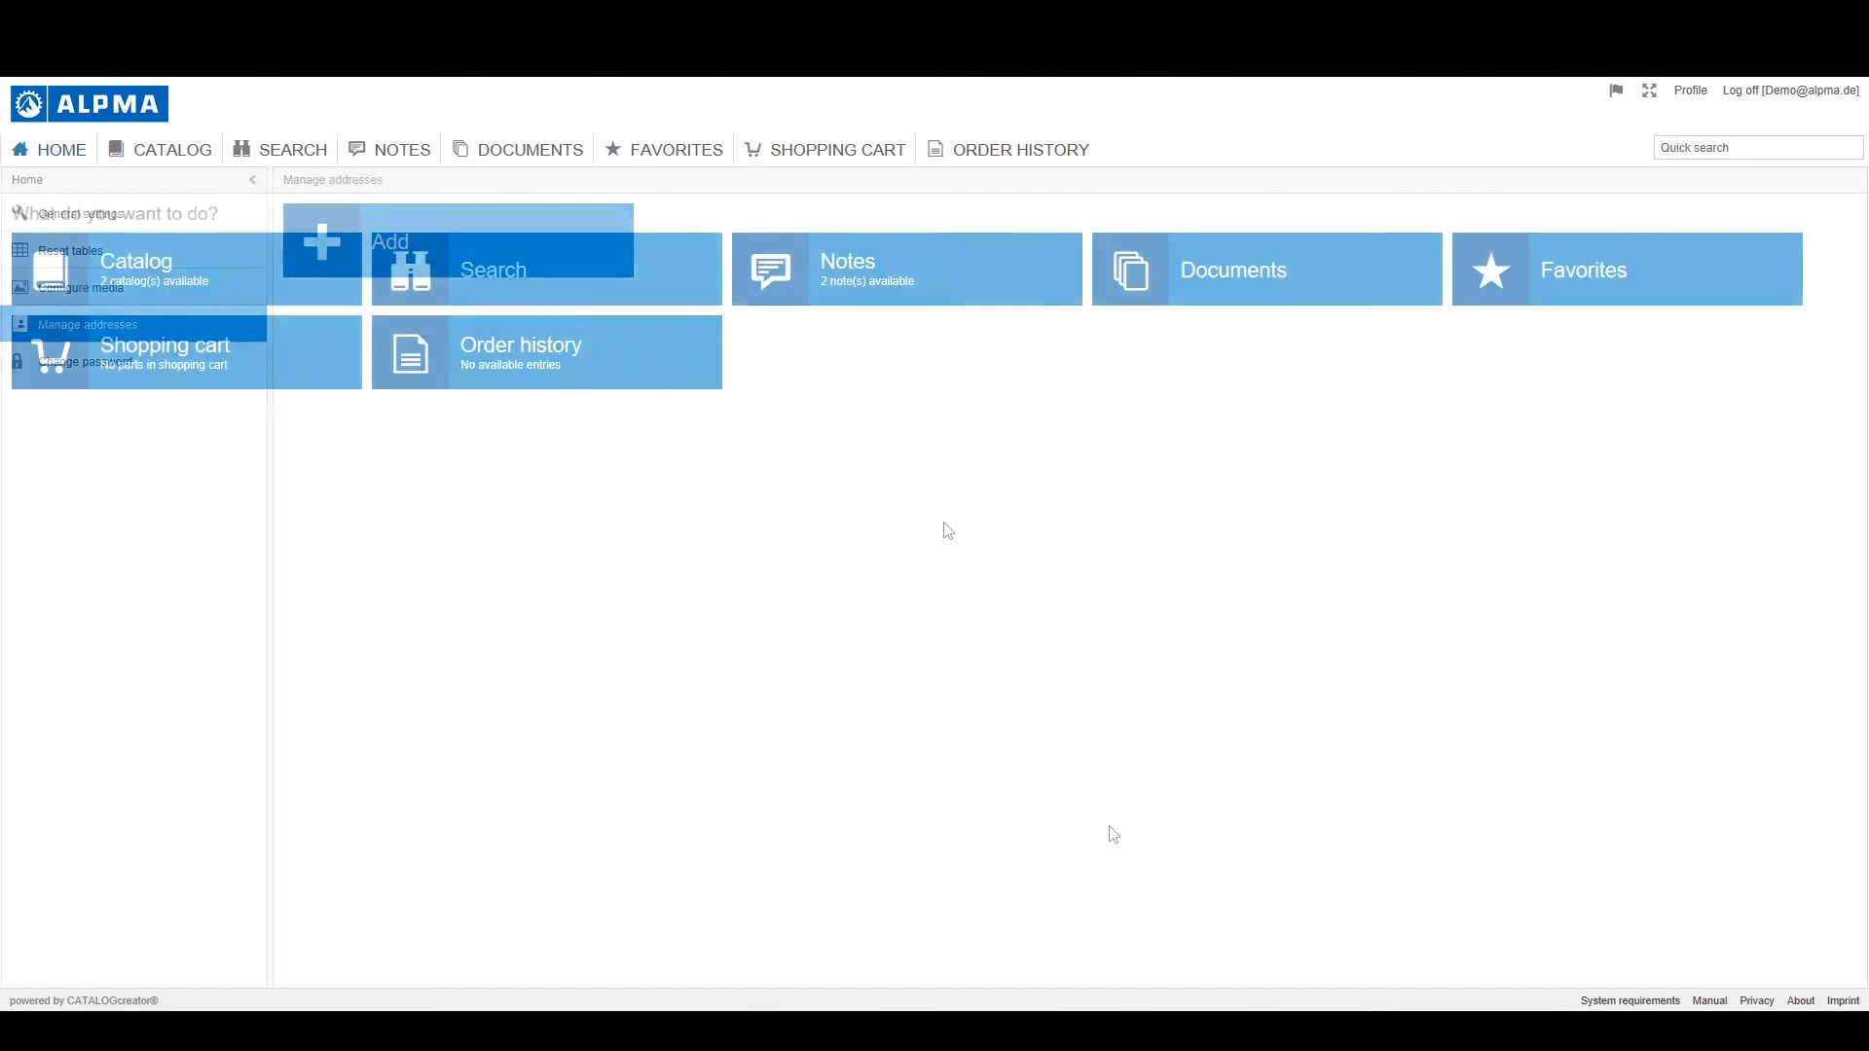